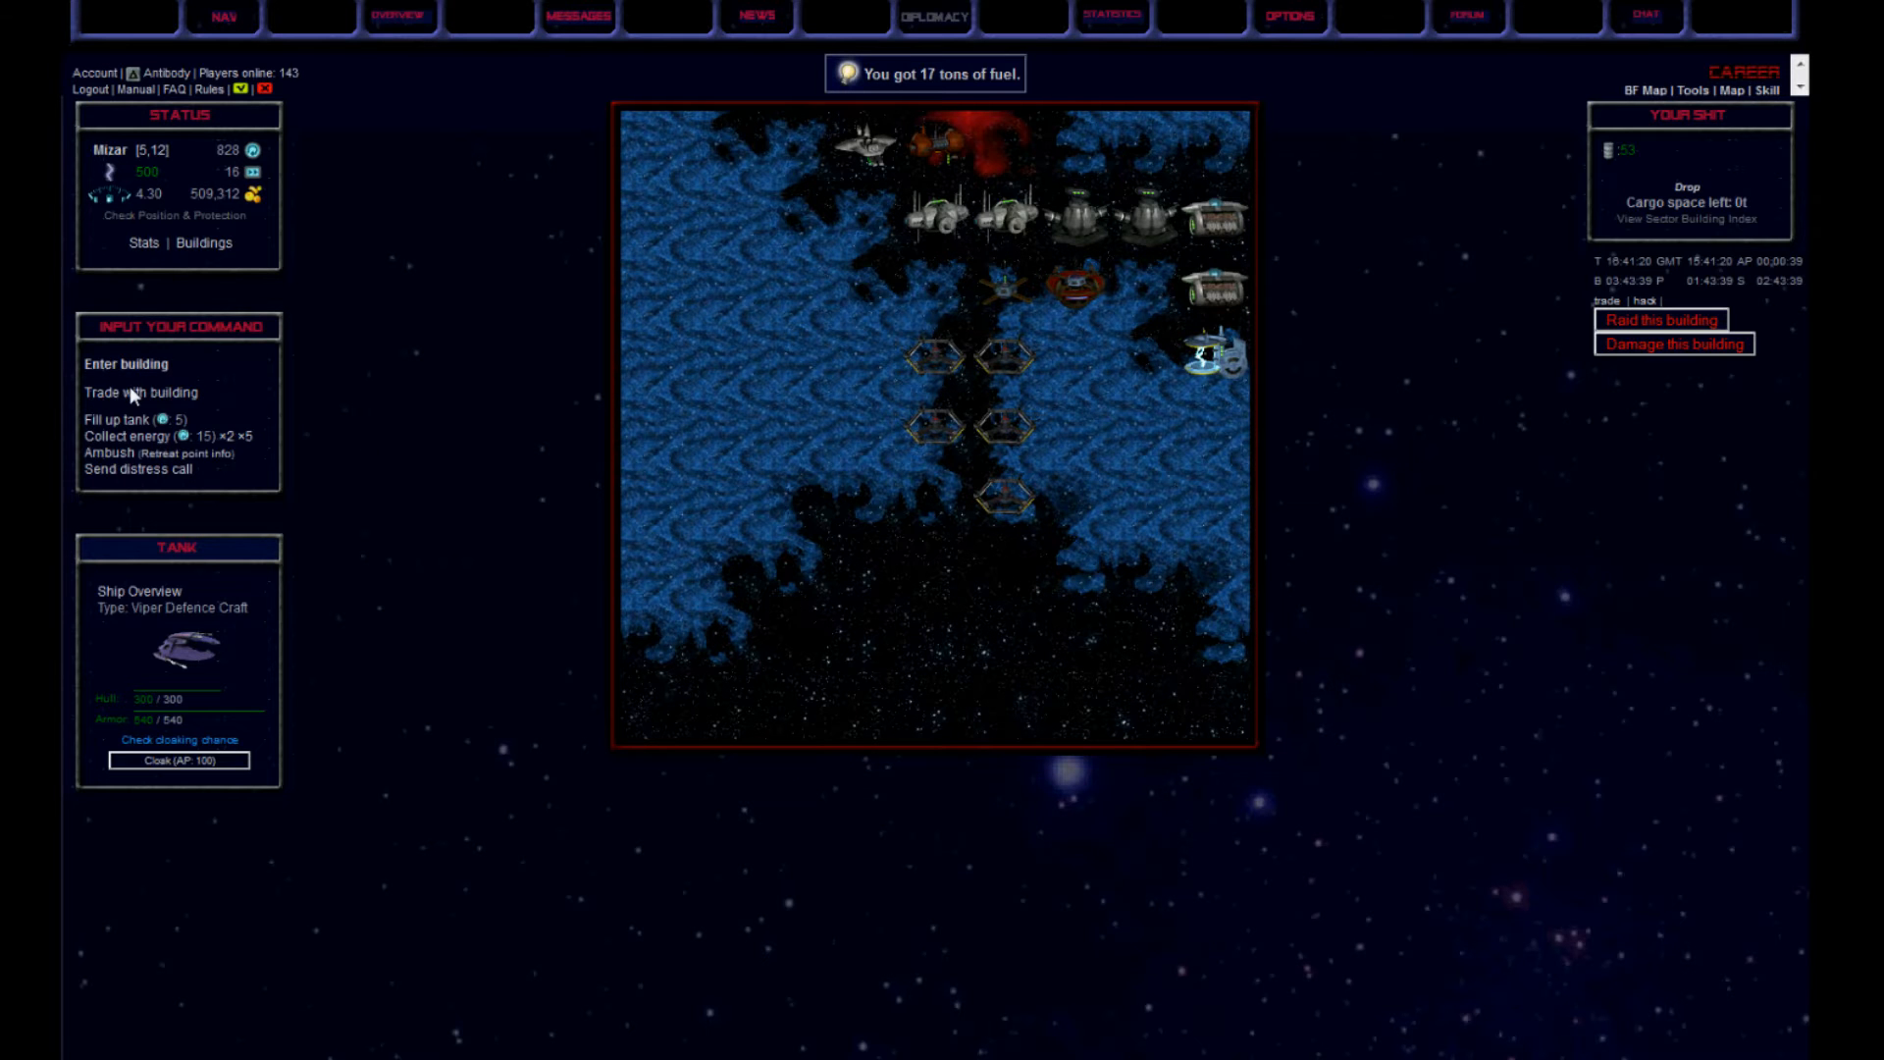
Check trade prices at the Military Outpost and the Trading Outpost, returning to the map each time
left_click(135, 392)
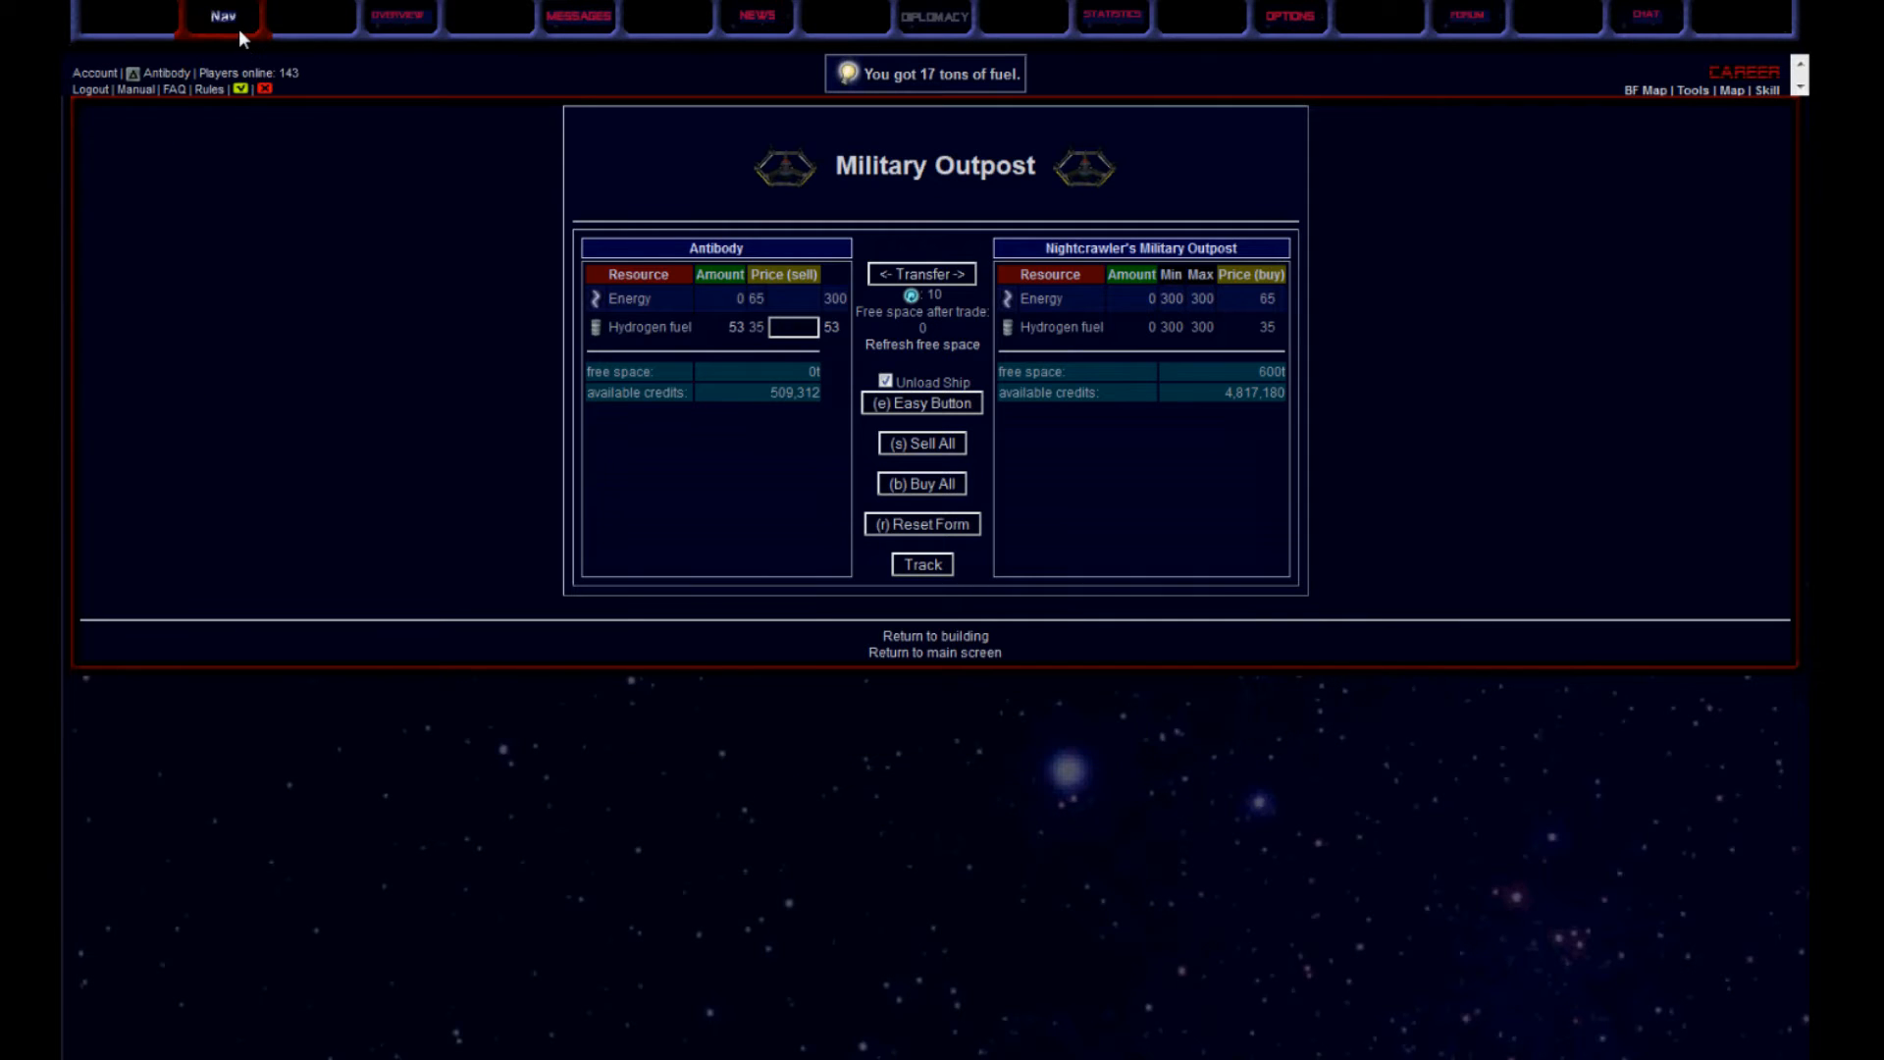
left_click(221, 15)
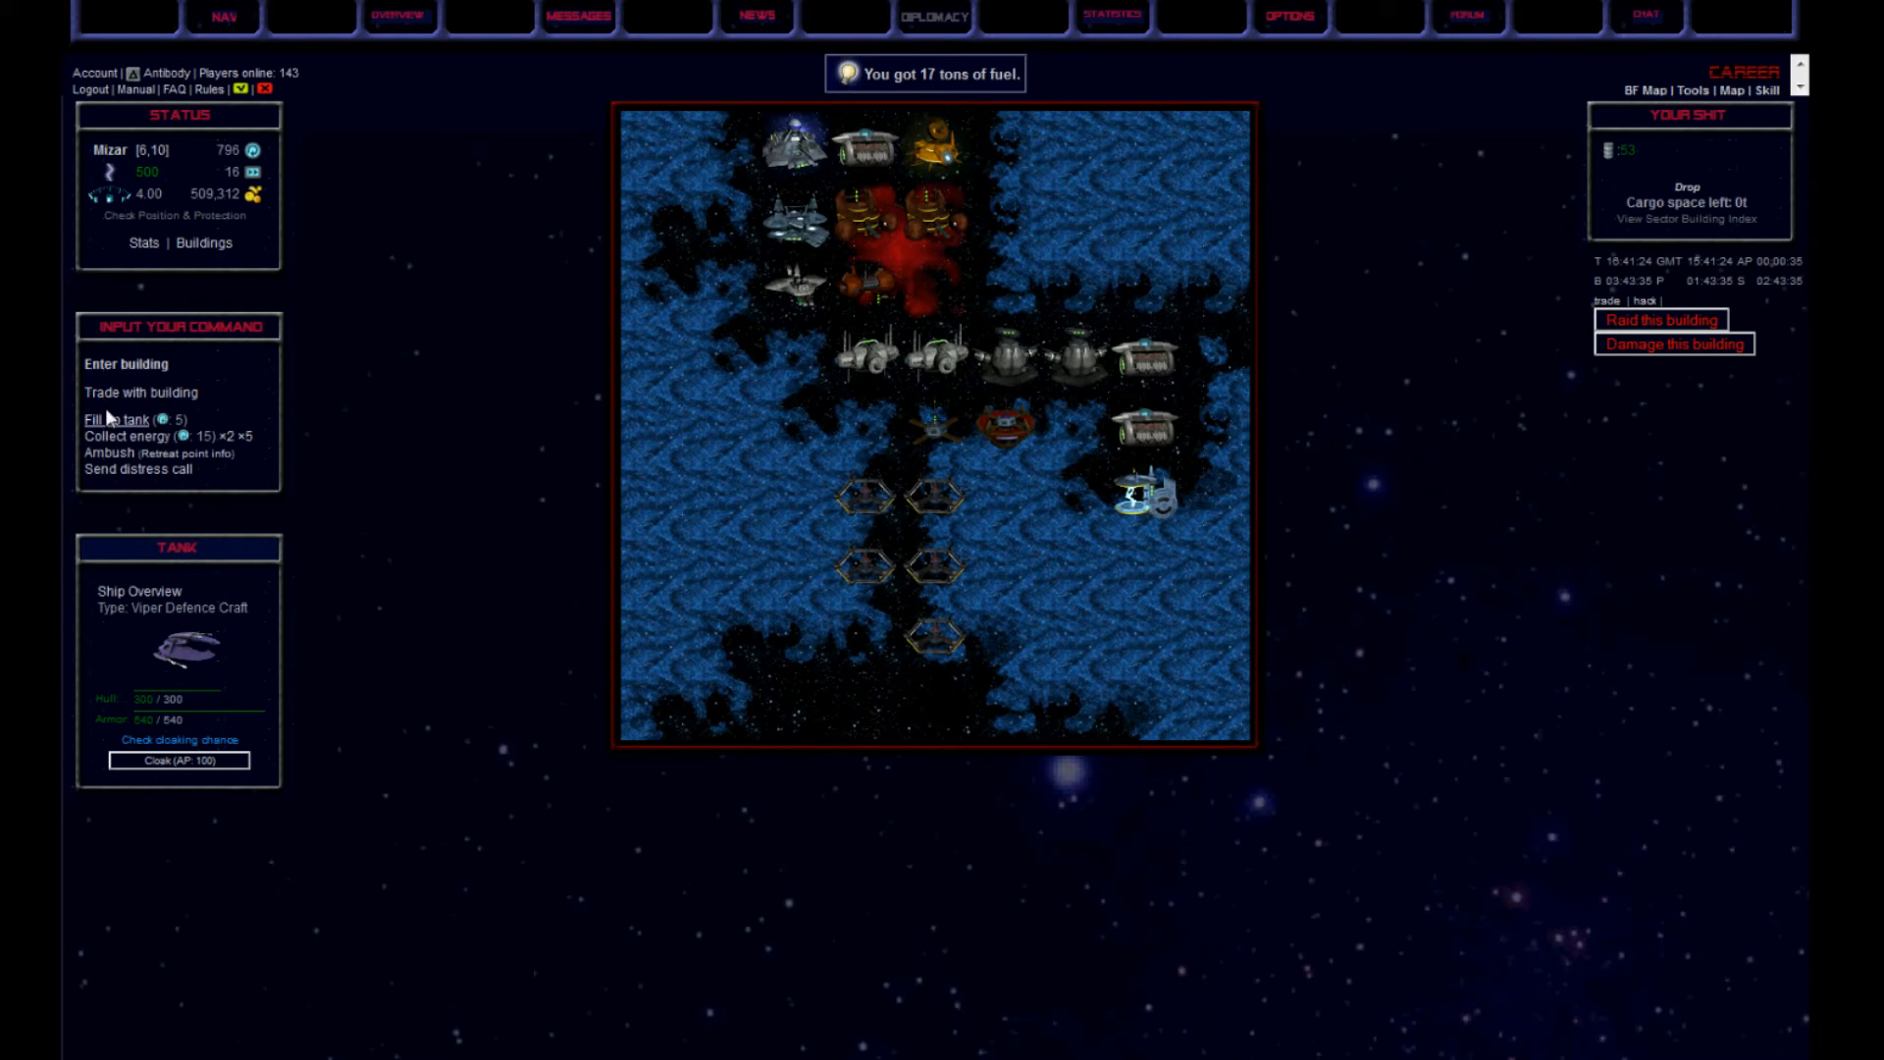
left_click(140, 393)
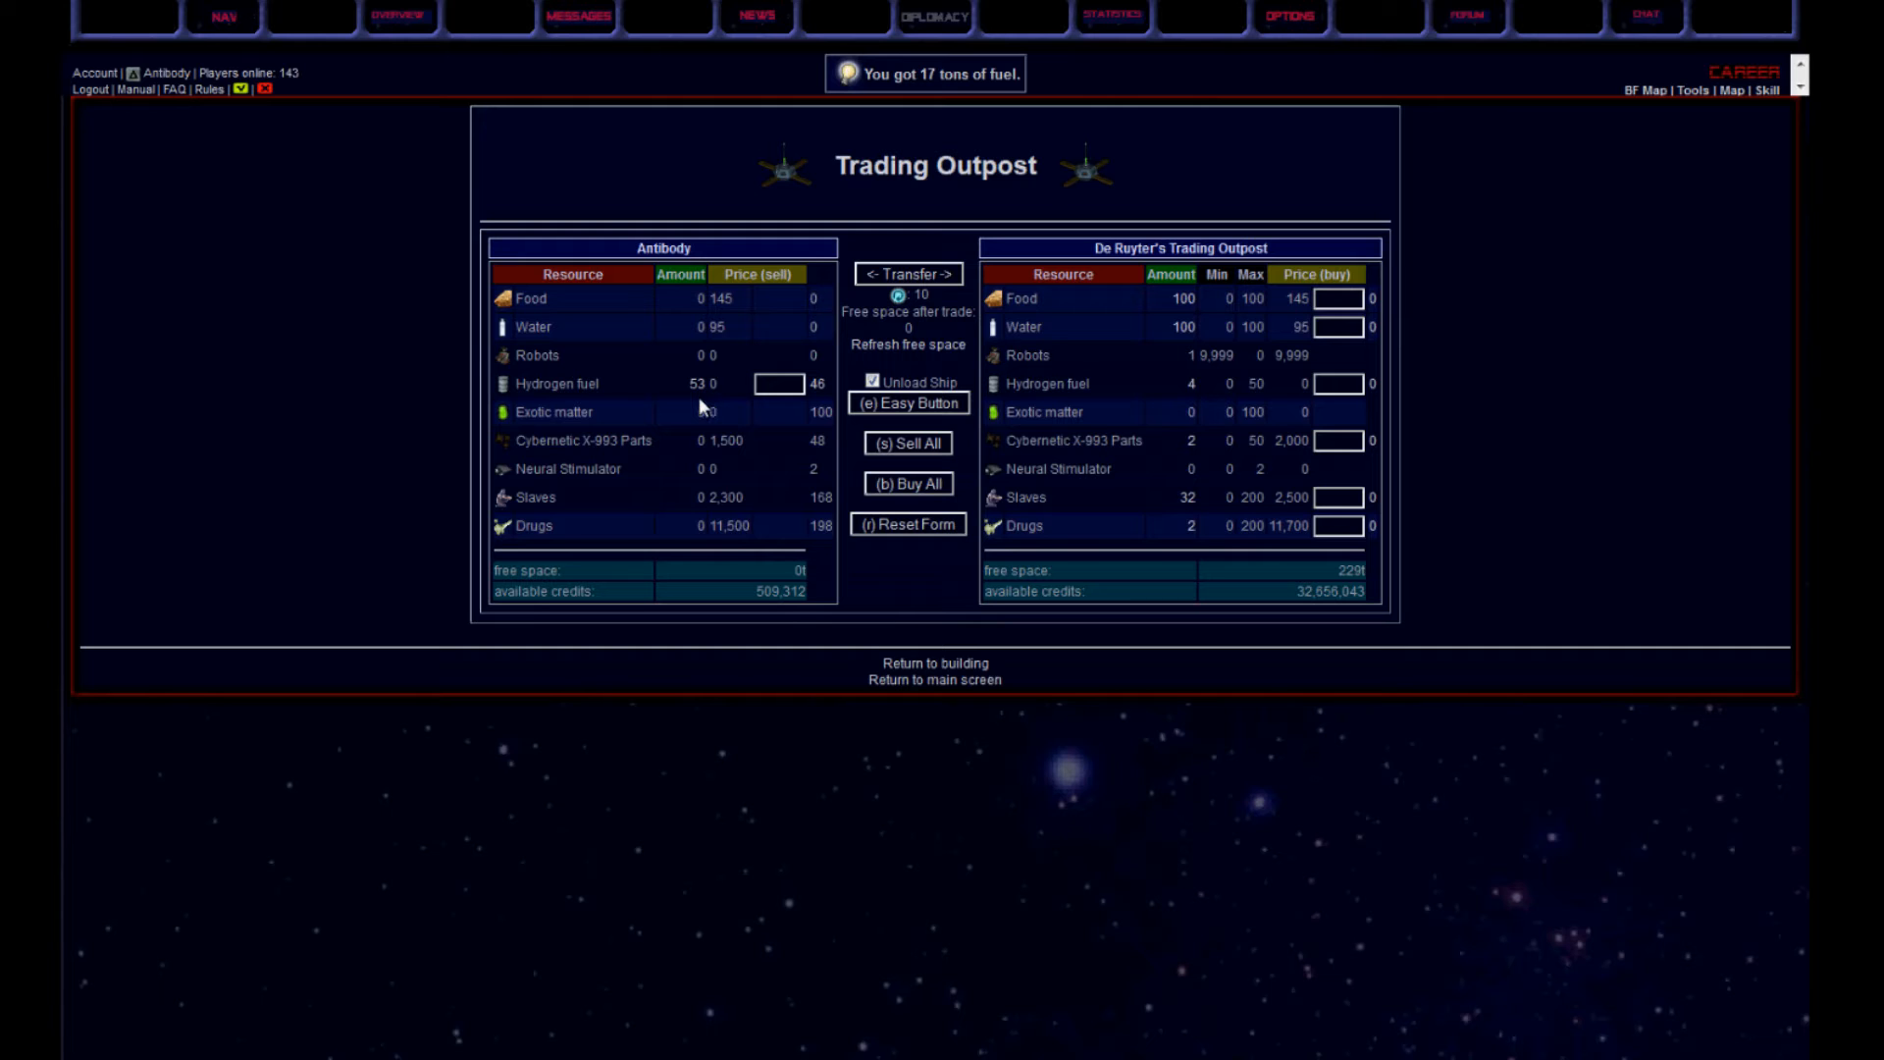
mouse_move(222, 18)
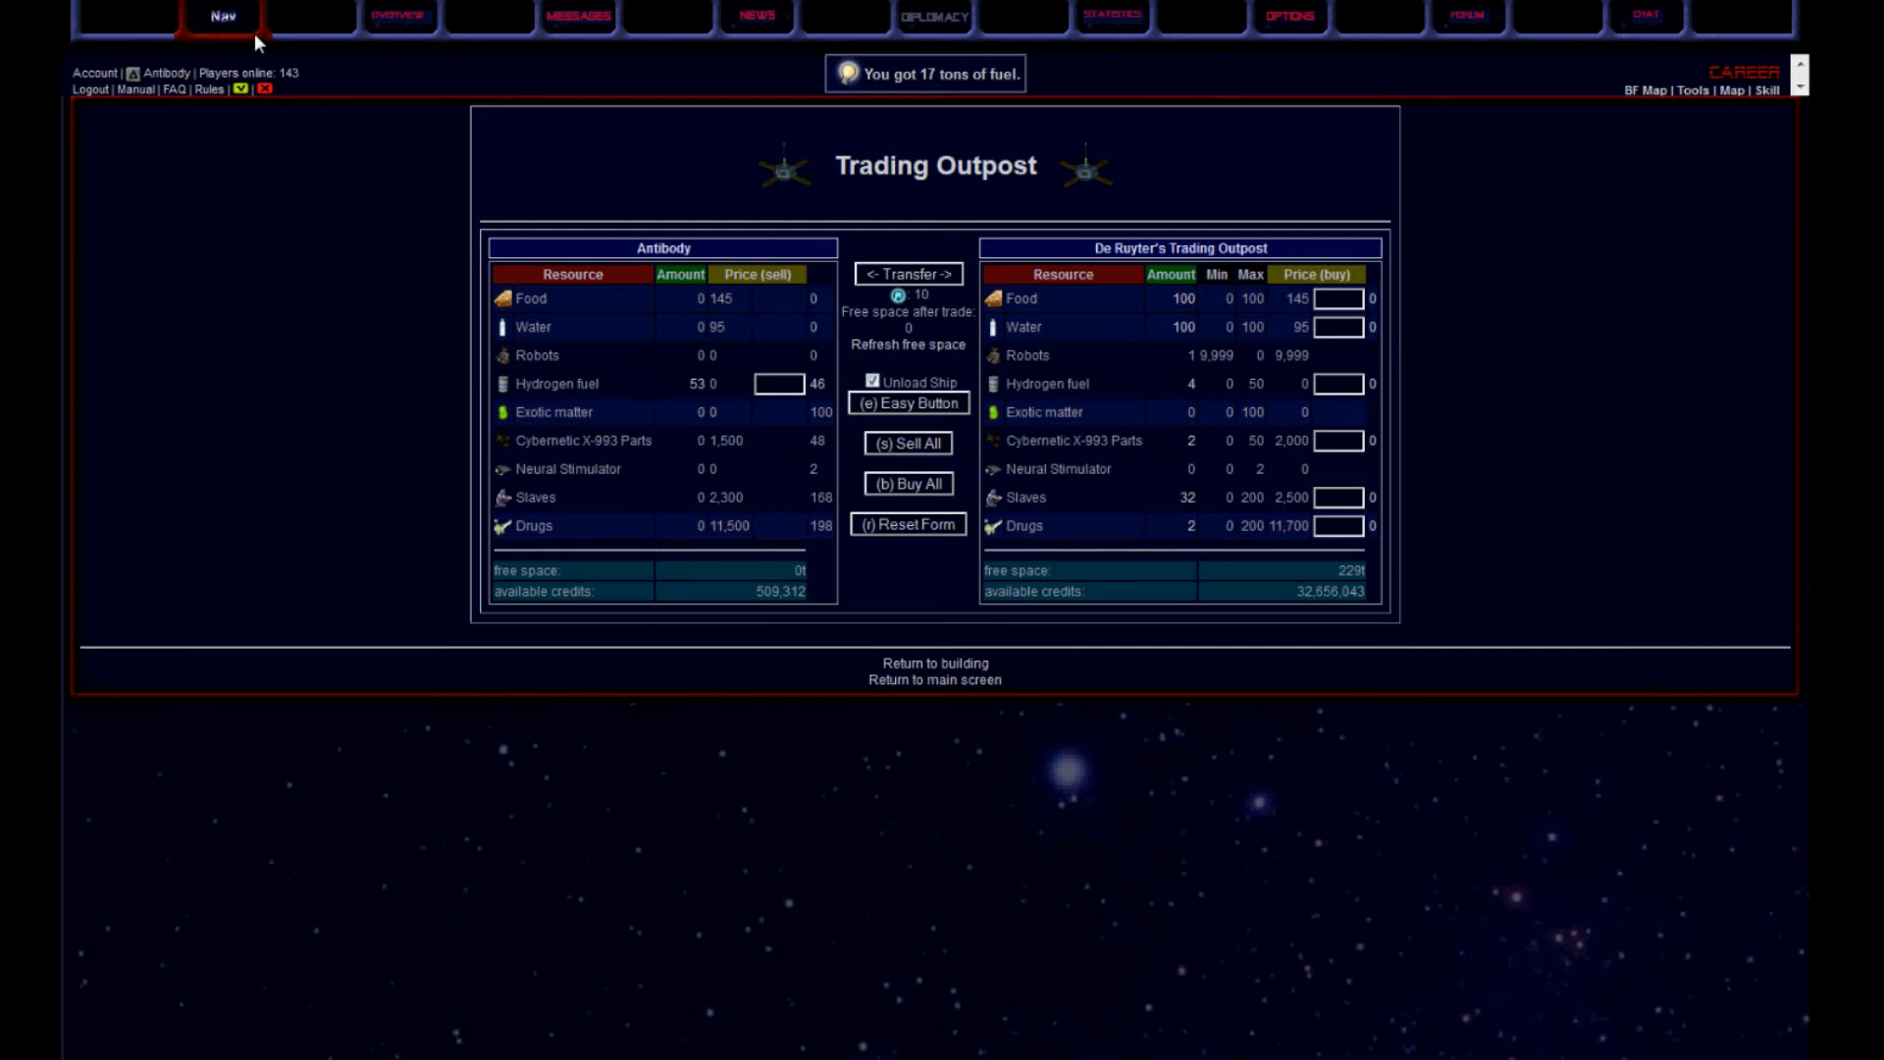
left_click(220, 15)
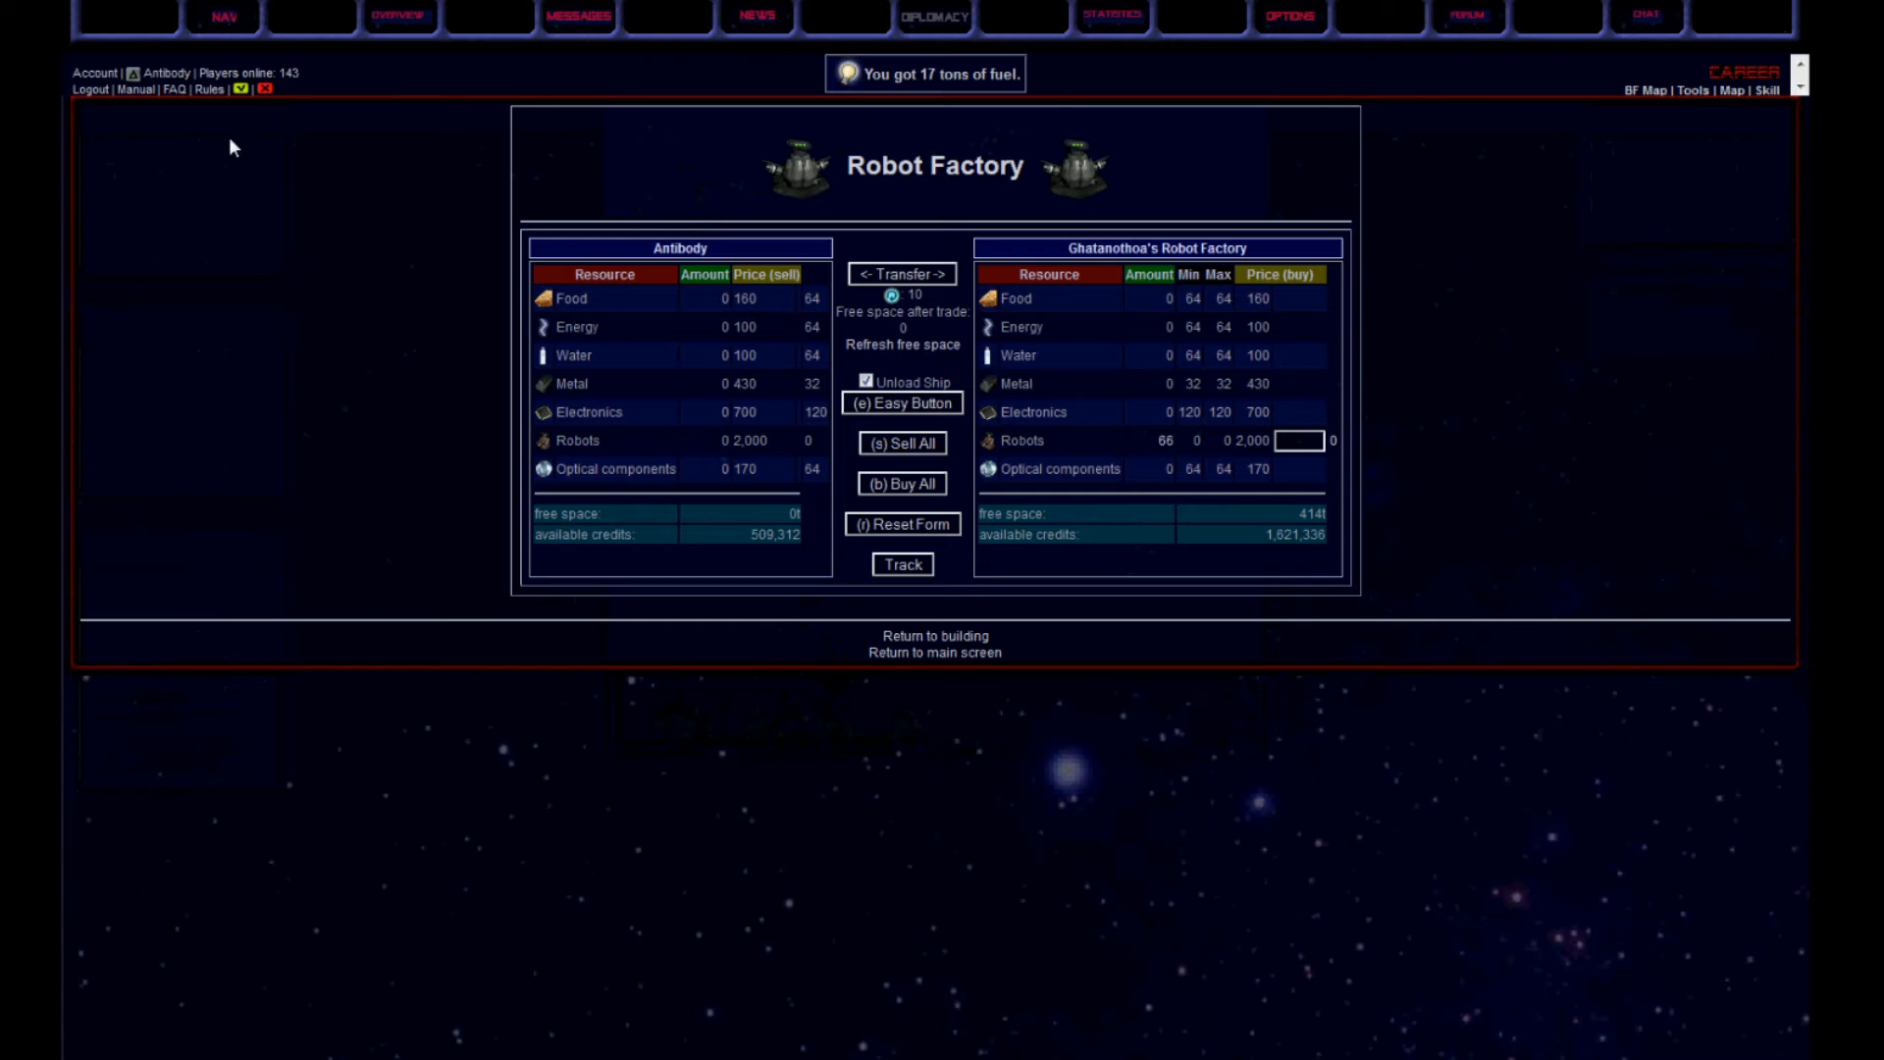
Check the Robot Factory prices and fly to [7,10] beside the starbase
left_click(934, 652)
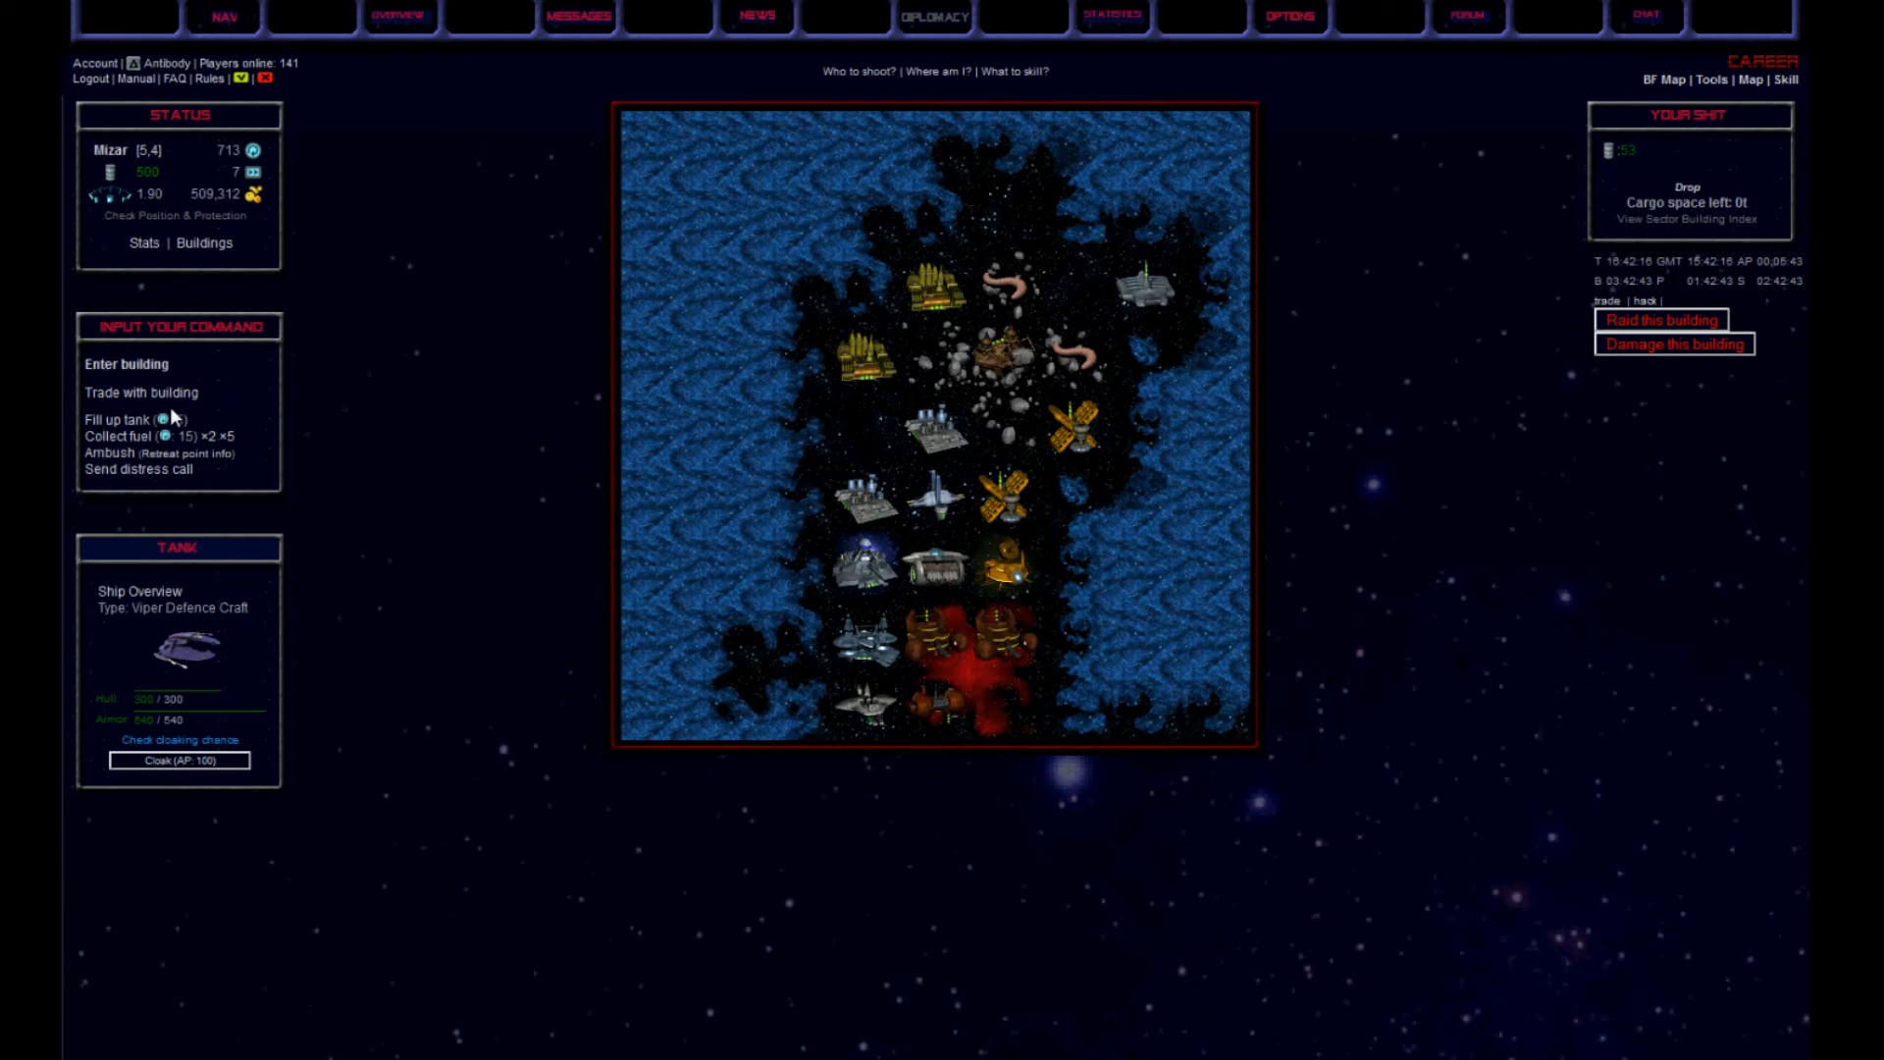
mouse_move(877, 543)
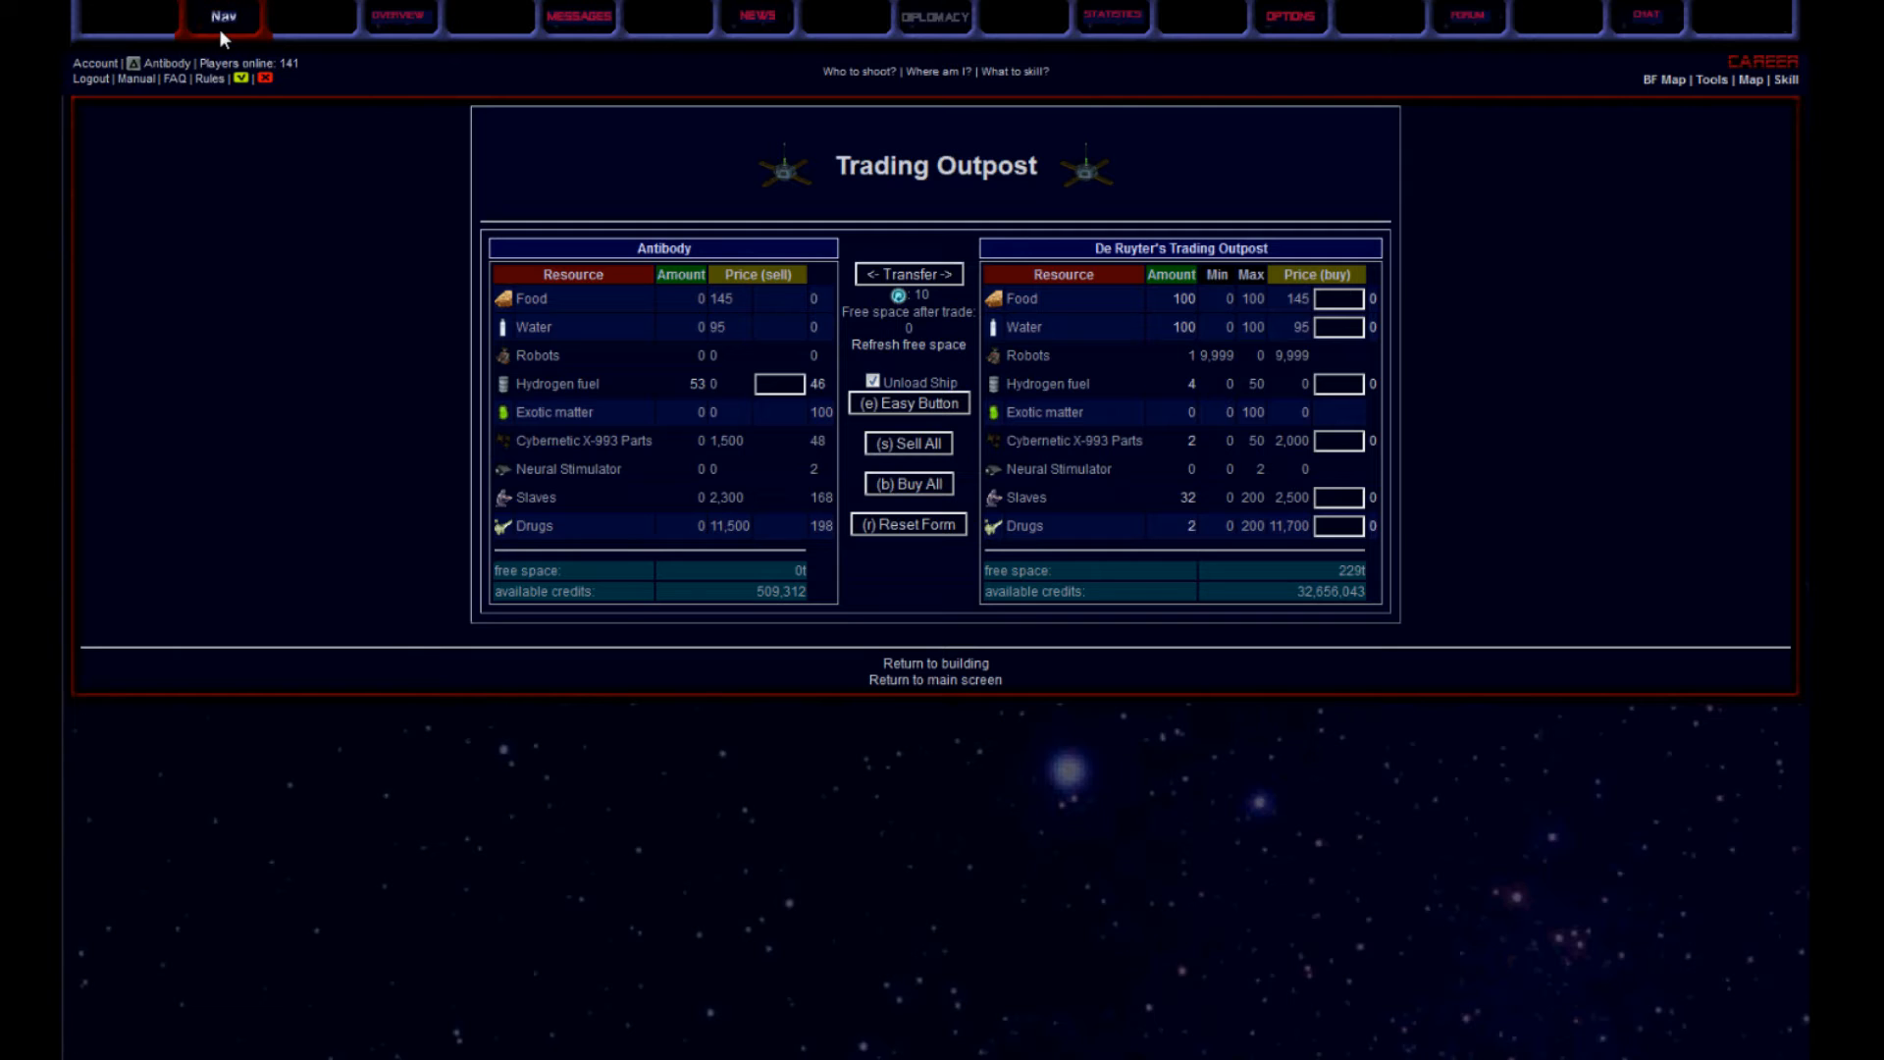
left_click(222, 18)
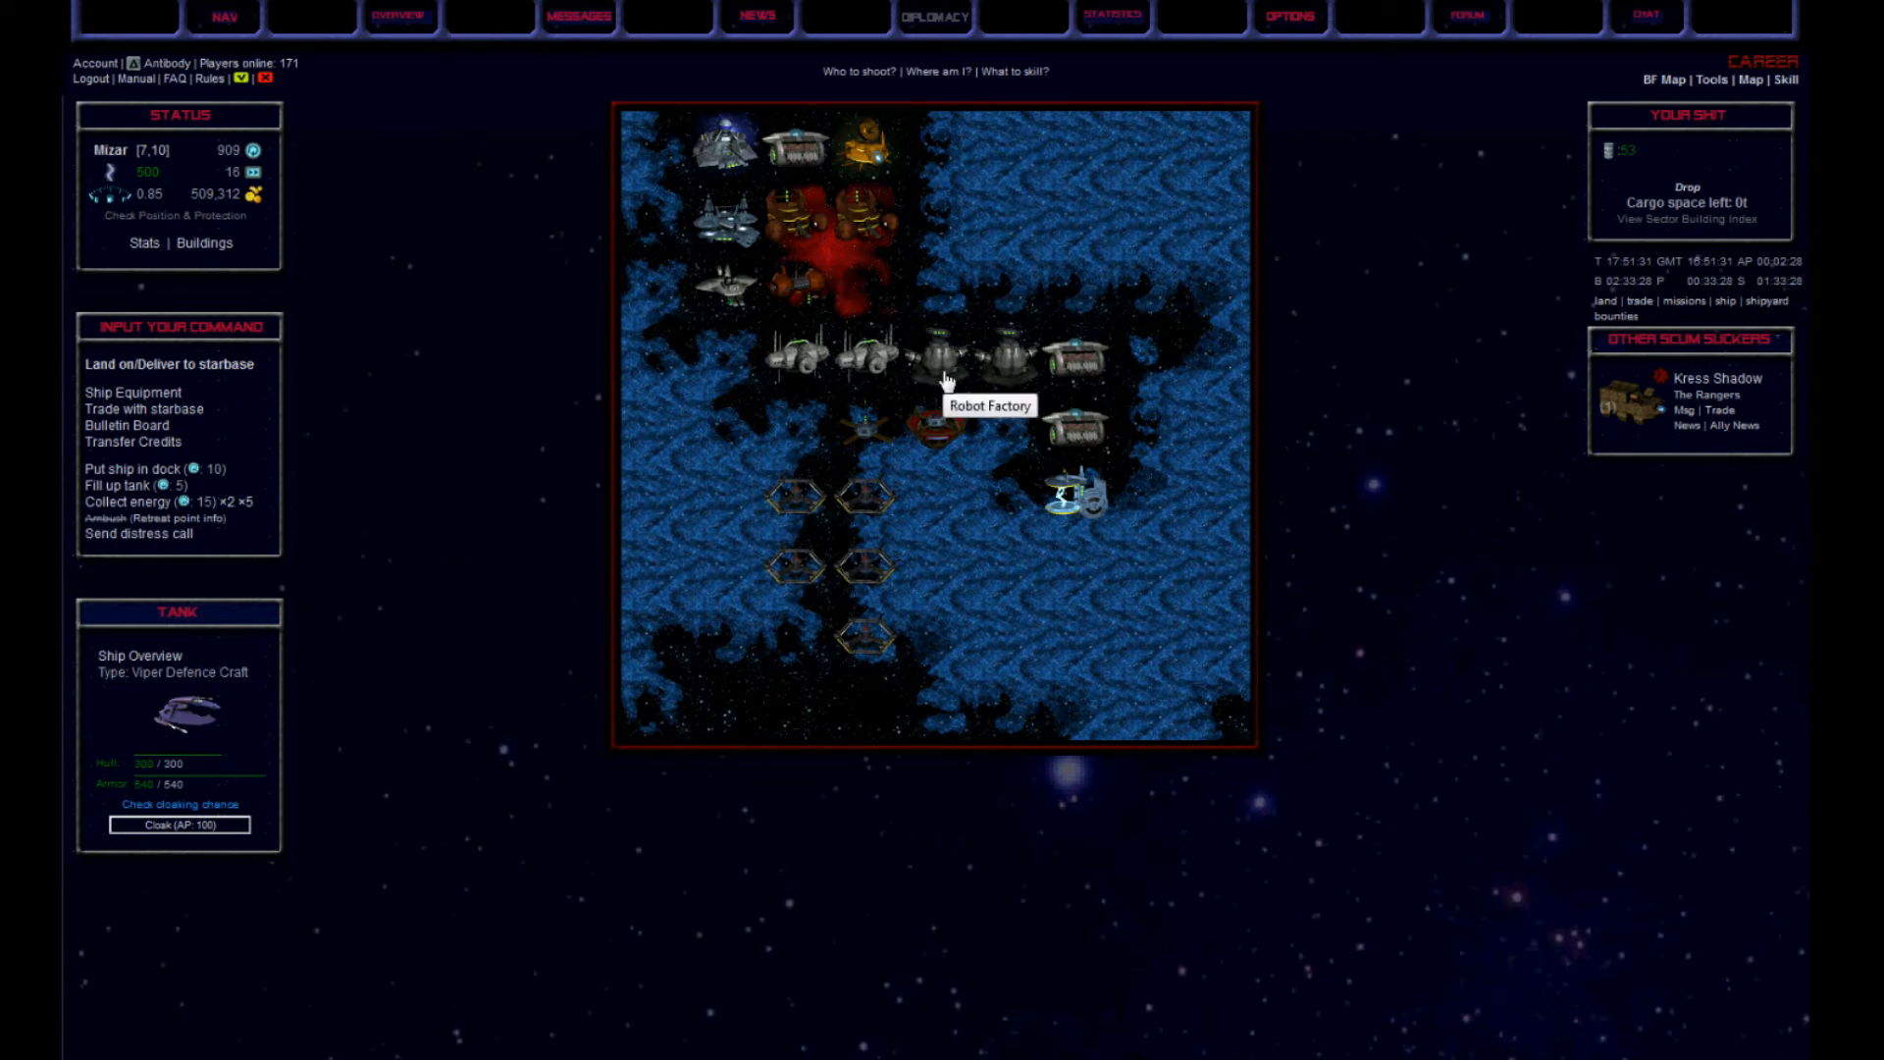
Raid the Robot Factory twice and sell the captured robots at Bloodmoon Station
left_click(934, 355)
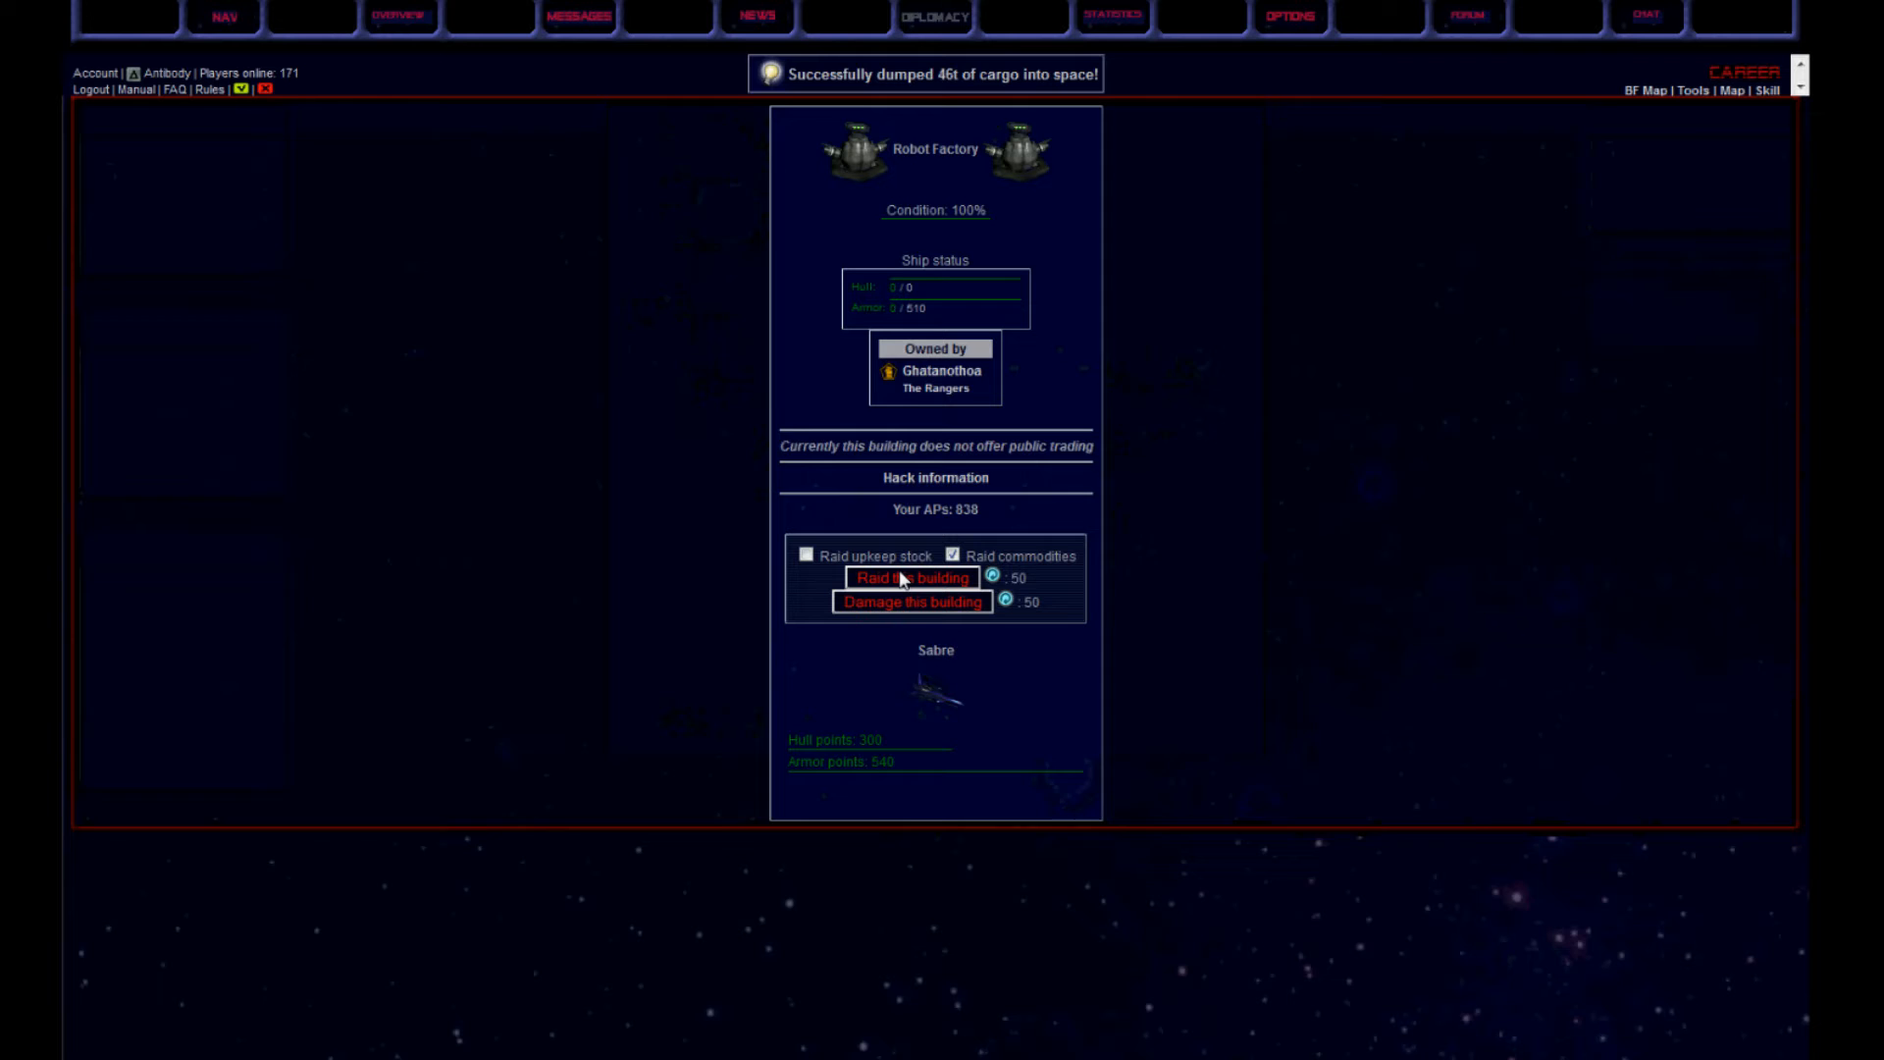
left_click(908, 577)
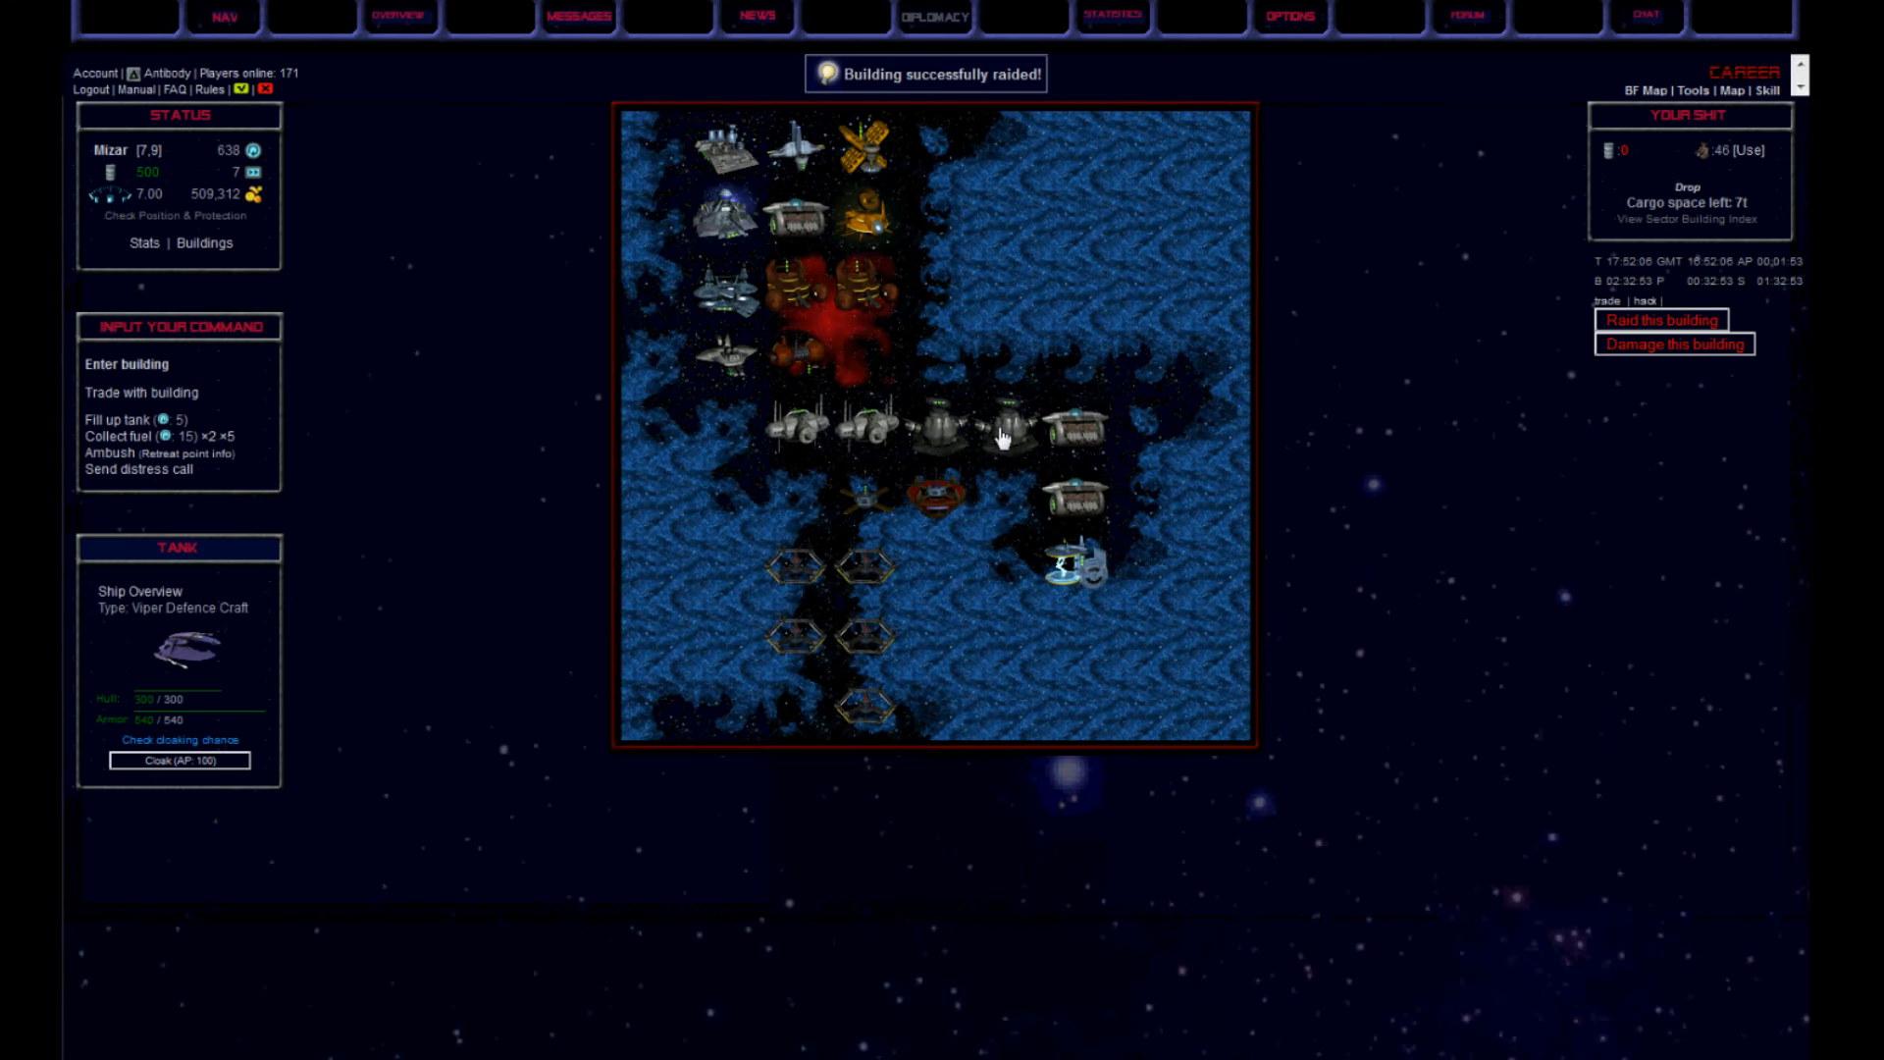
left_click(1660, 320)
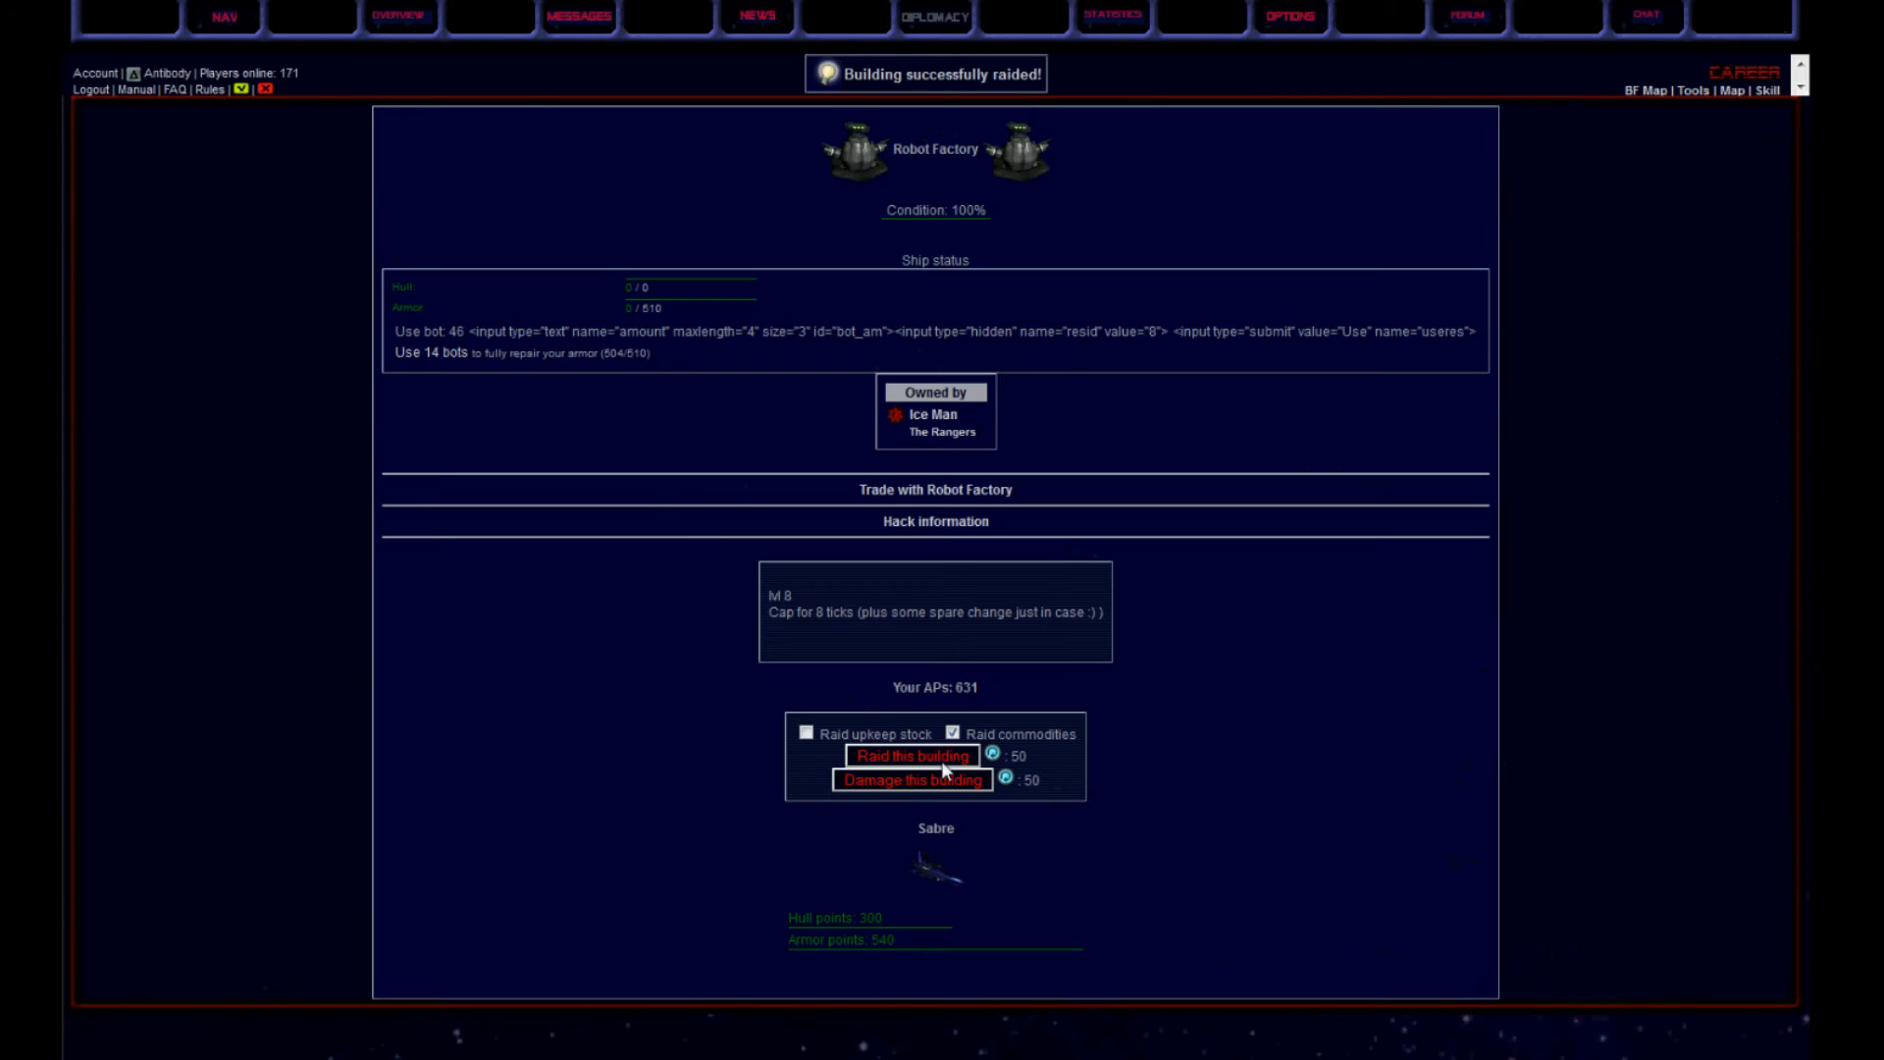
left_click(911, 756)
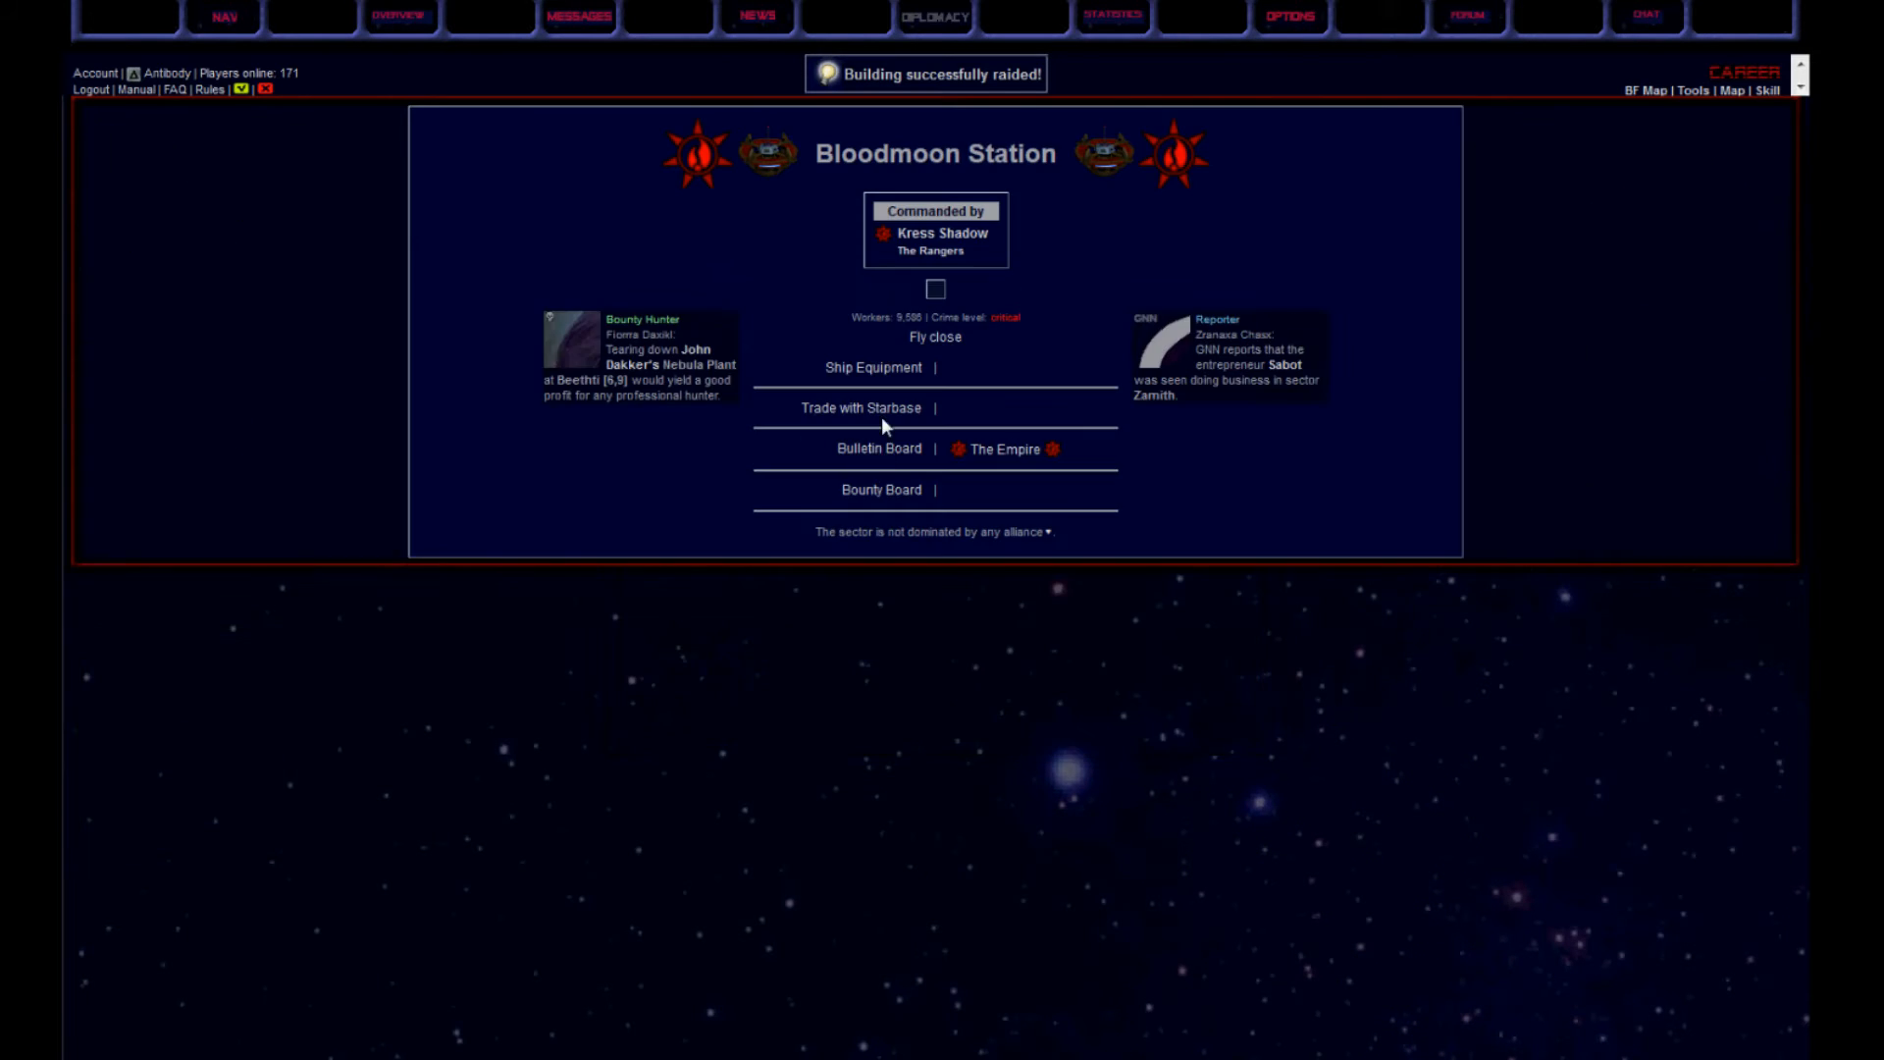
left_click(862, 408)
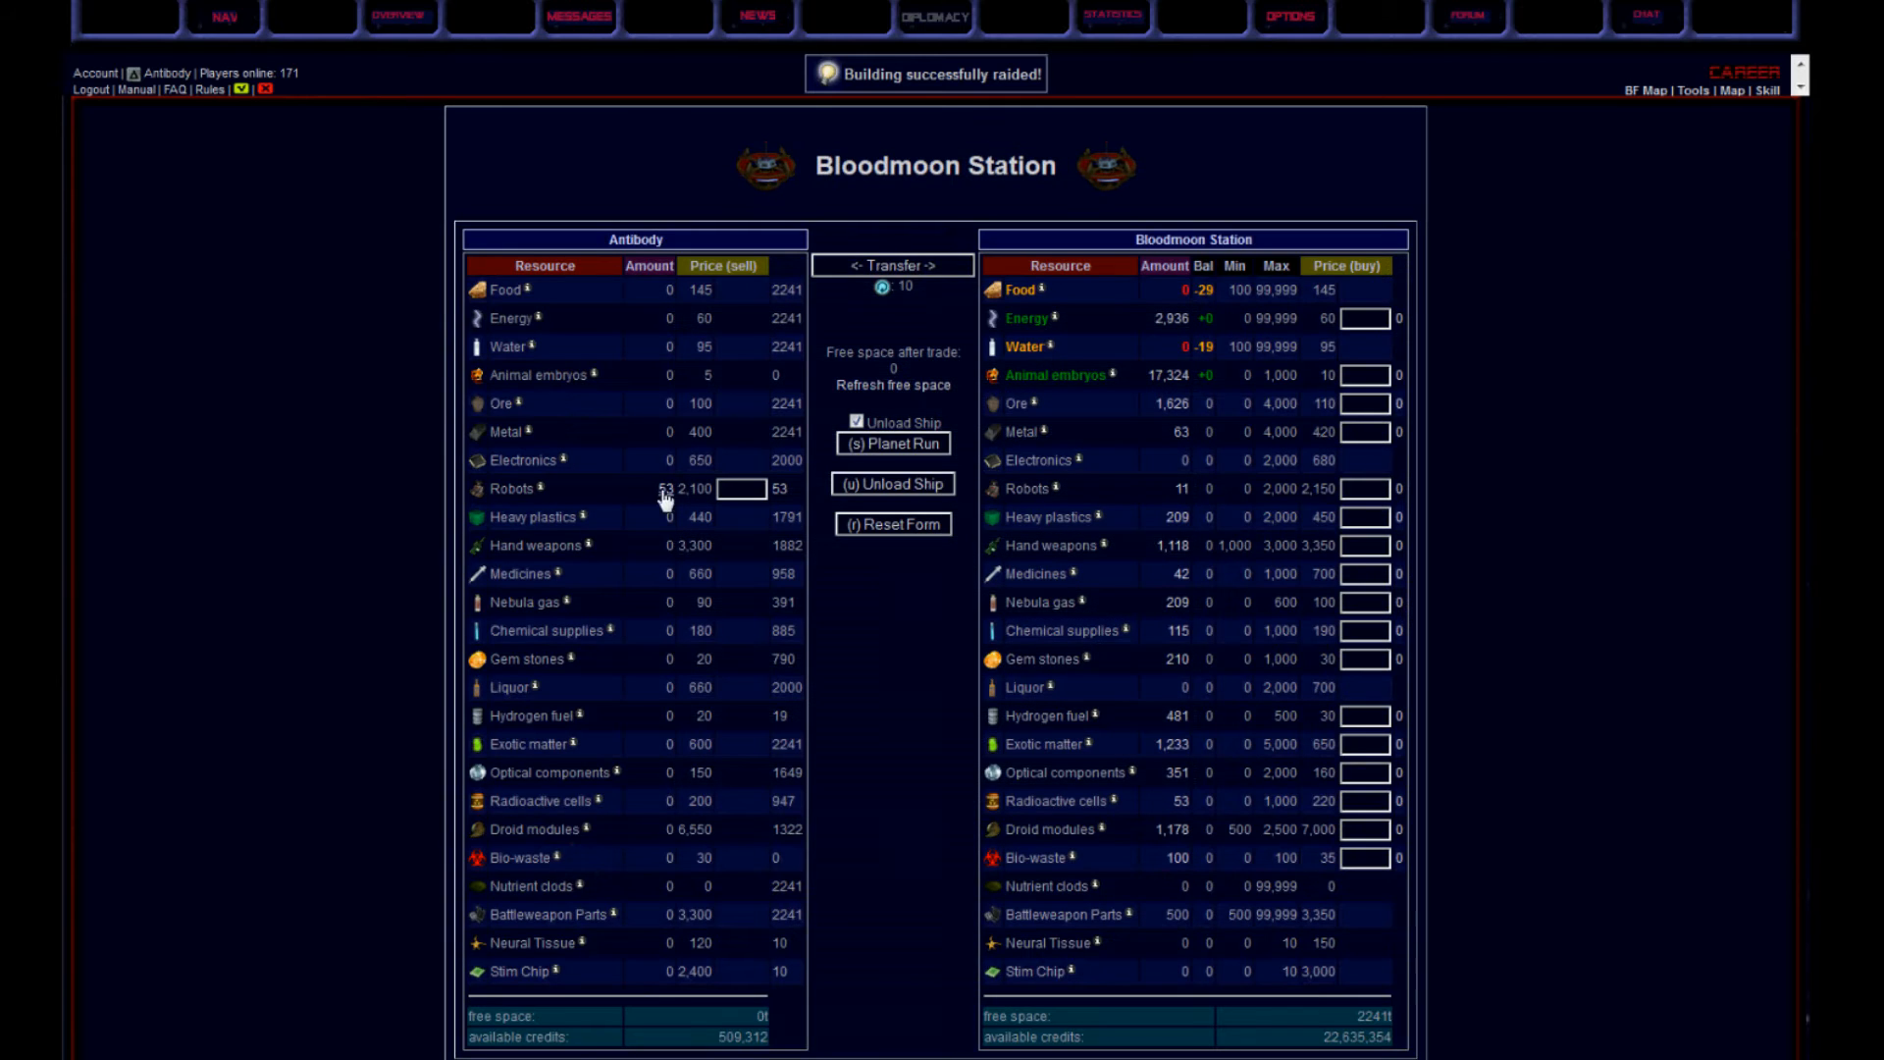
left_click(892, 444)
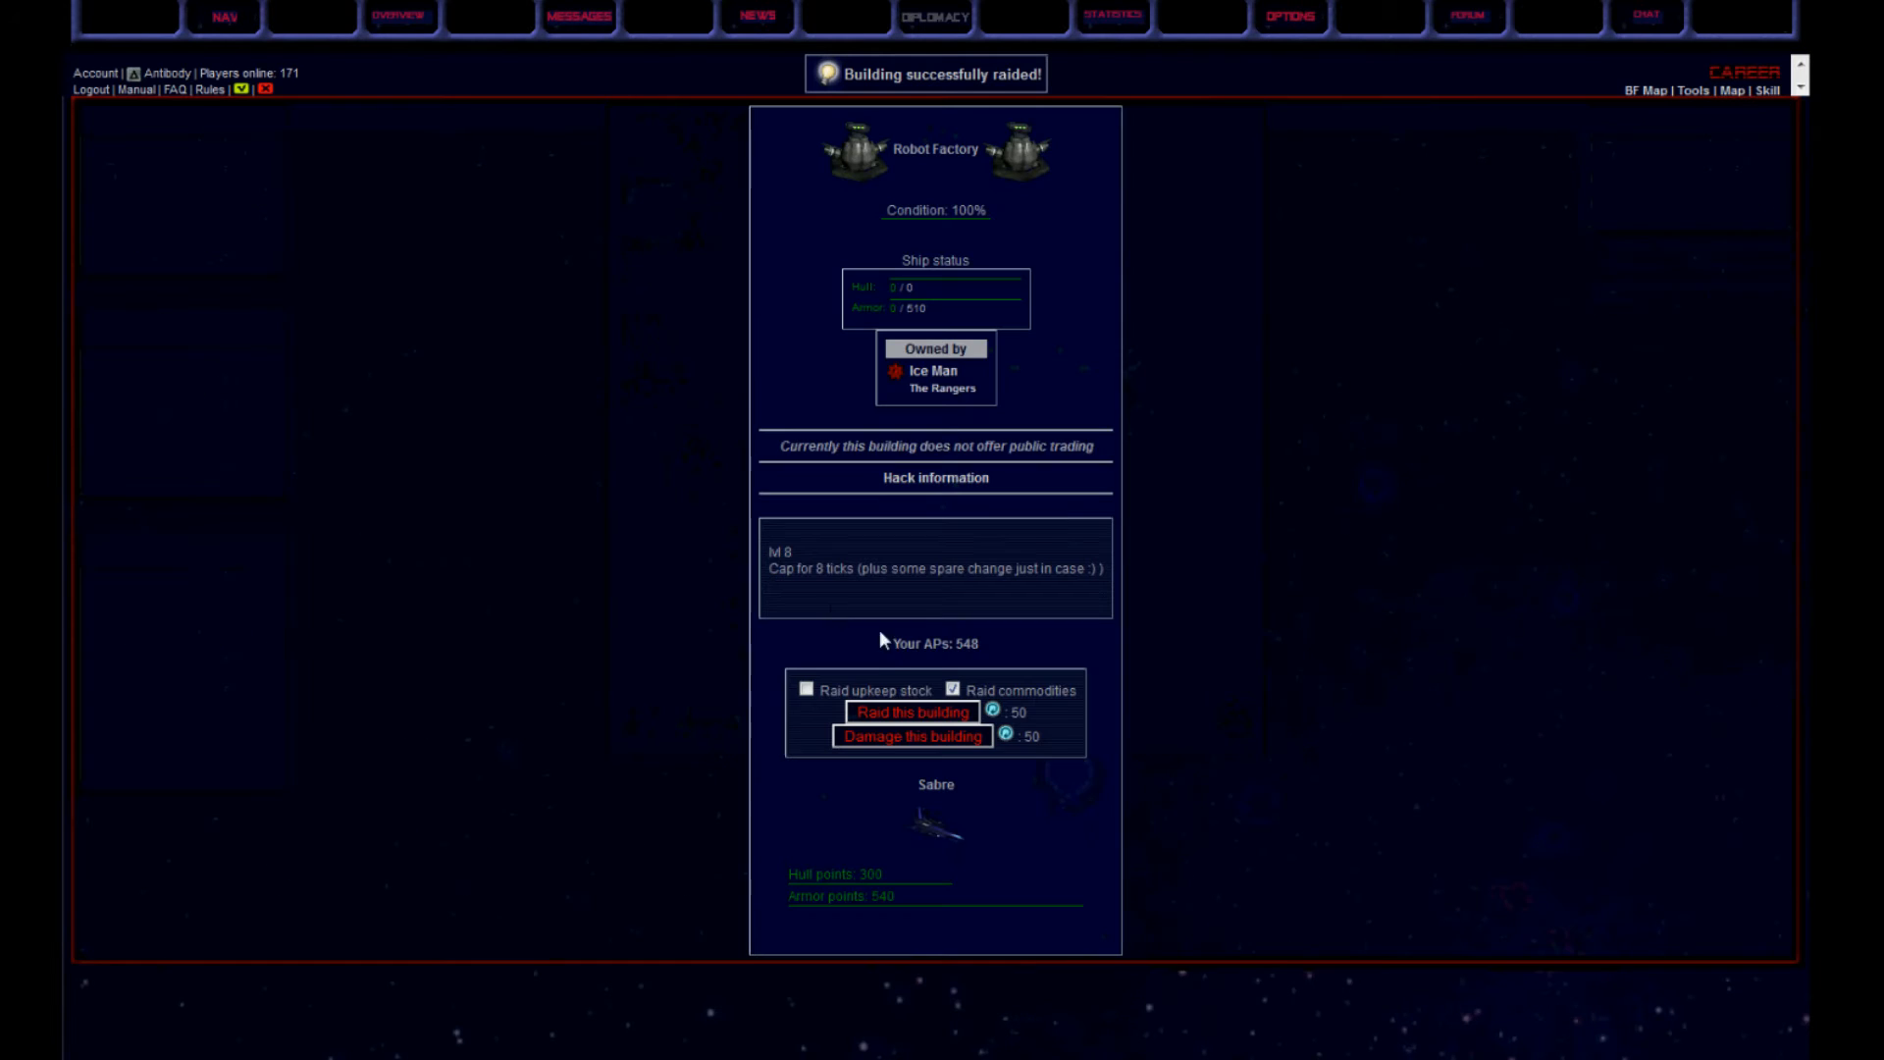
Raid the Robot Factory again and sell the robots at Bloodmoon, reaching 721,412 credits
left_click(910, 713)
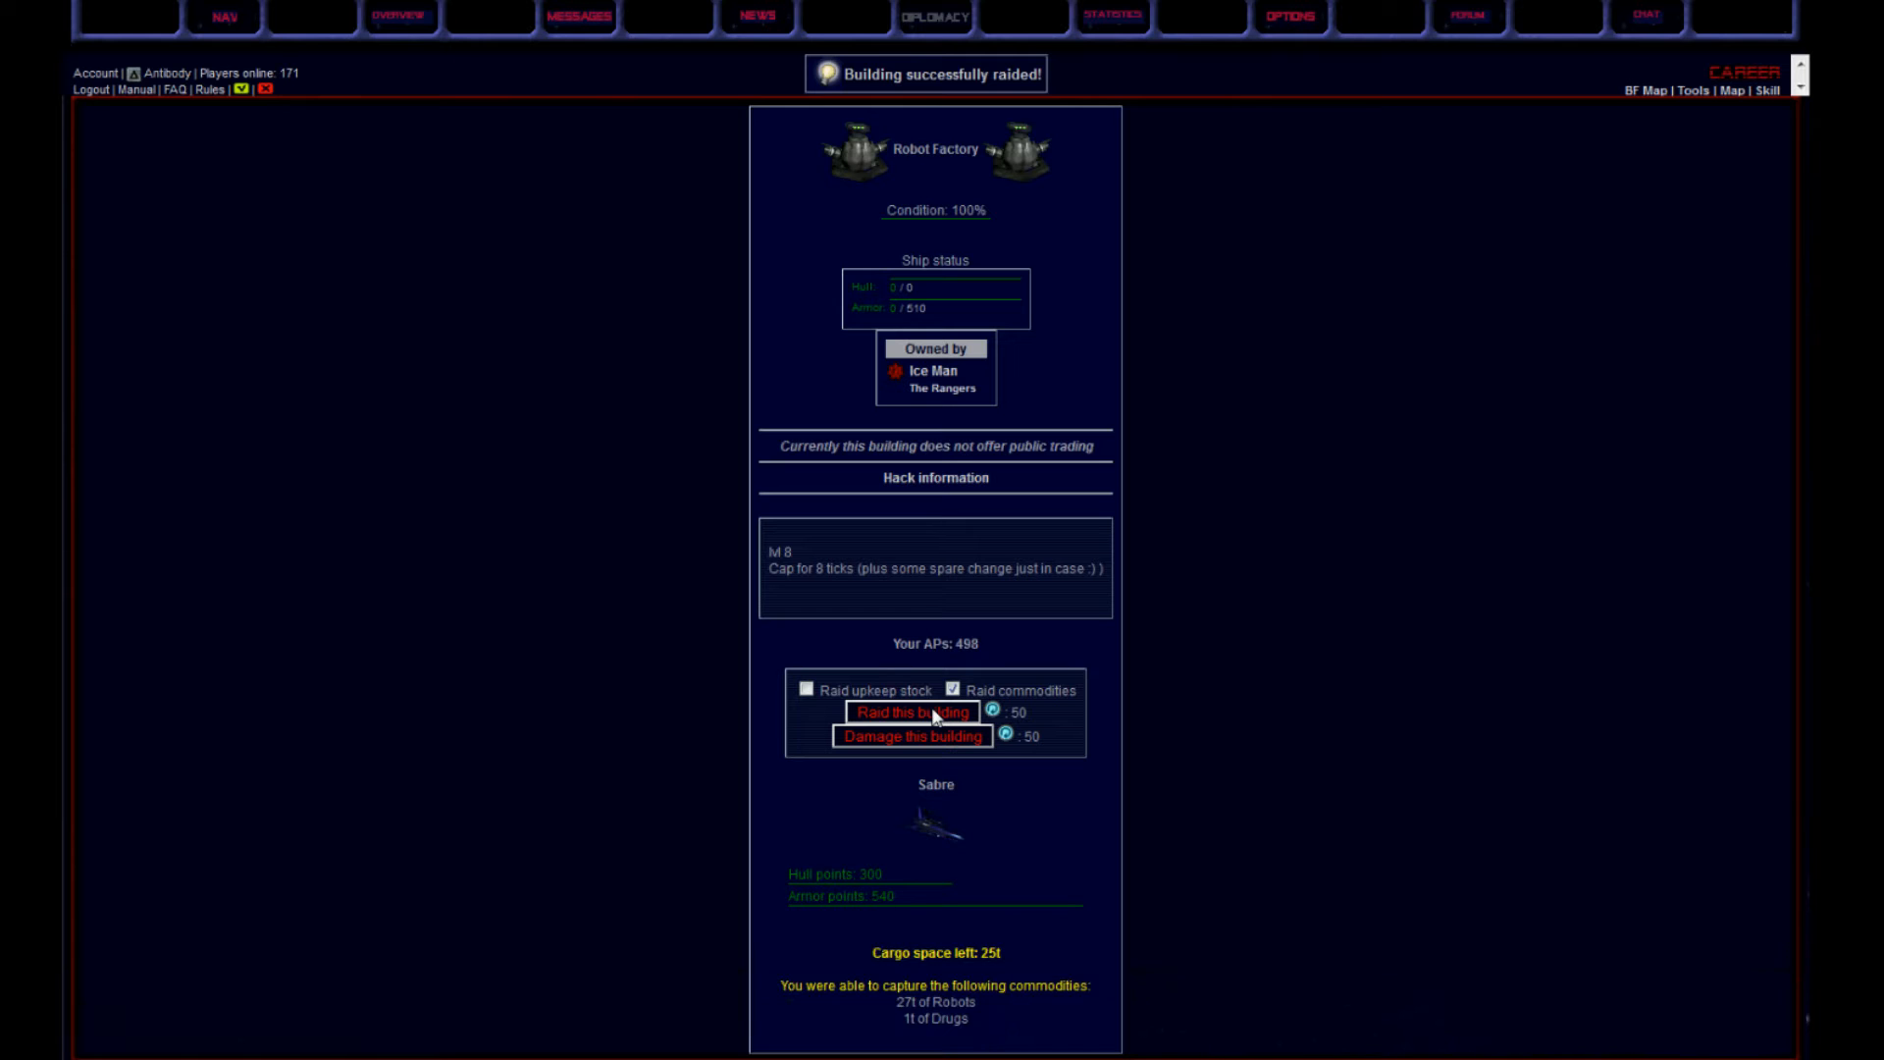
left_click(908, 712)
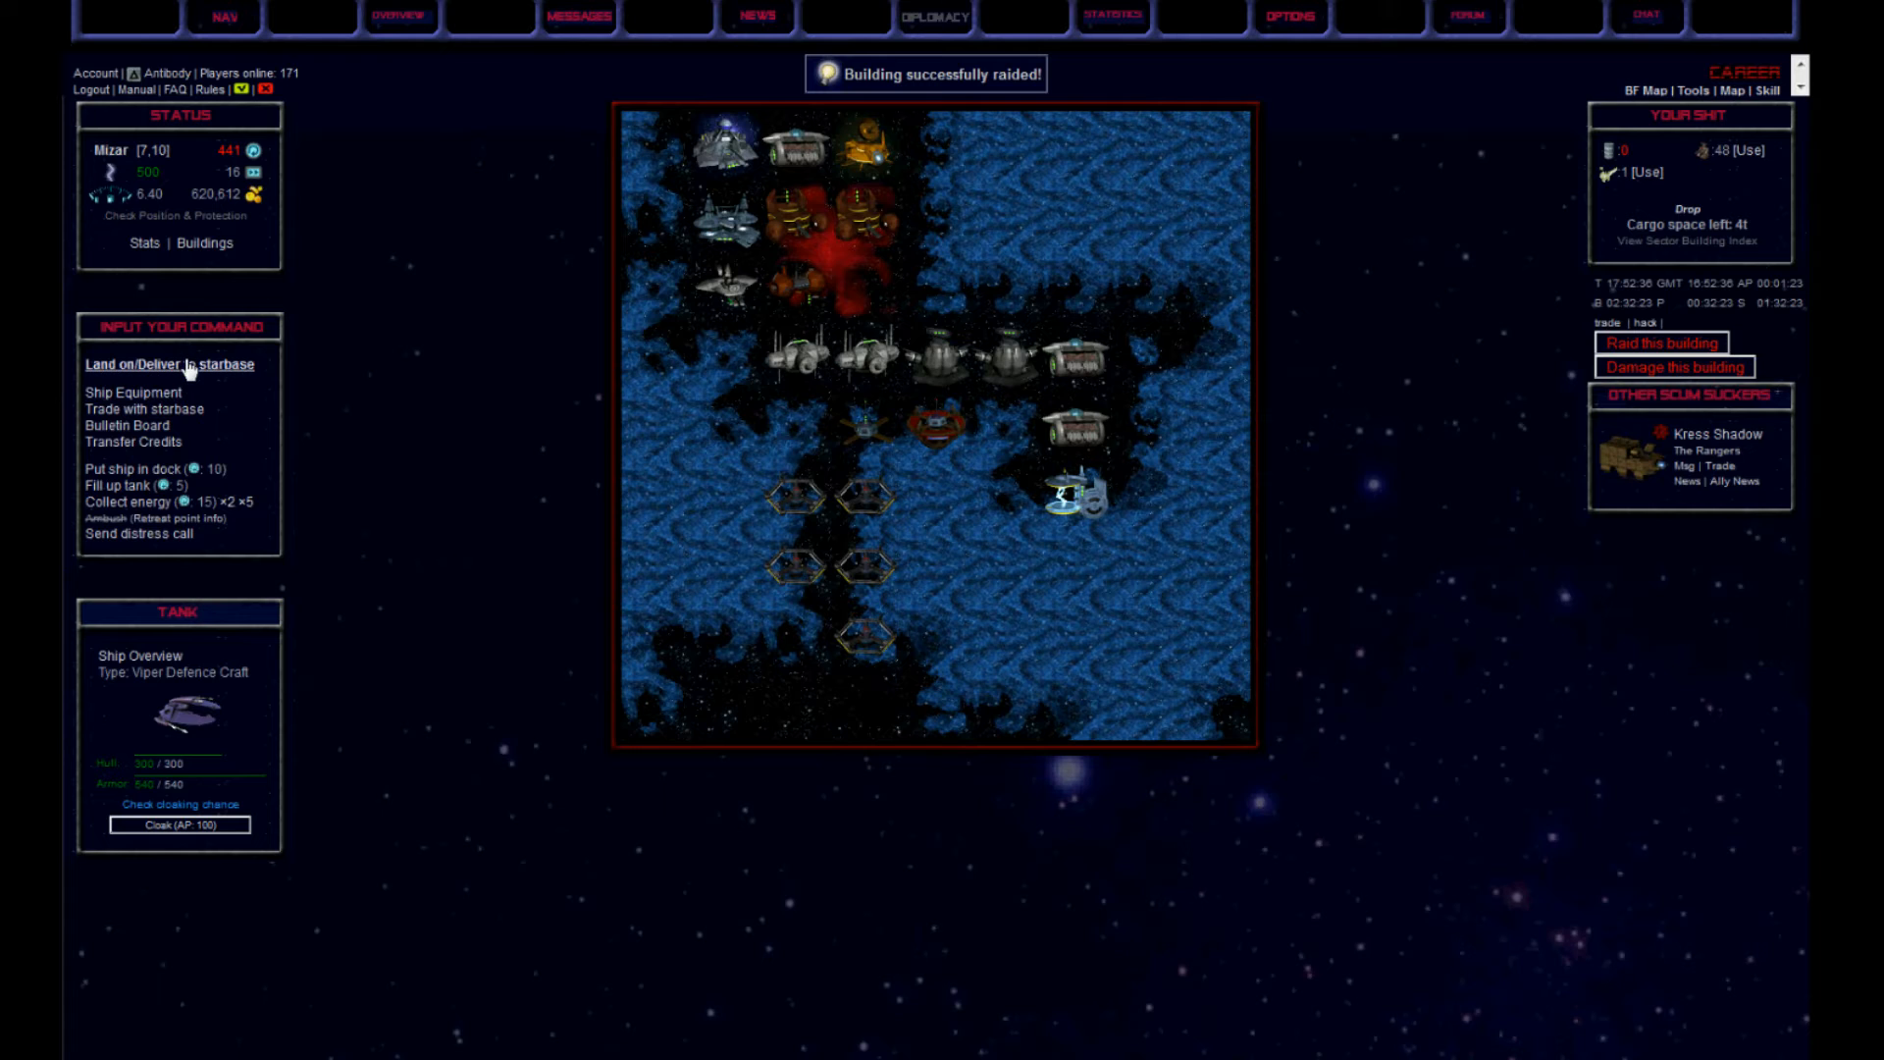
left_click(142, 408)
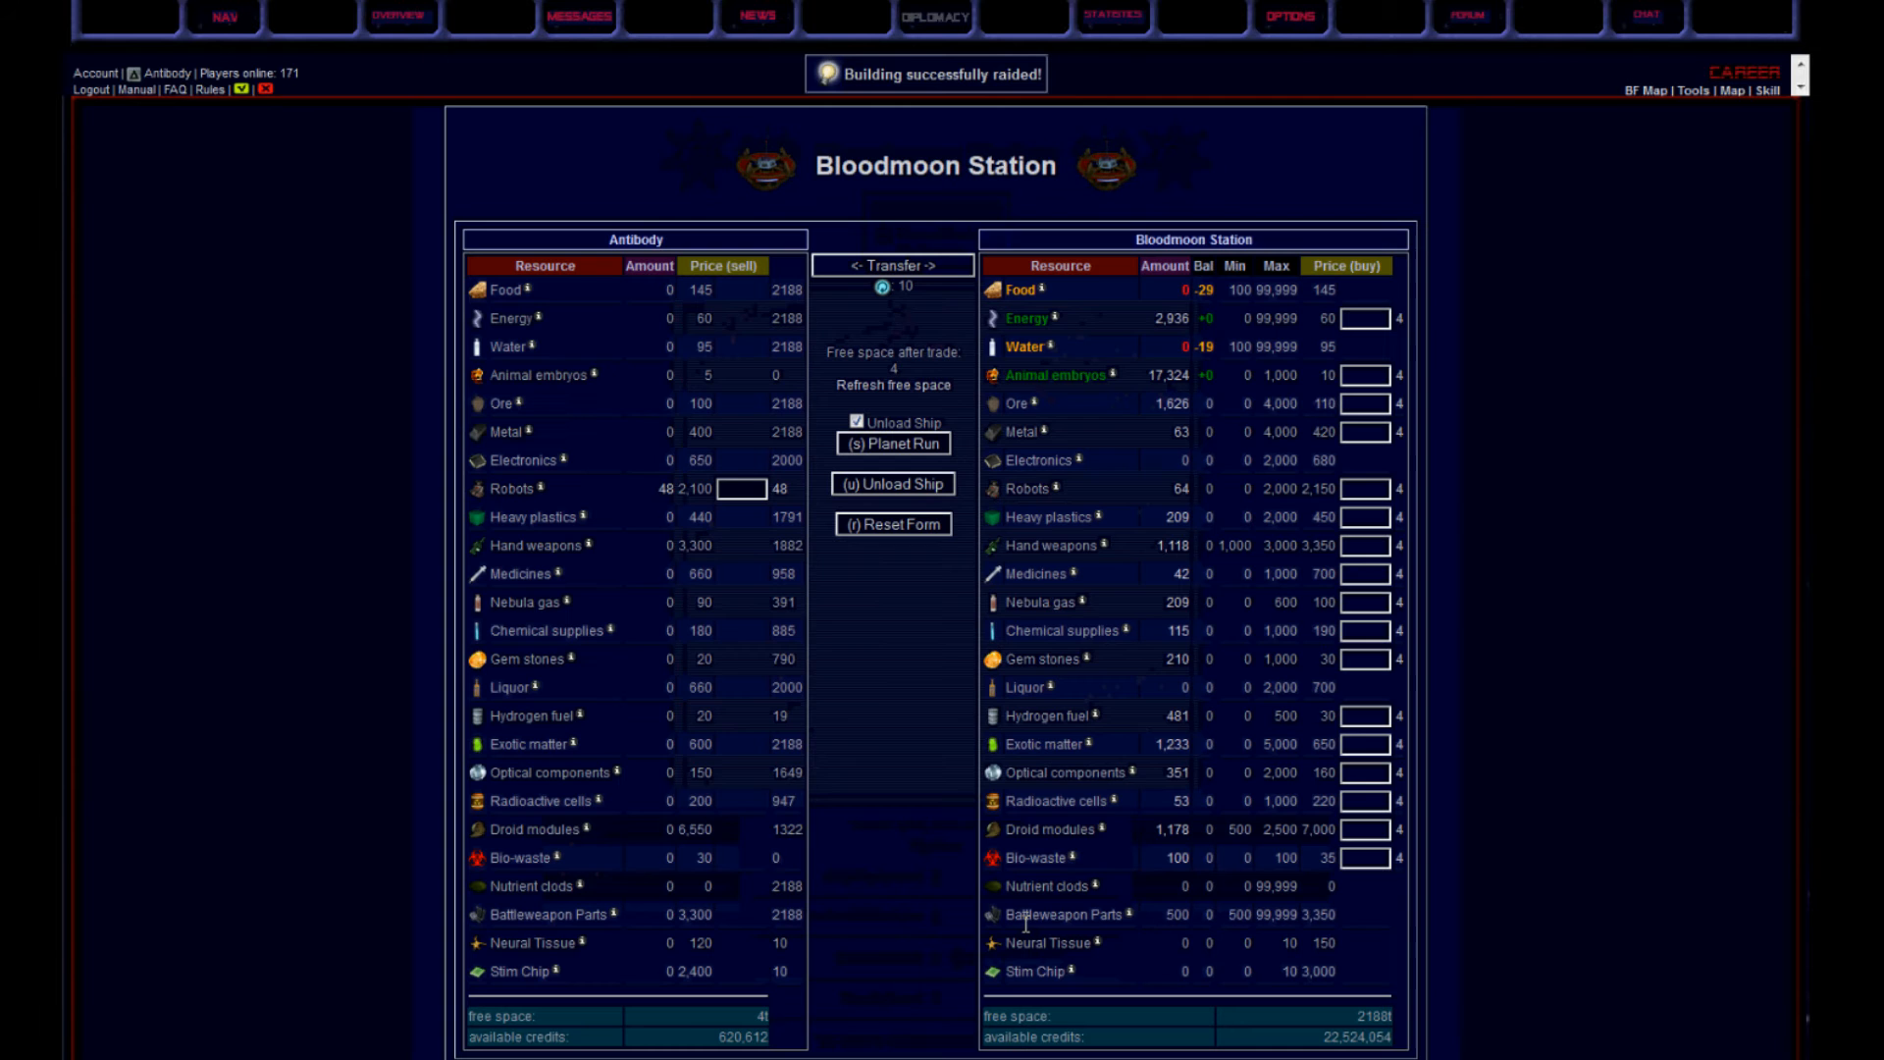
left_click(893, 443)
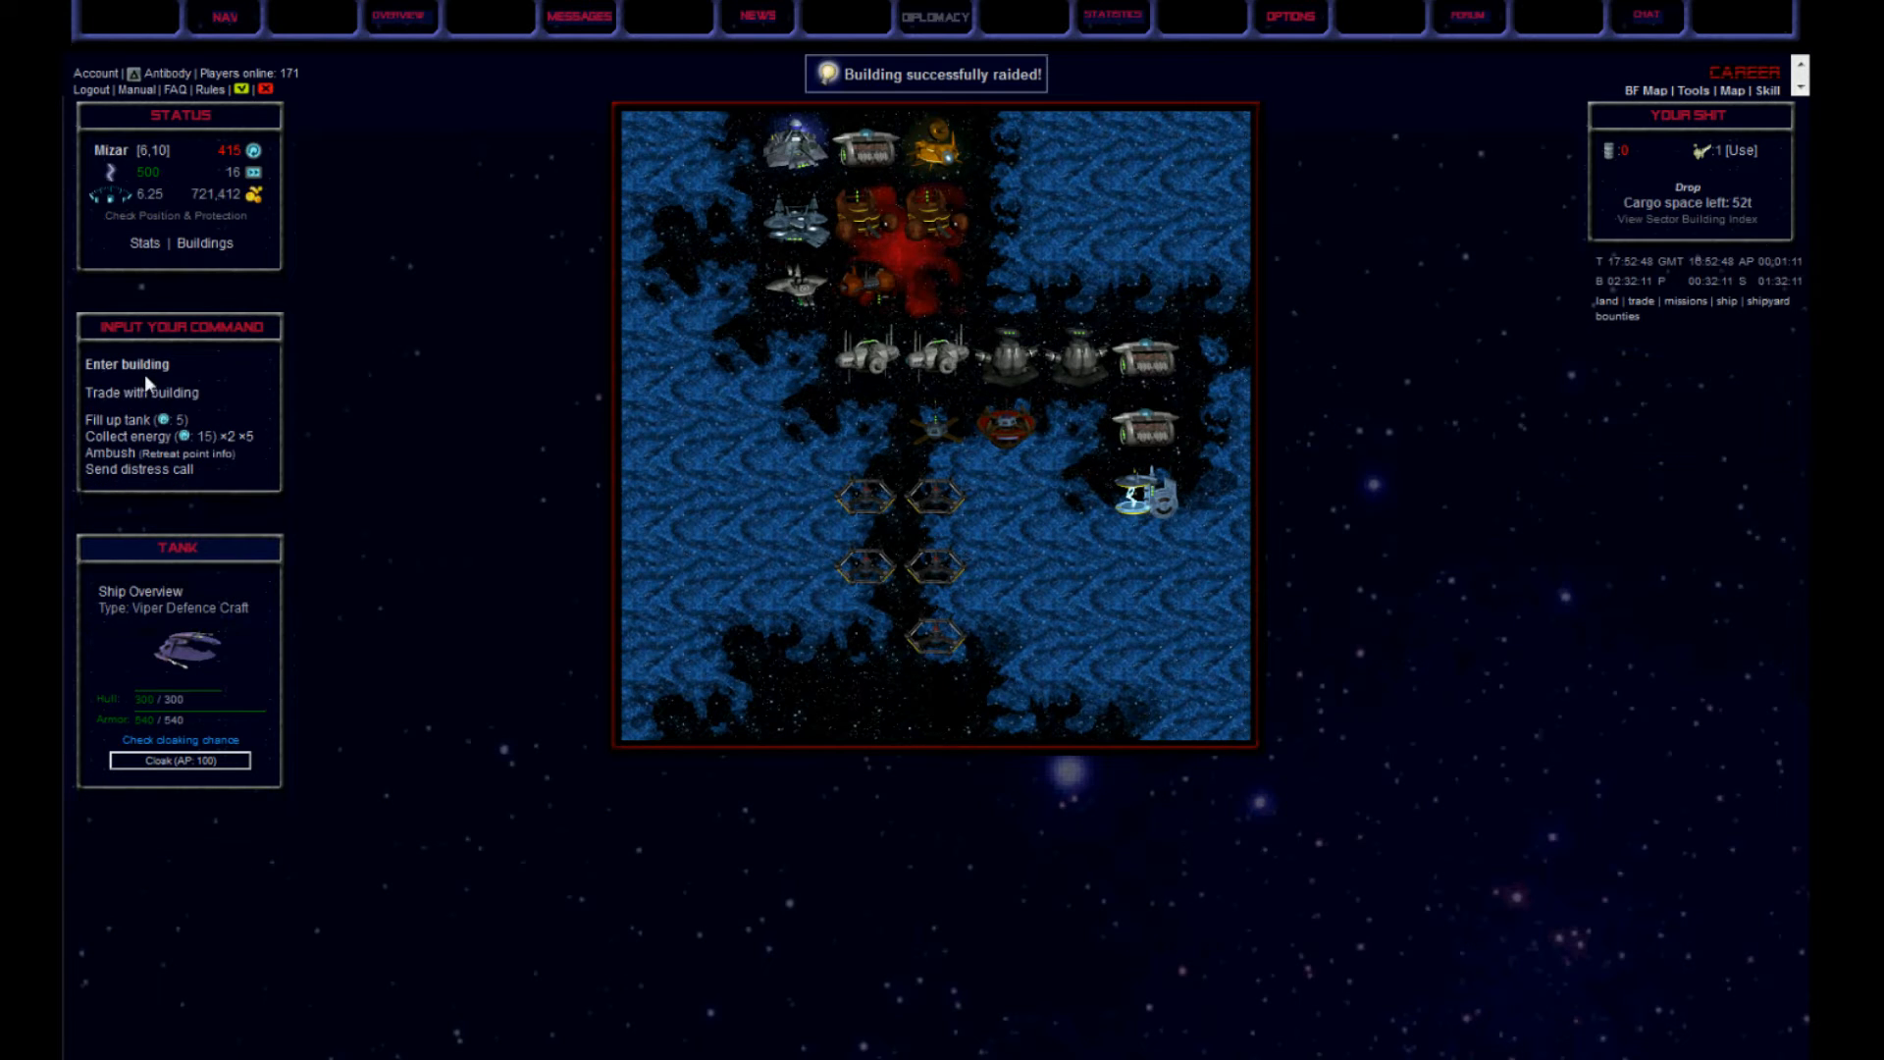
Raid the Trading Outpost, use a drug for 438 action points, and move to [9,9]
left_click(141, 393)
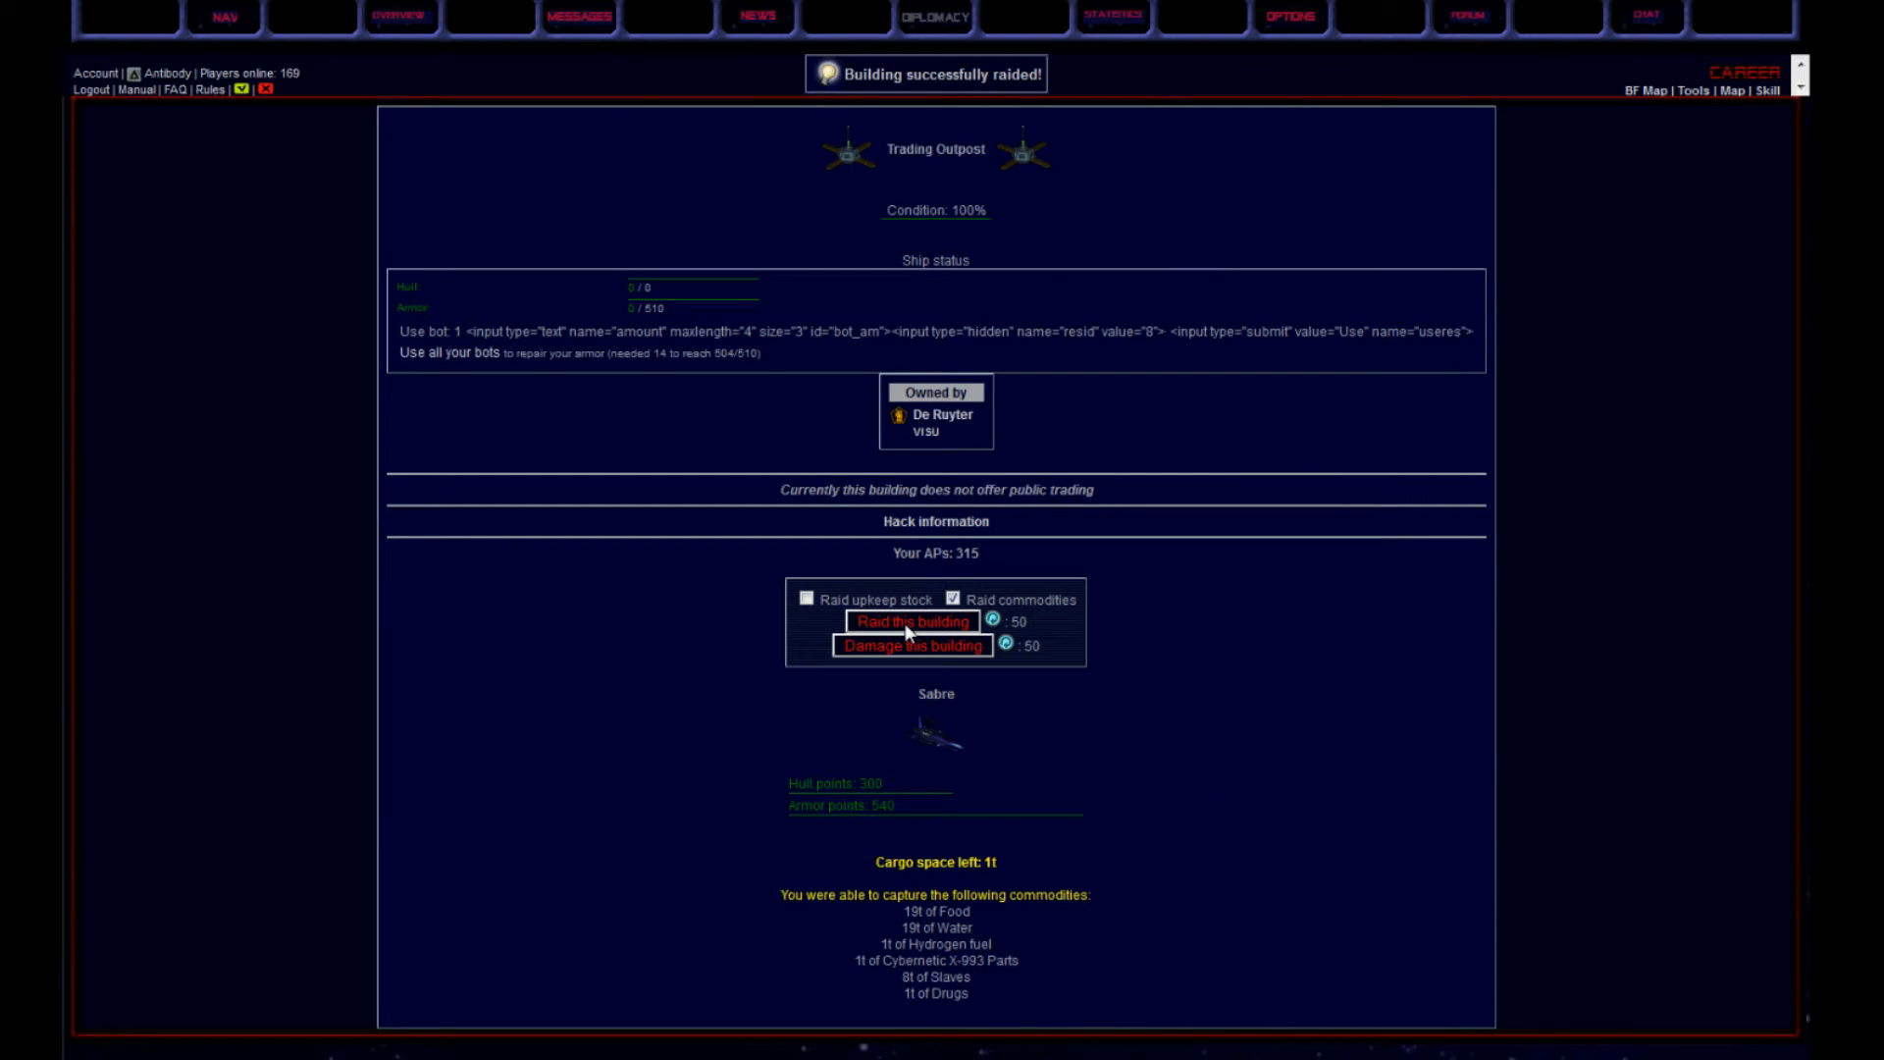
left_click(910, 622)
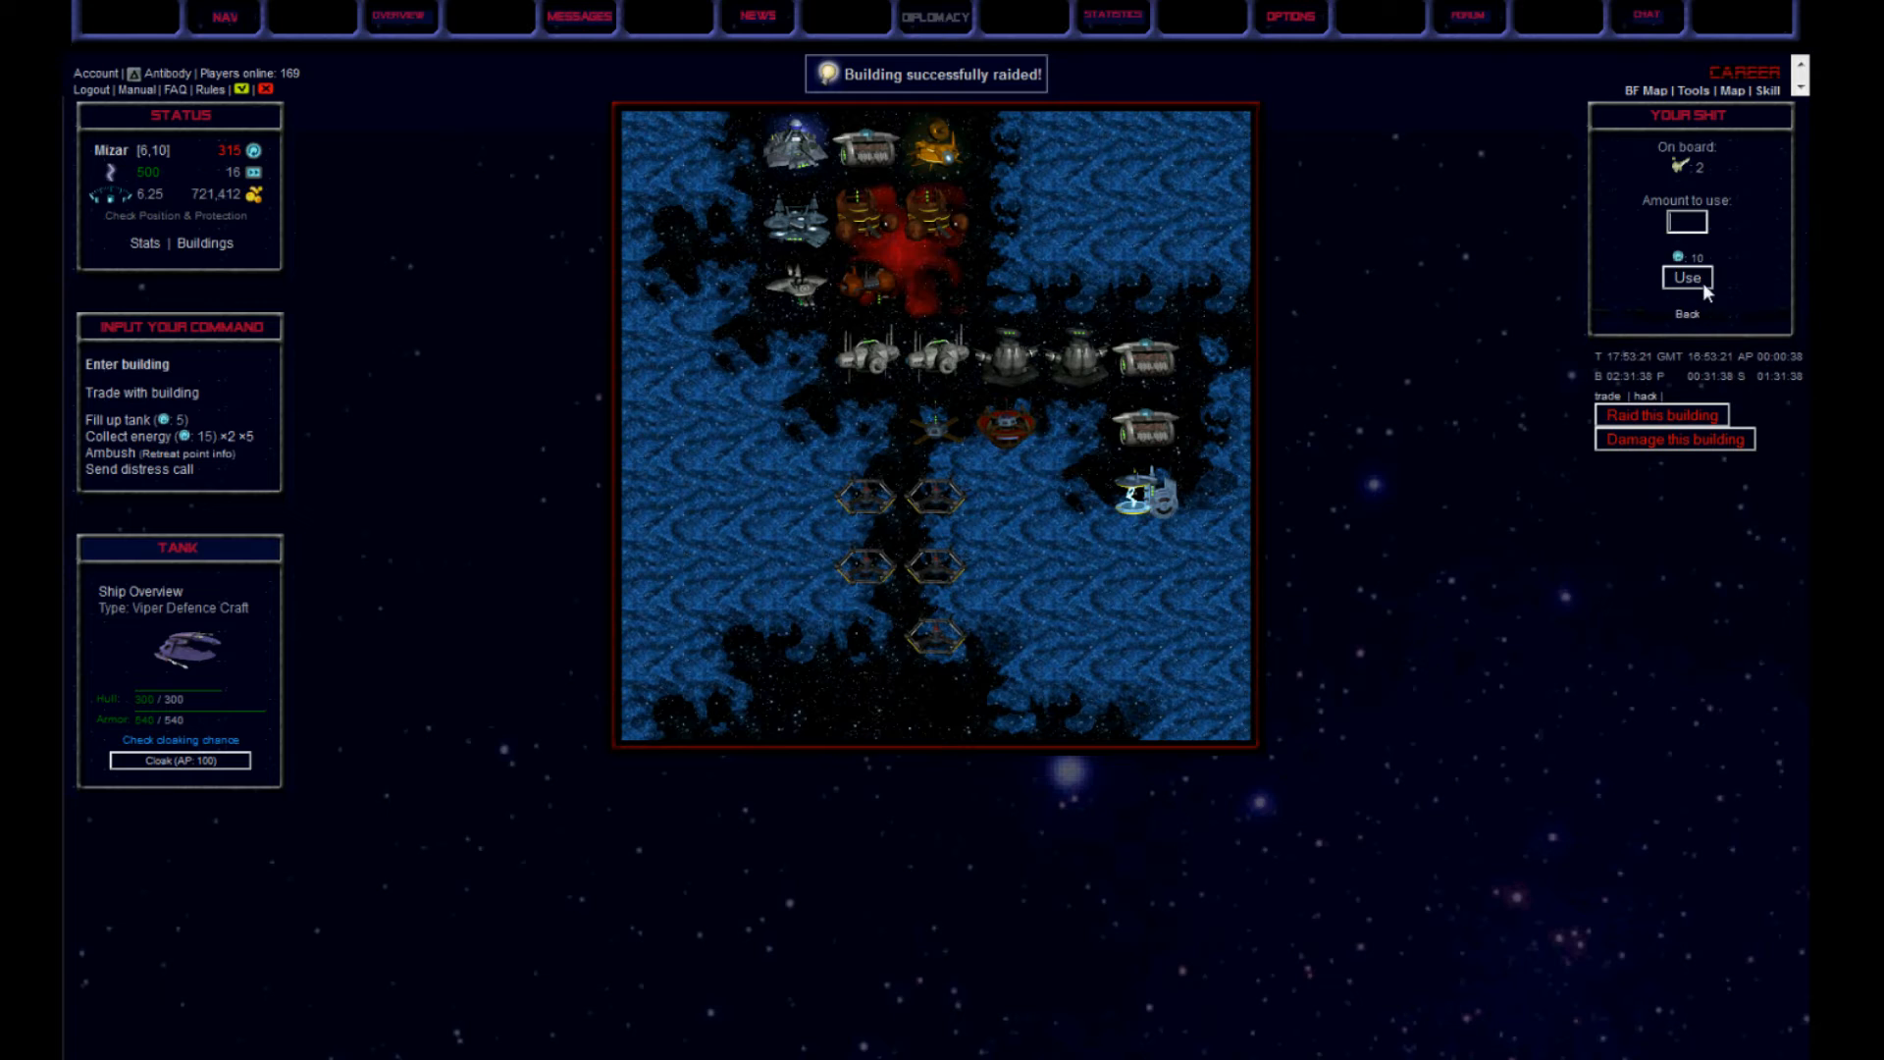
left_click(1688, 276)
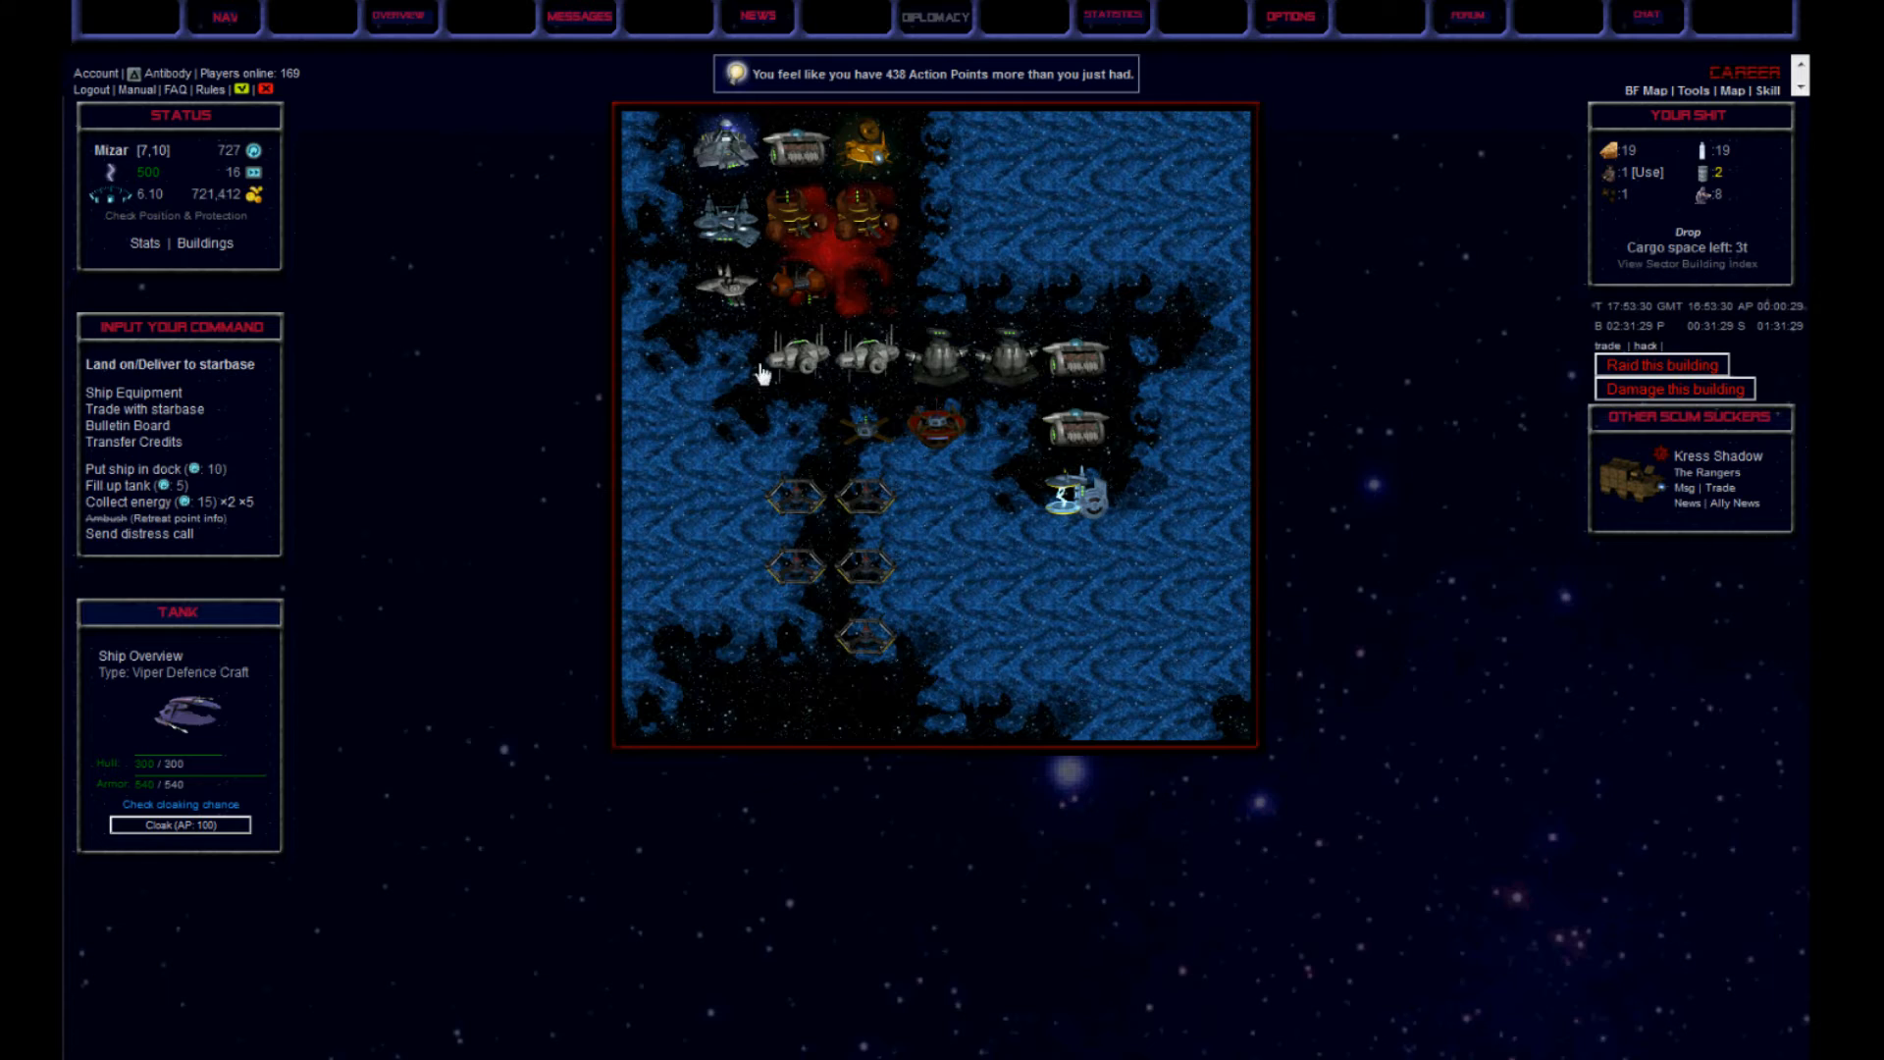
left_click(140, 408)
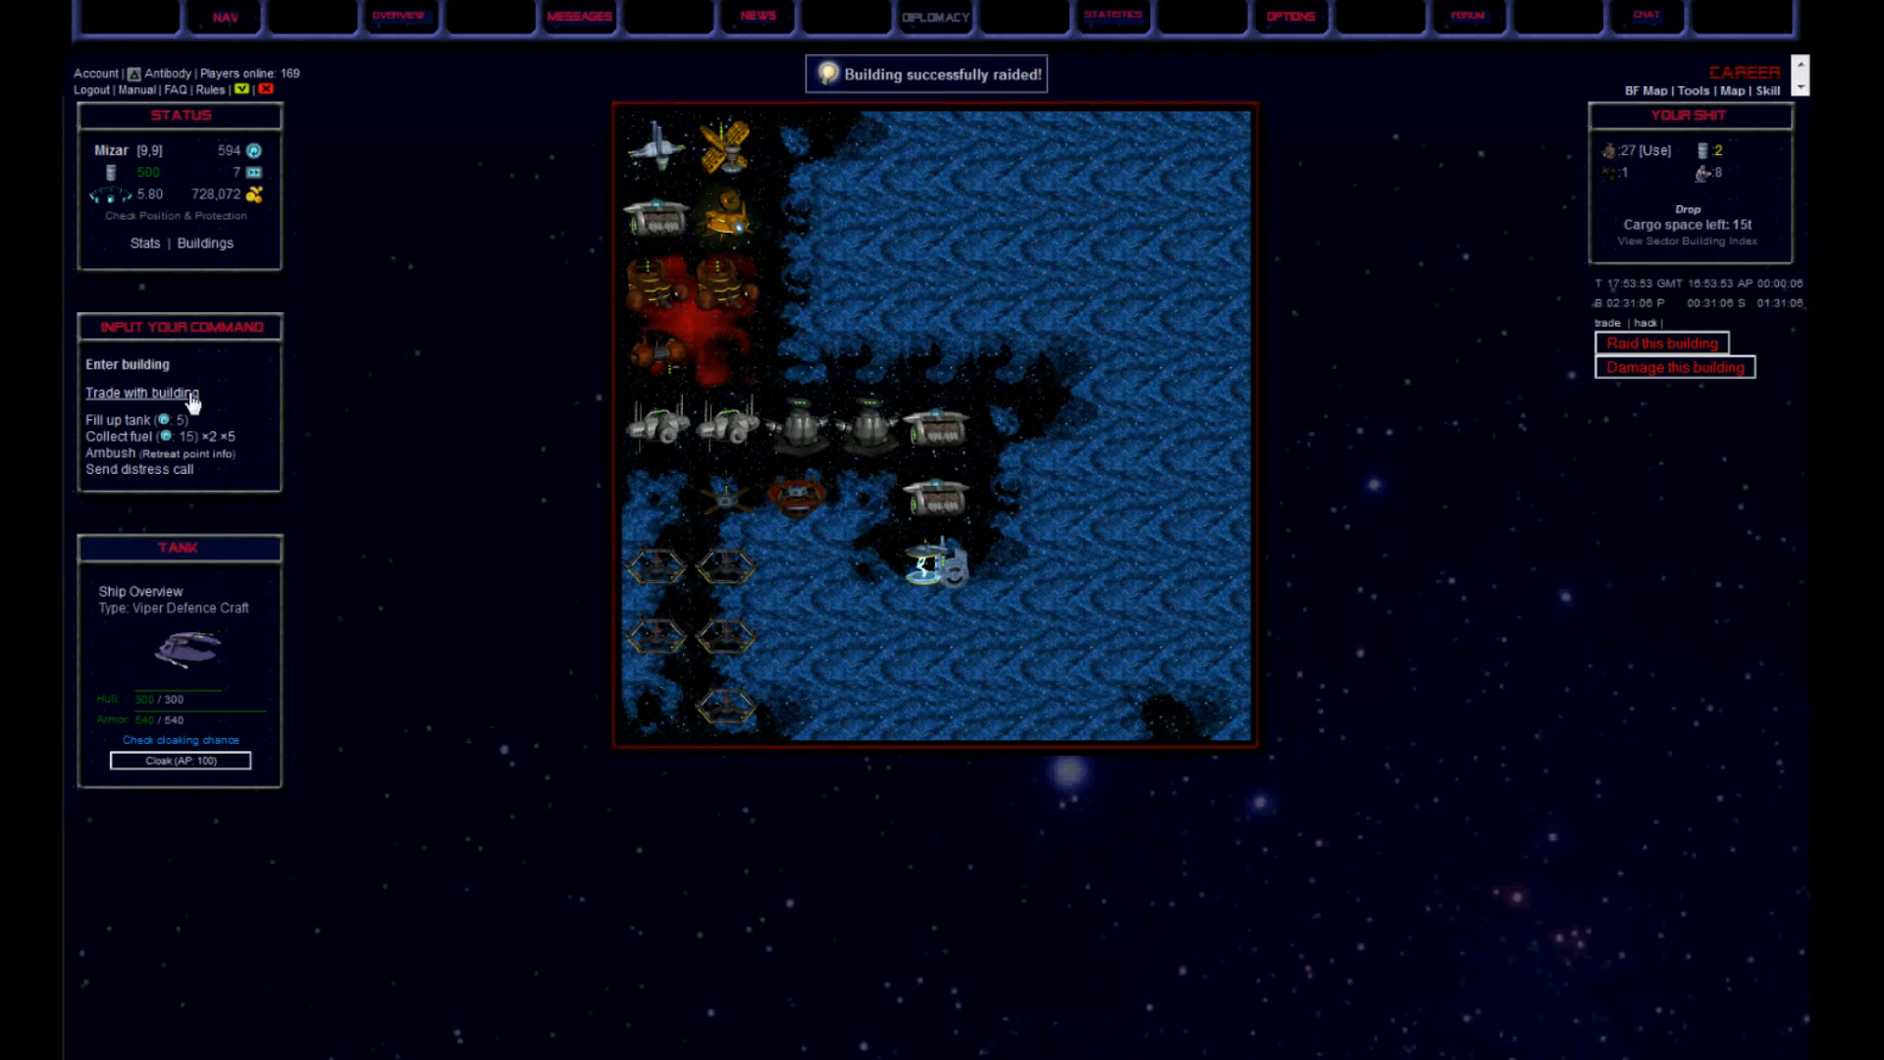
Raid the Droid Assembly Complex for 3t of droid modules and return to the Mizar map
left_click(1664, 343)
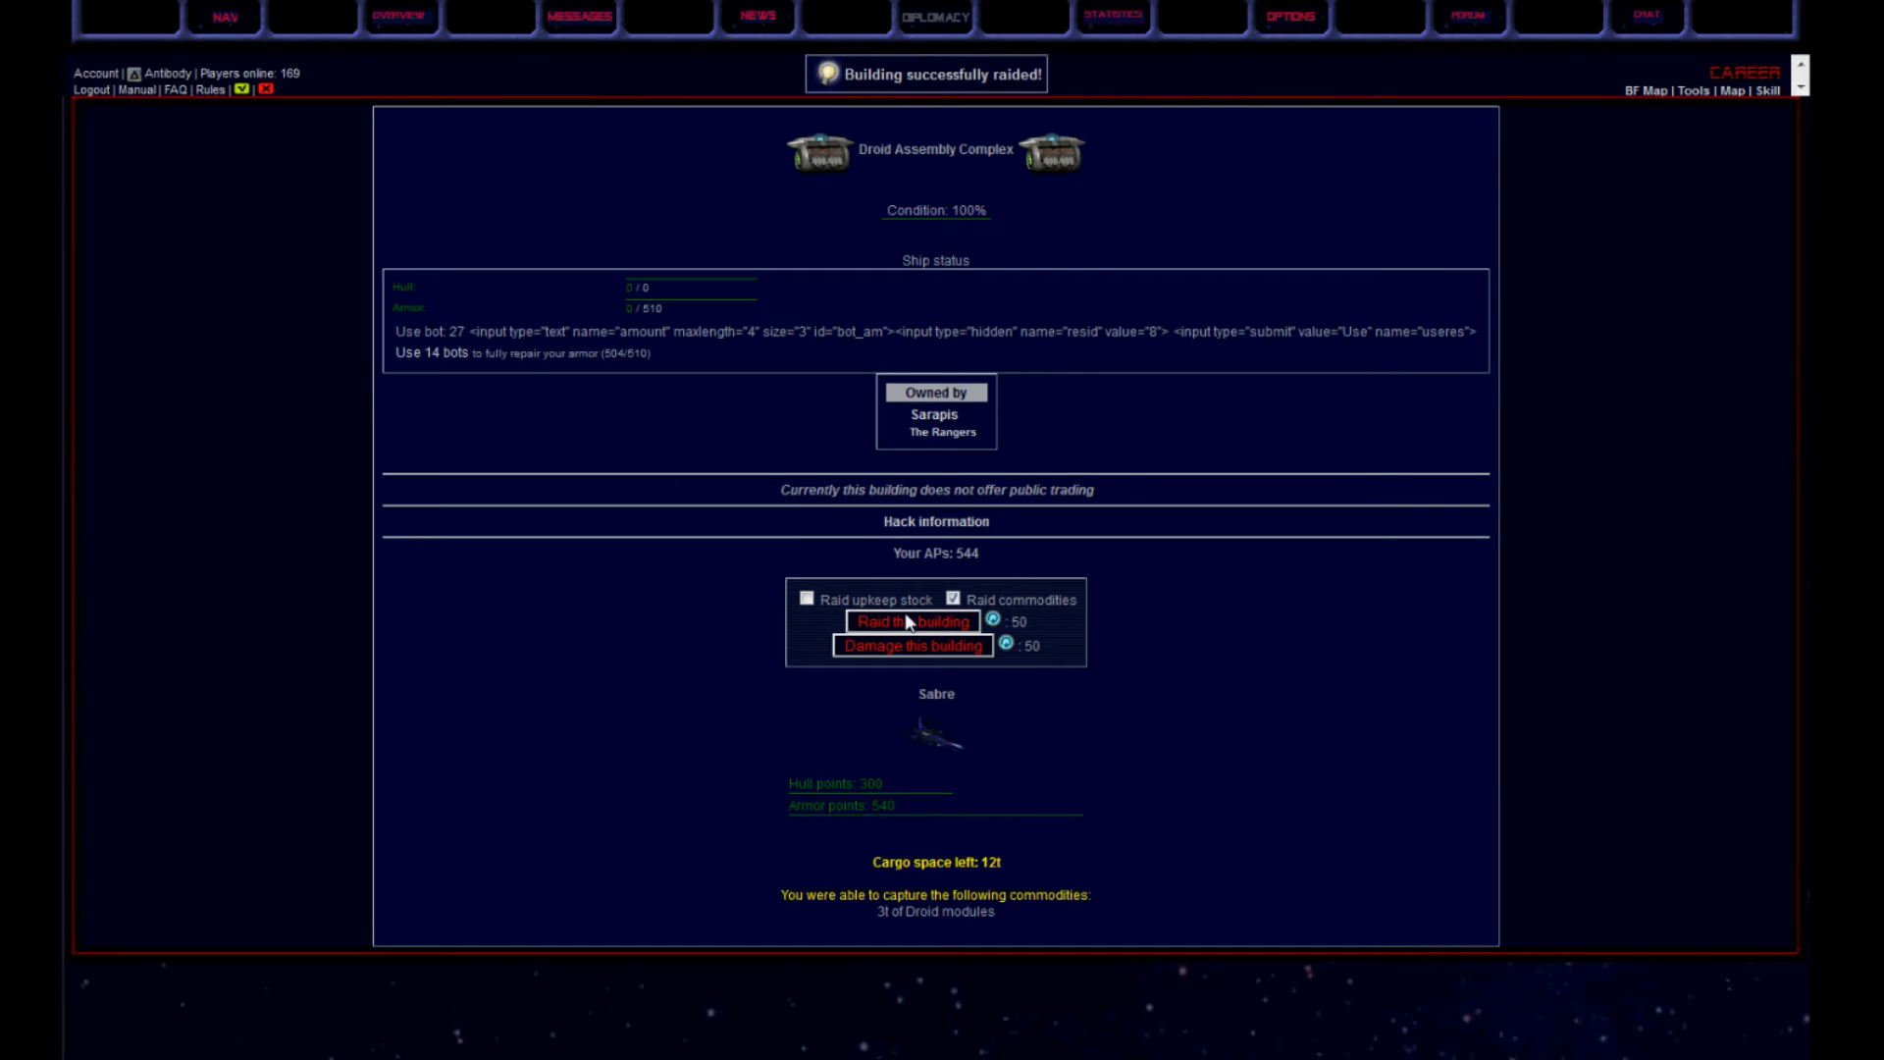
left_click(908, 622)
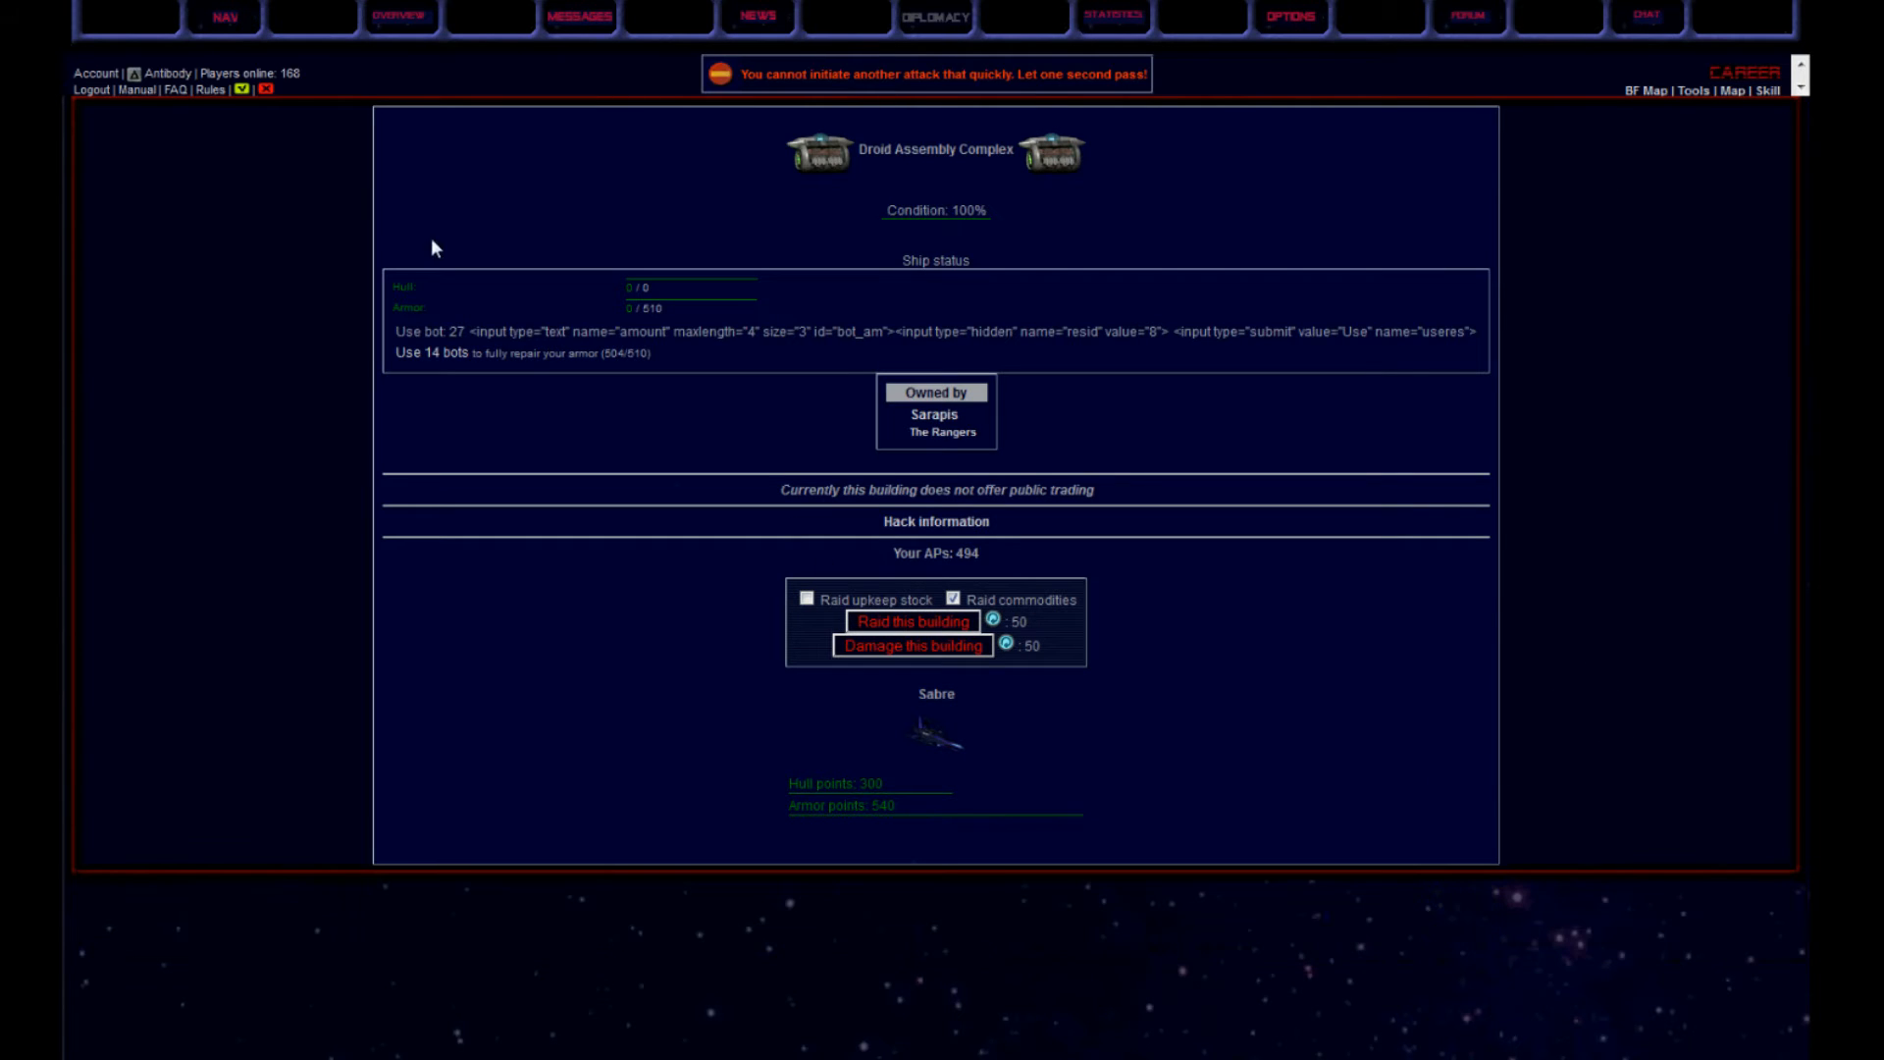
left_click(912, 622)
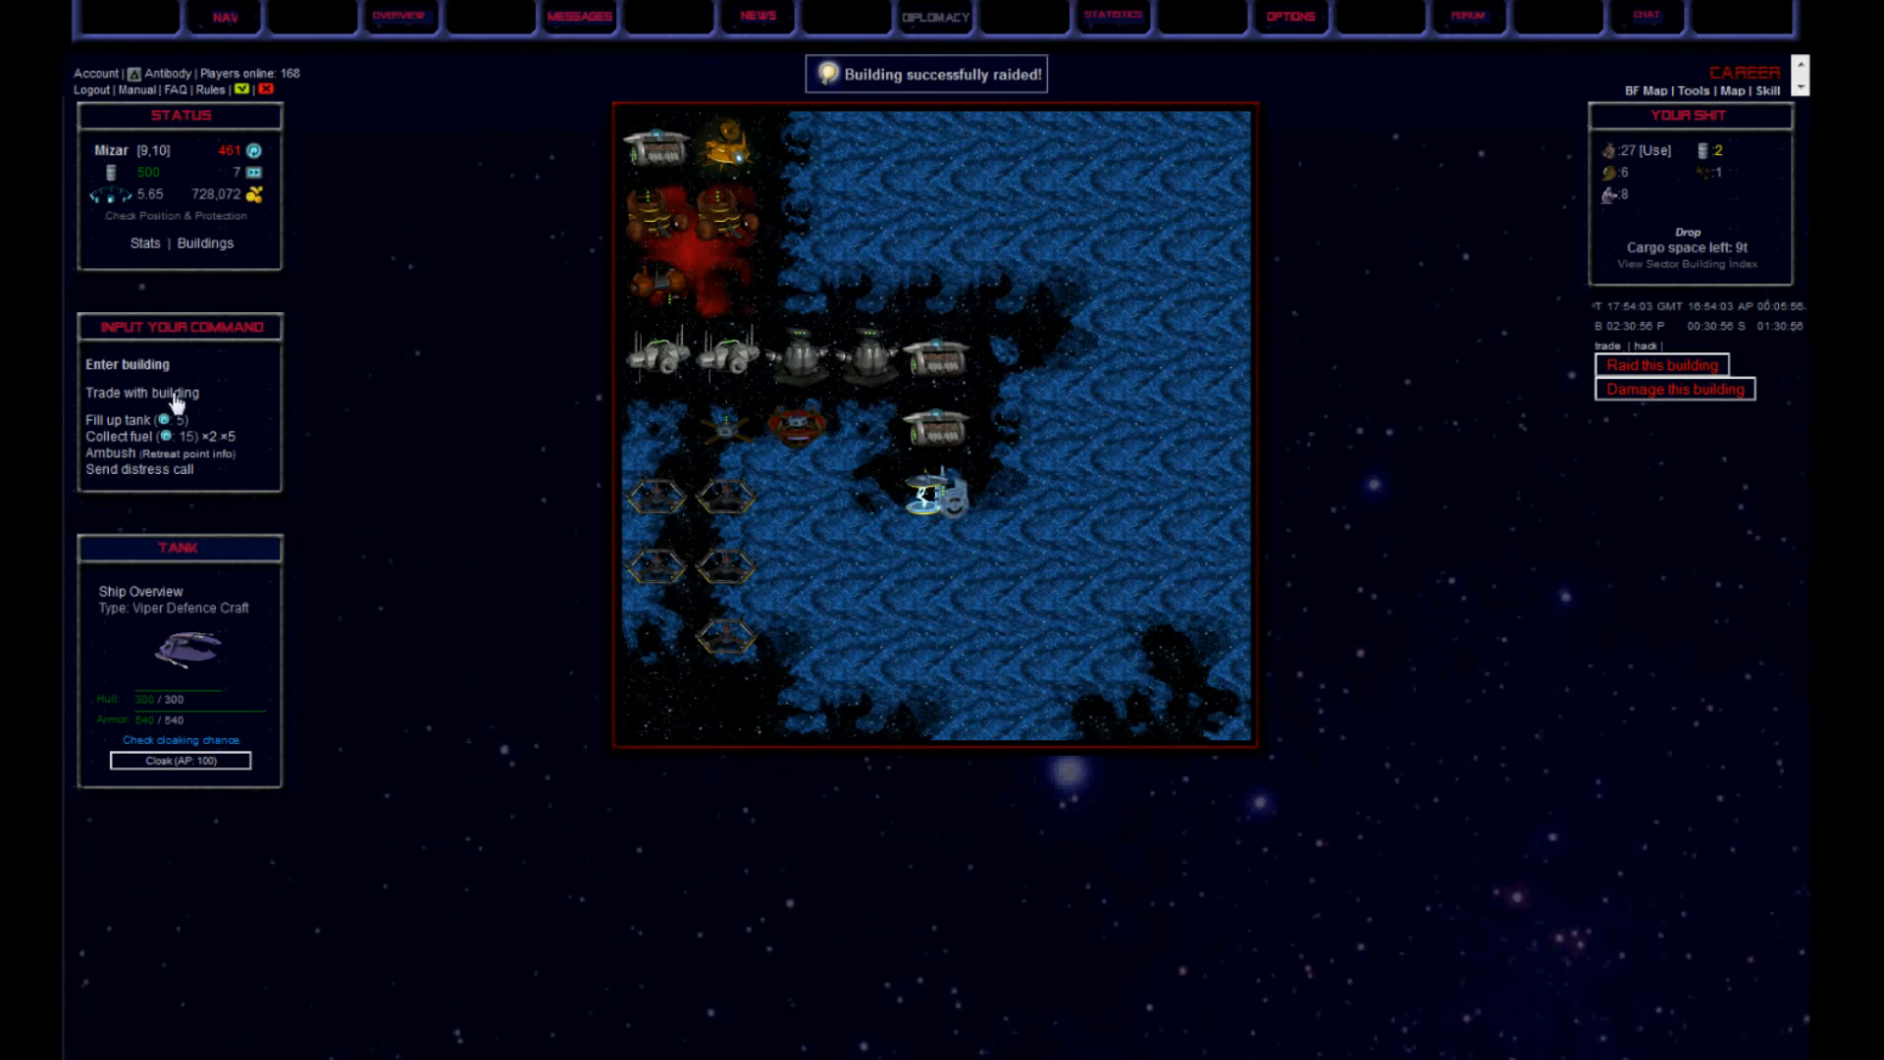
left_click(141, 392)
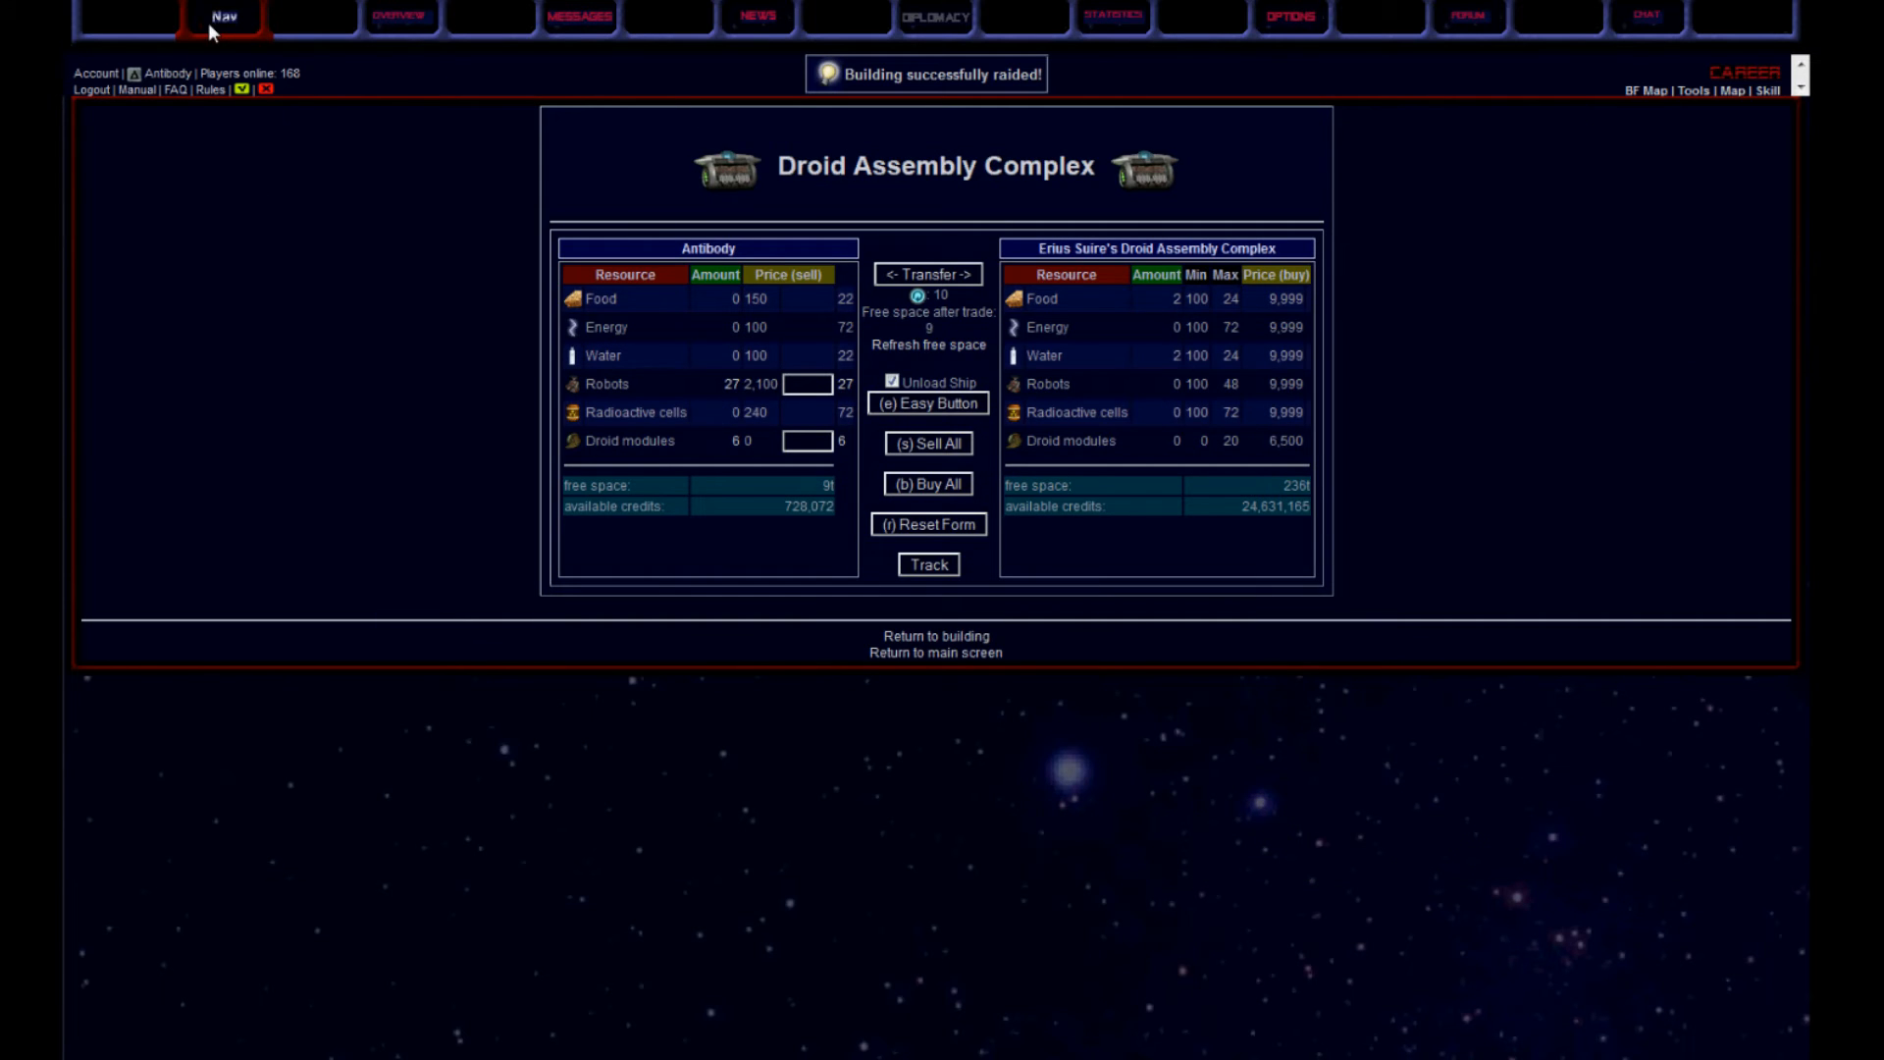
left_click(221, 18)
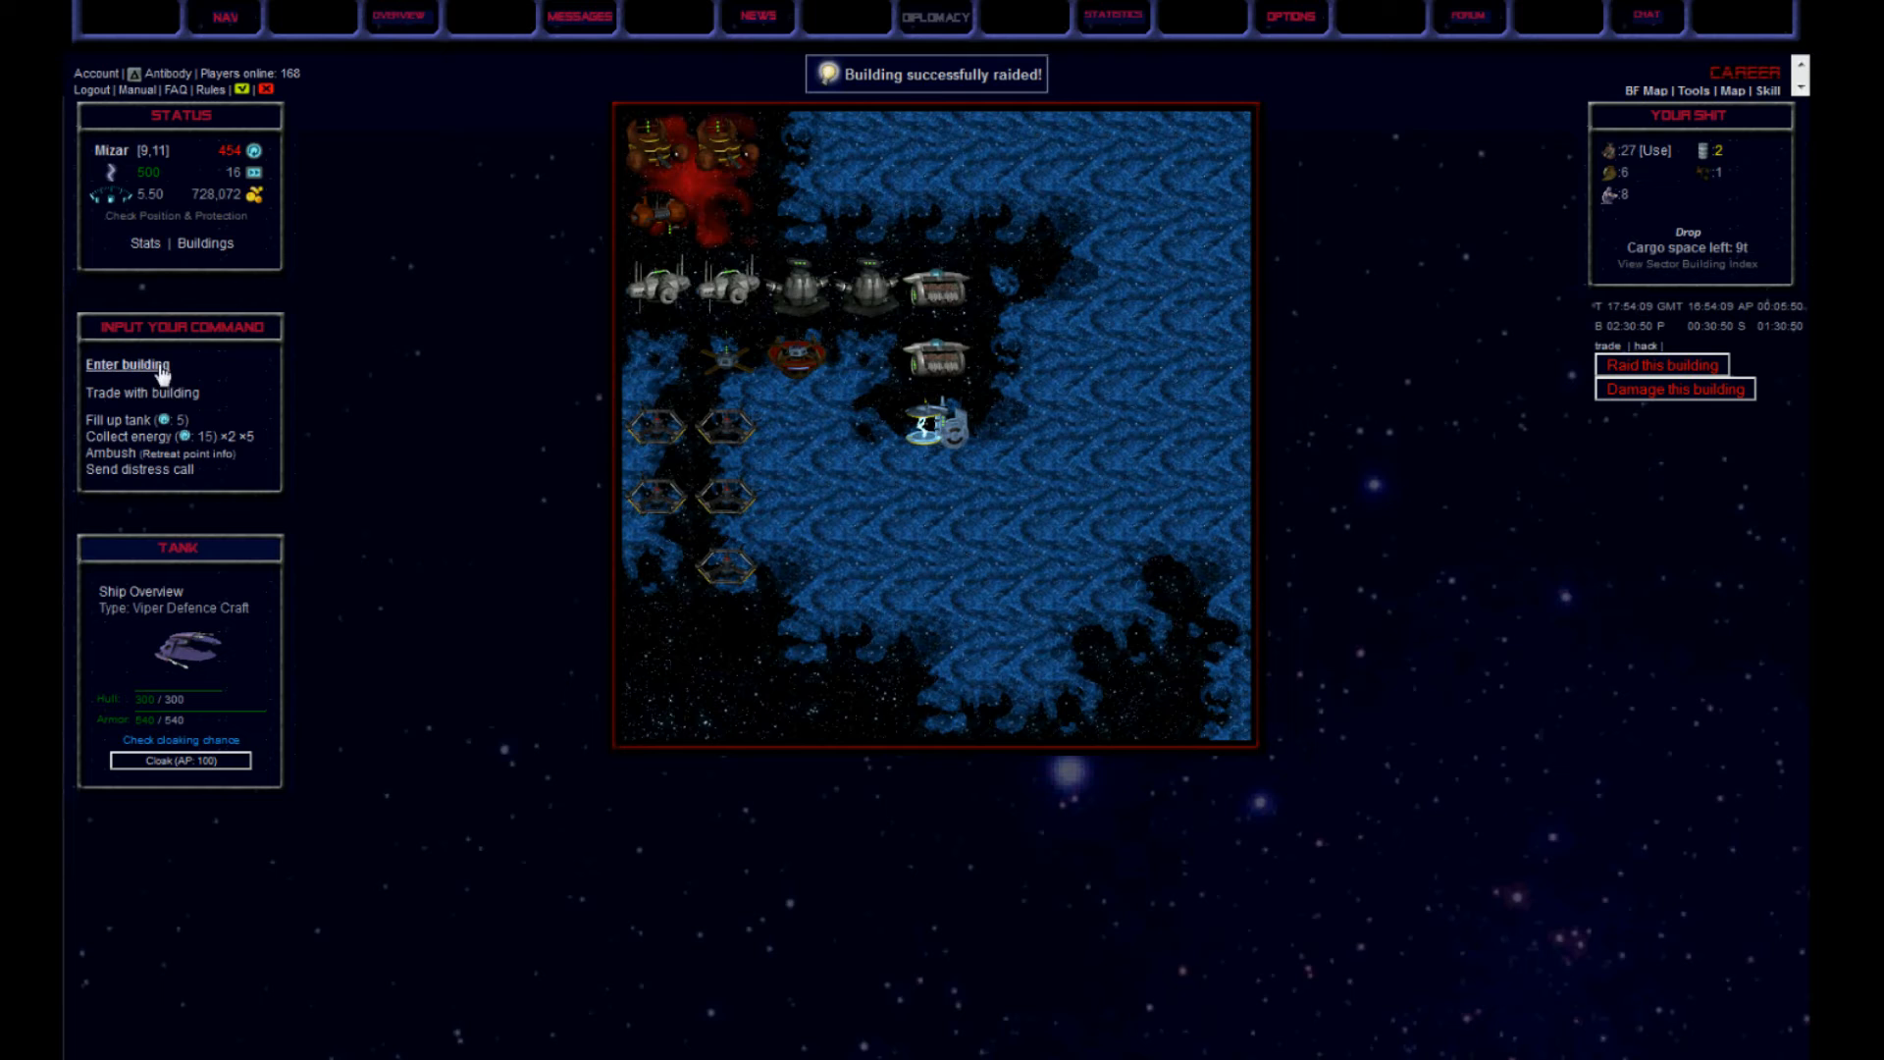
Raid the Energy Well three times for repair drones and exotic crystals
left_click(125, 363)
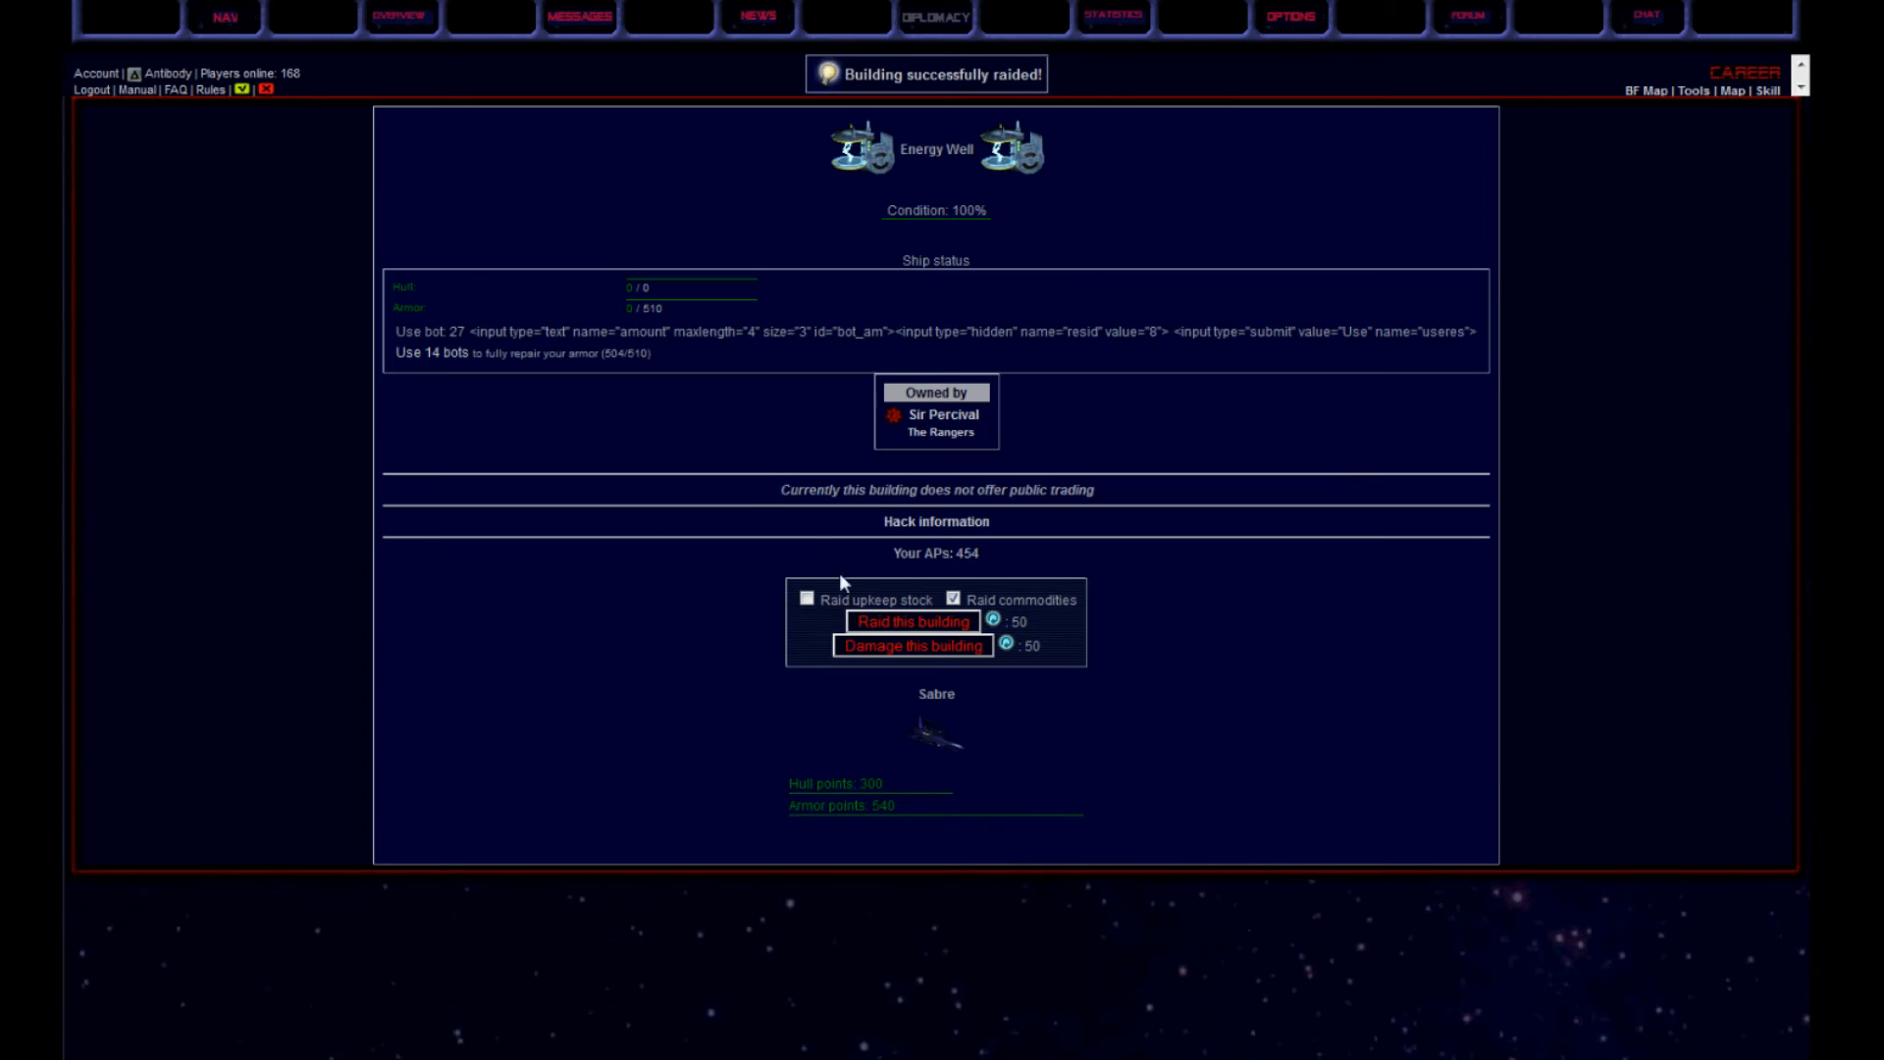
left_click(910, 622)
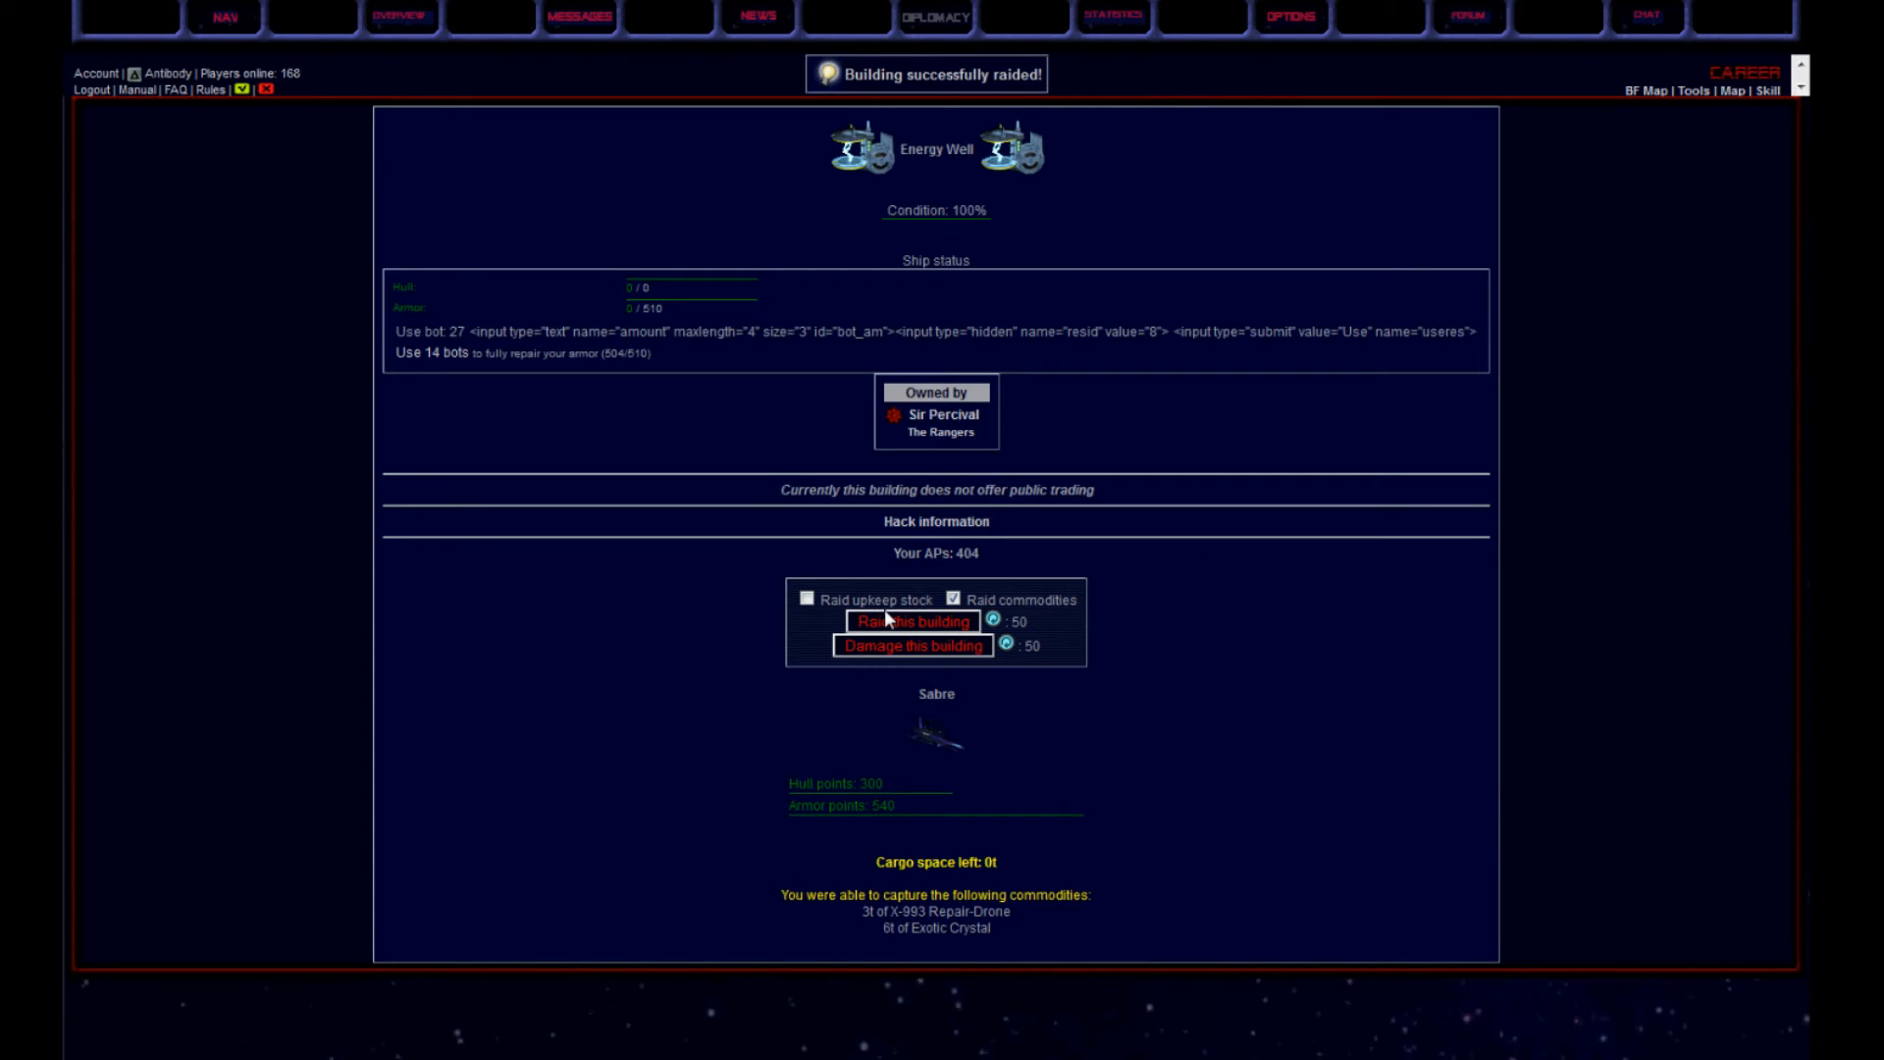
left_click(908, 622)
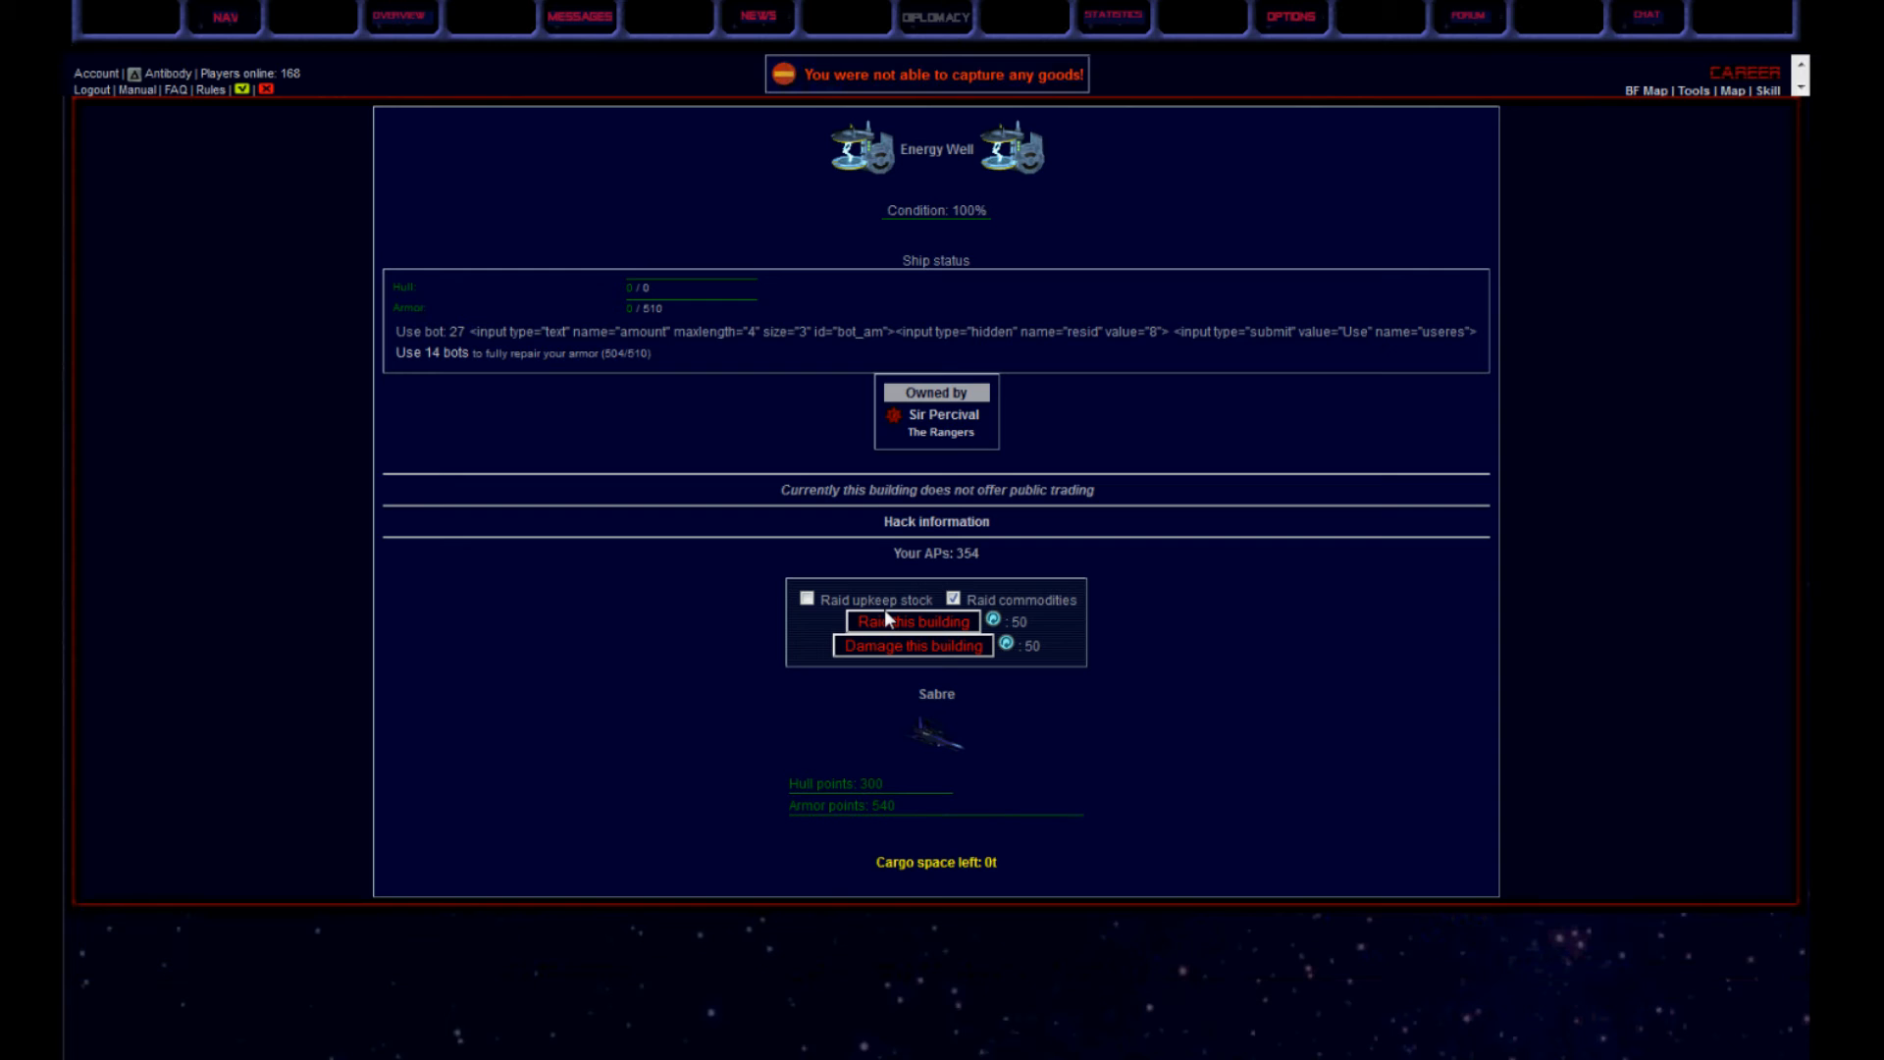
left_click(912, 622)
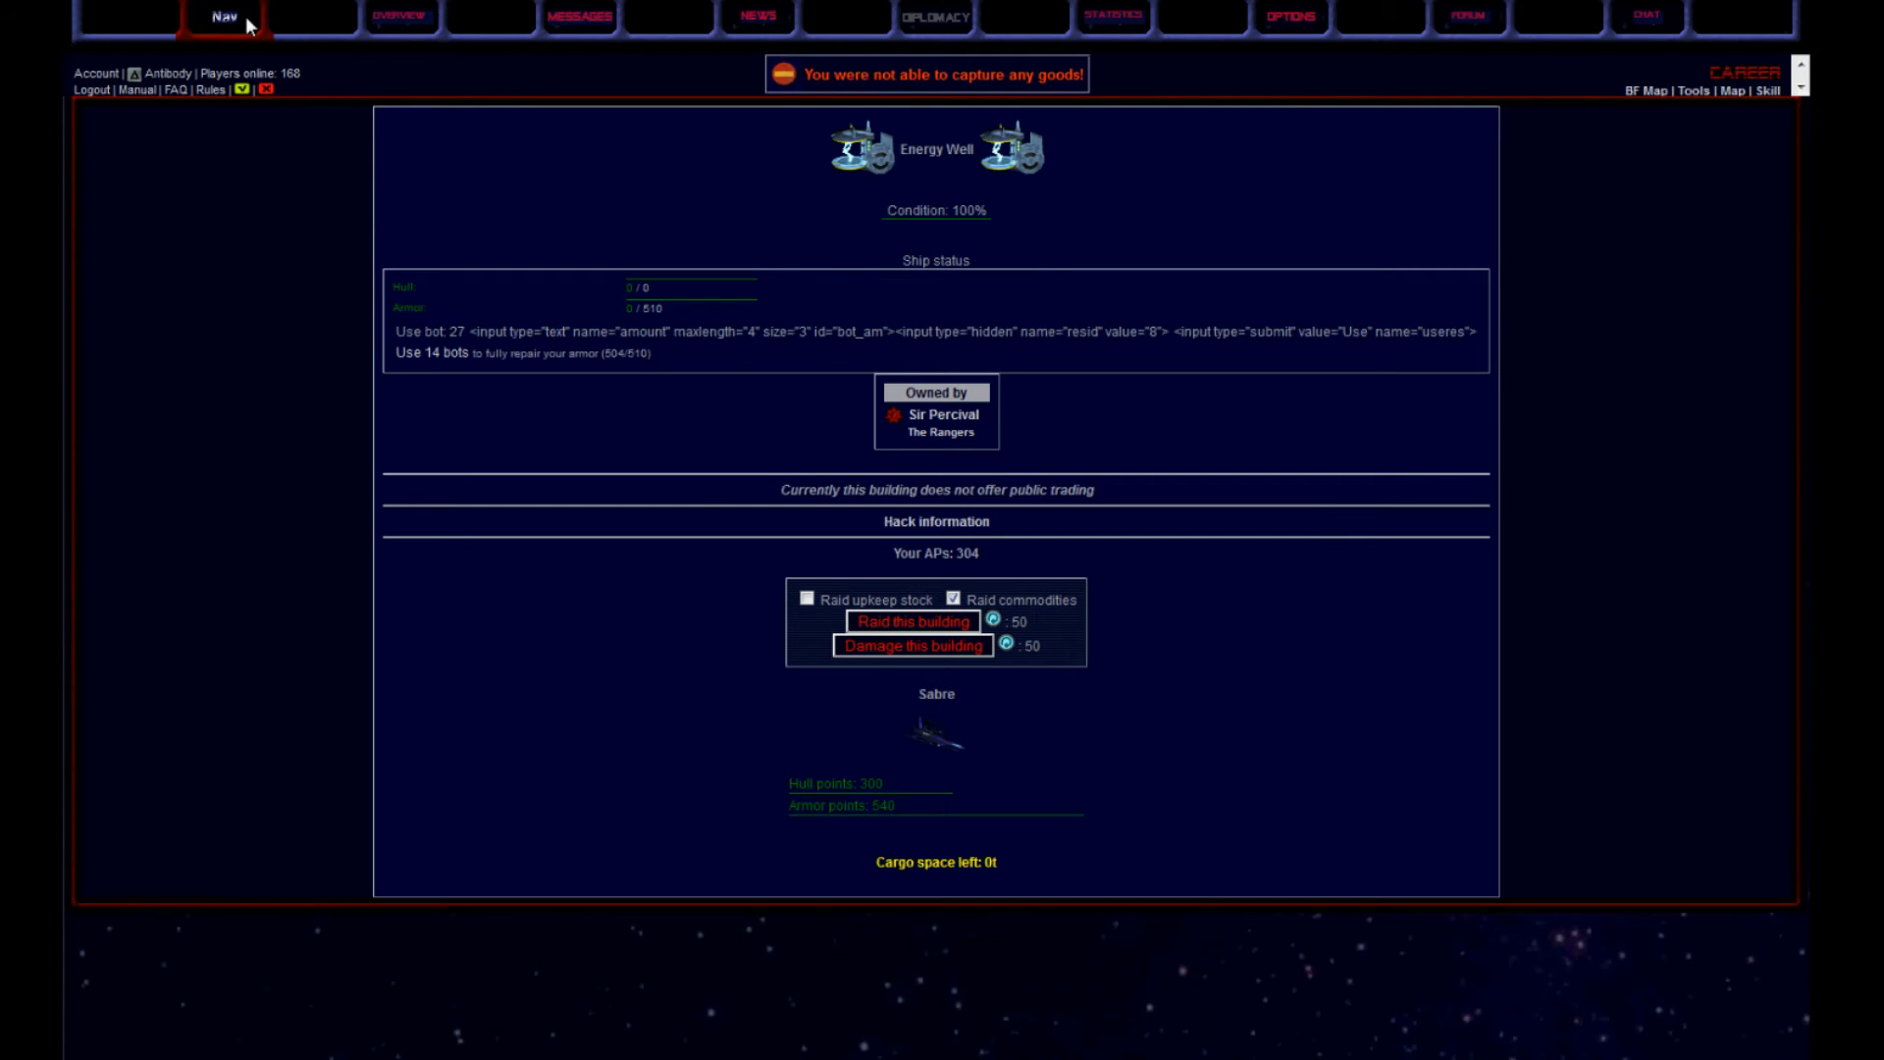
left_click(224, 17)
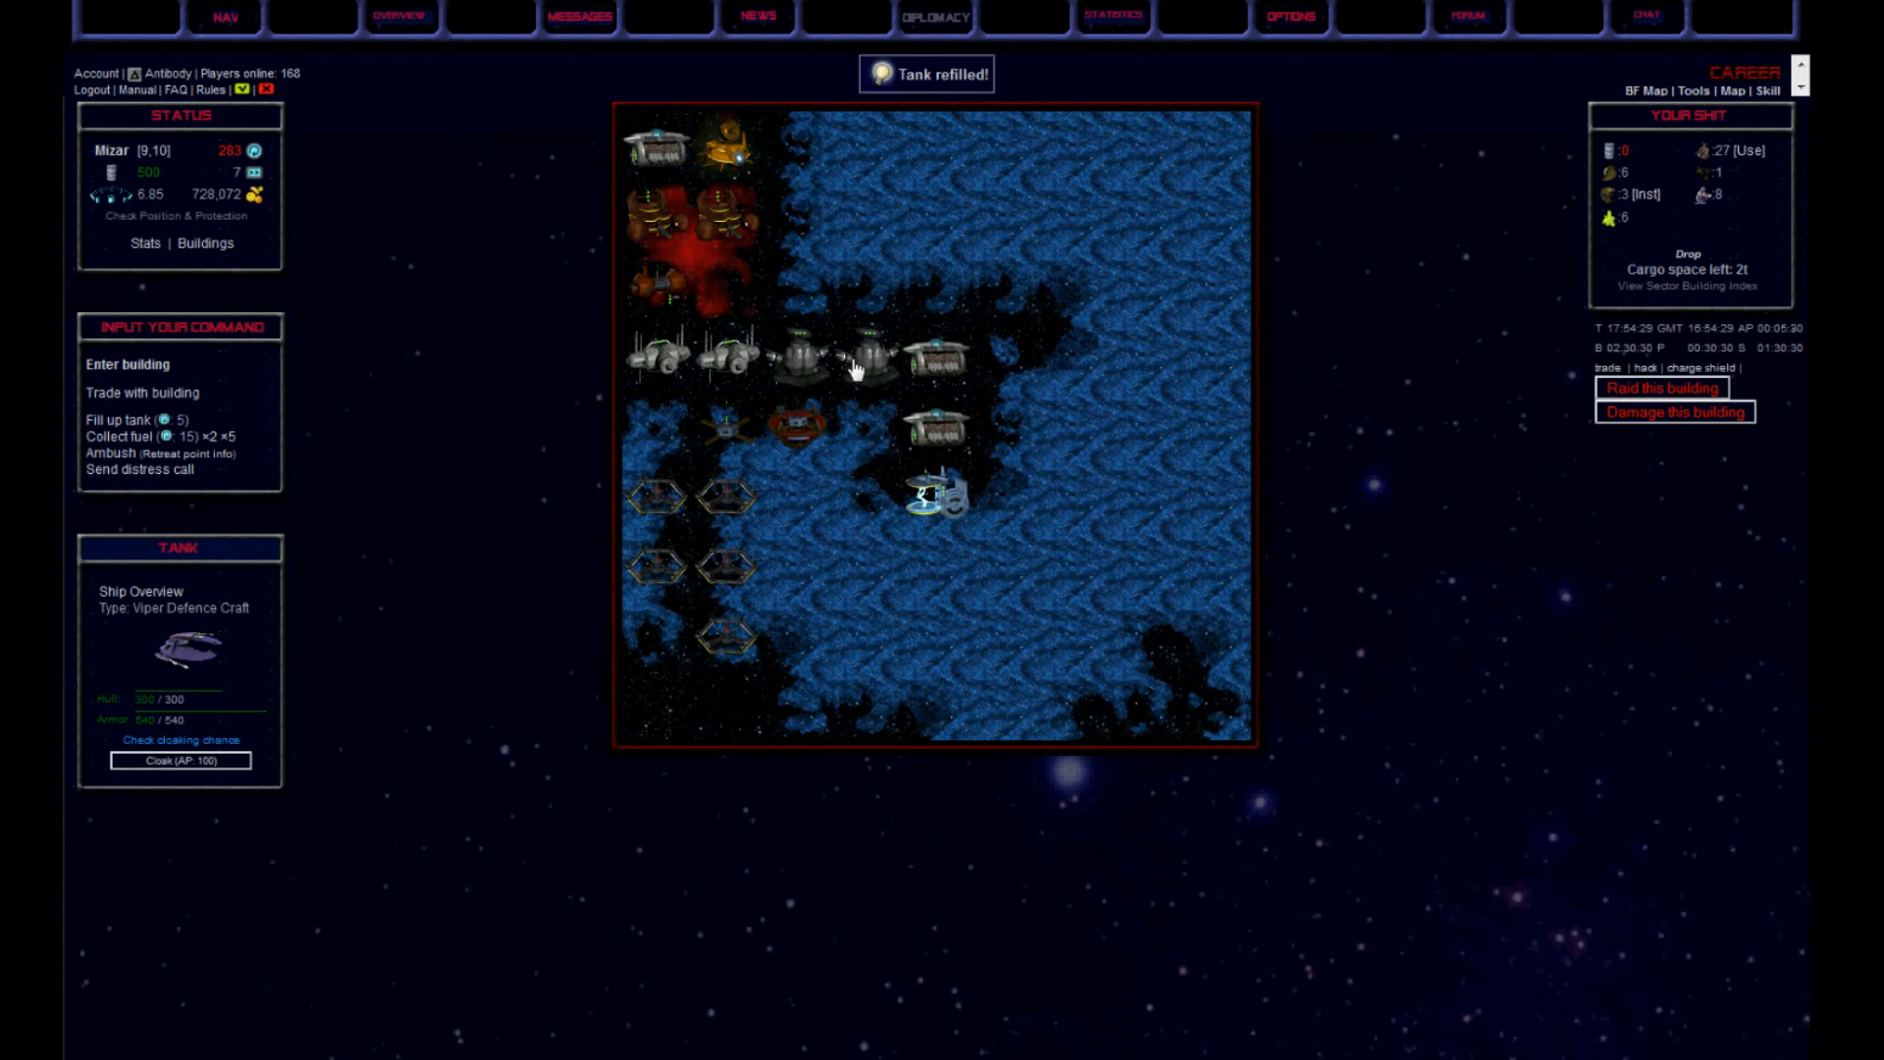
Dump 14t of unwanted cargo, raid the Energy Well again, and cross Mizar to [7,10]
left_click(853, 367)
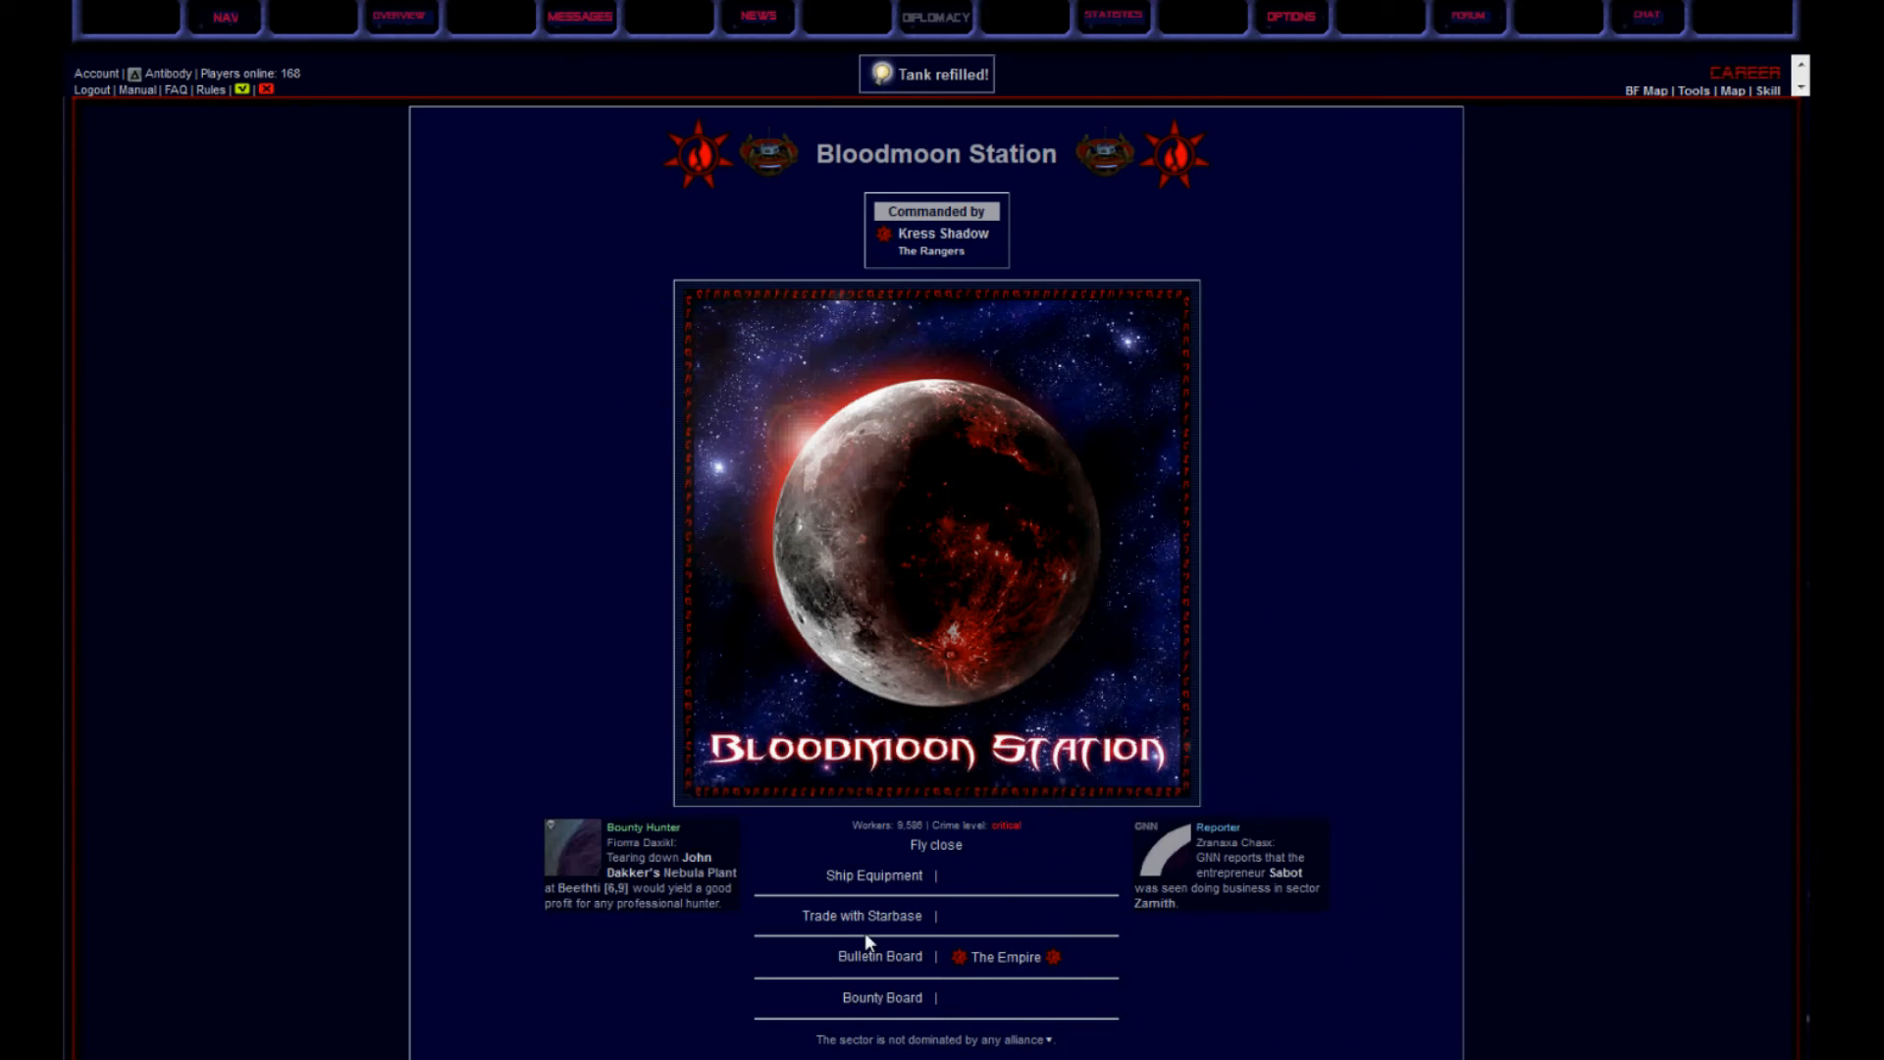
left_click(860, 917)
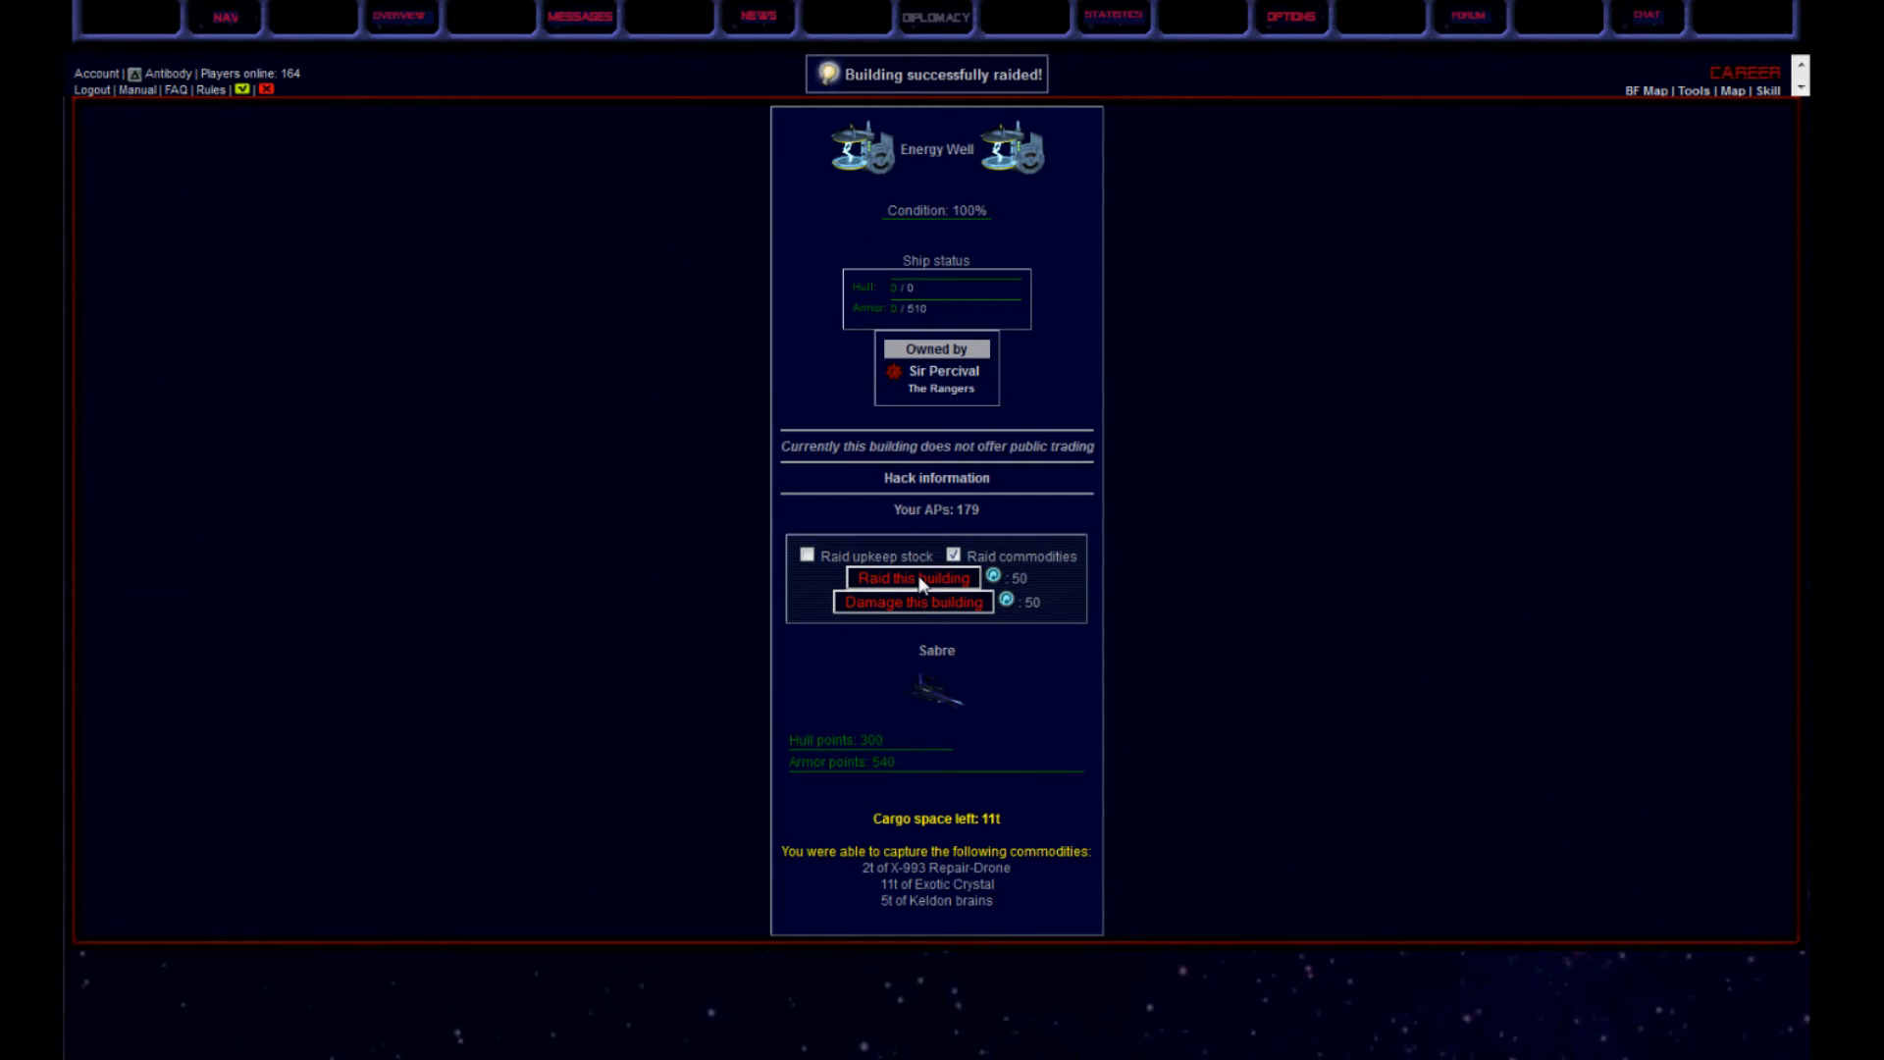
left_click(223, 18)
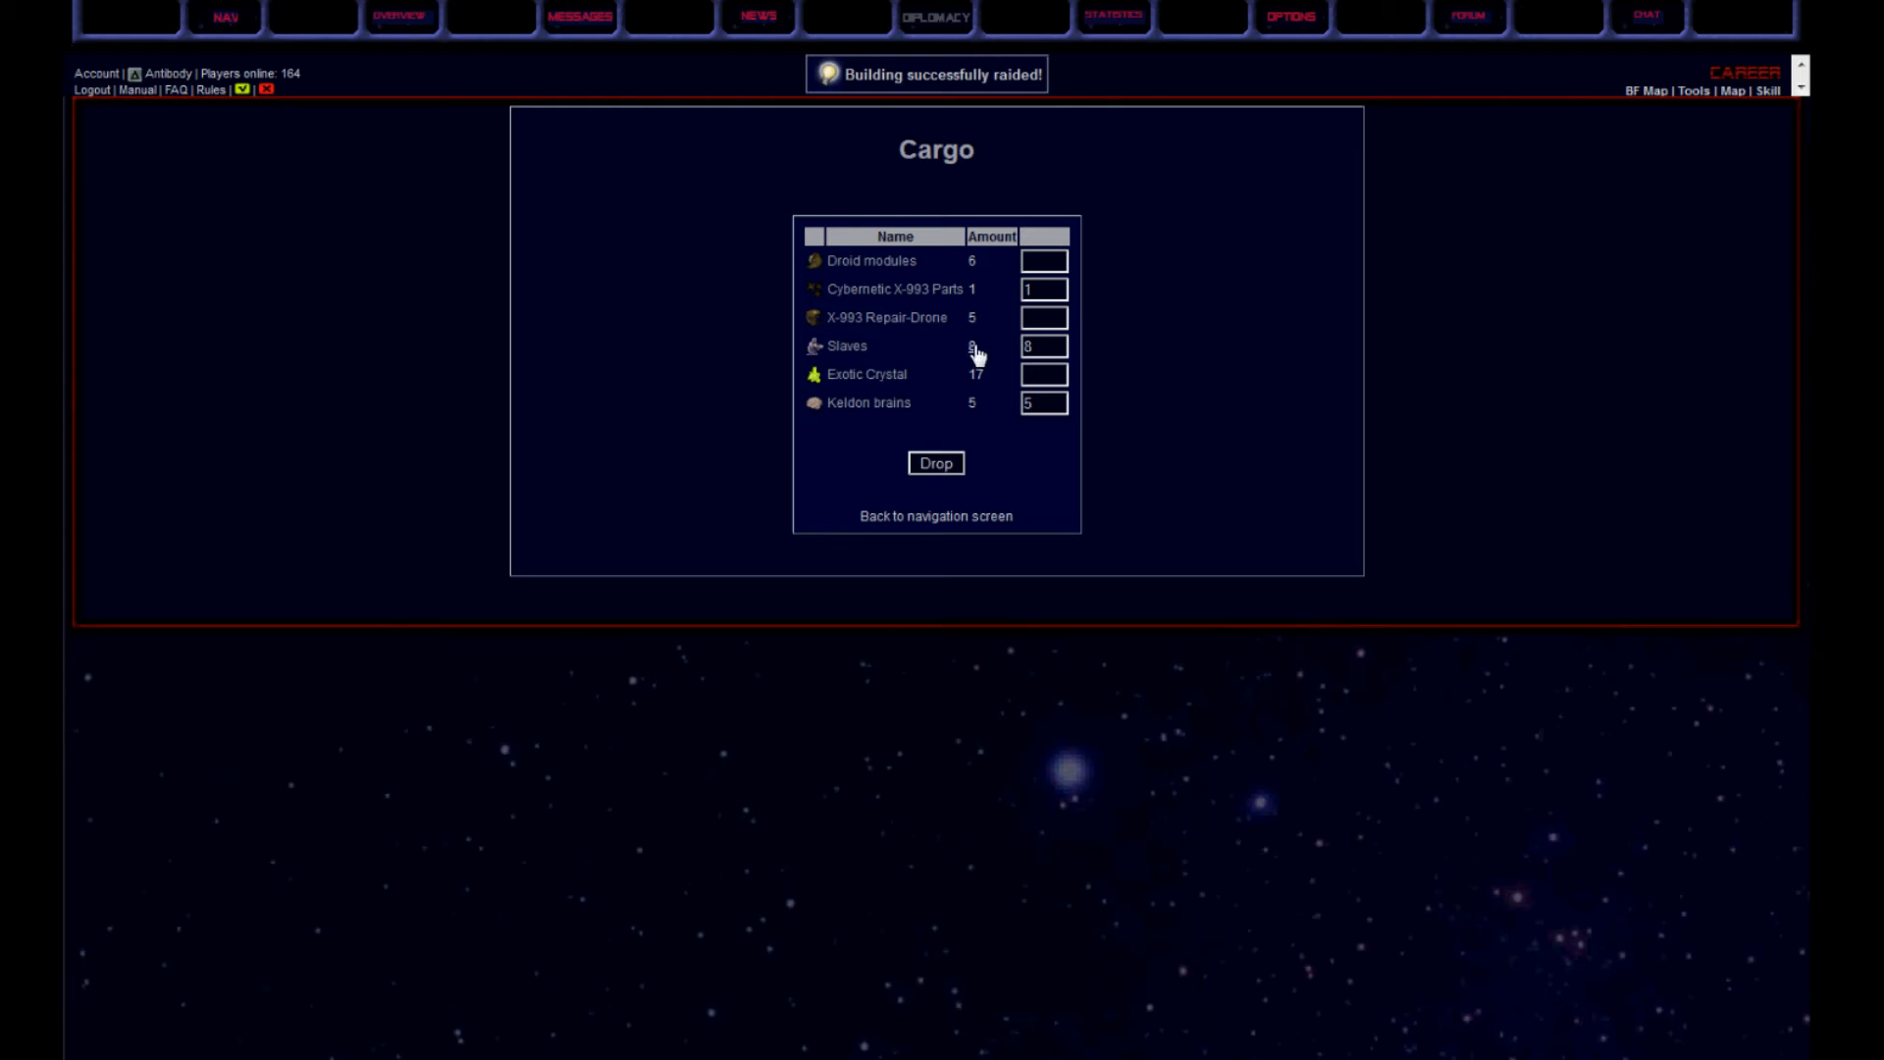
left_click(936, 463)
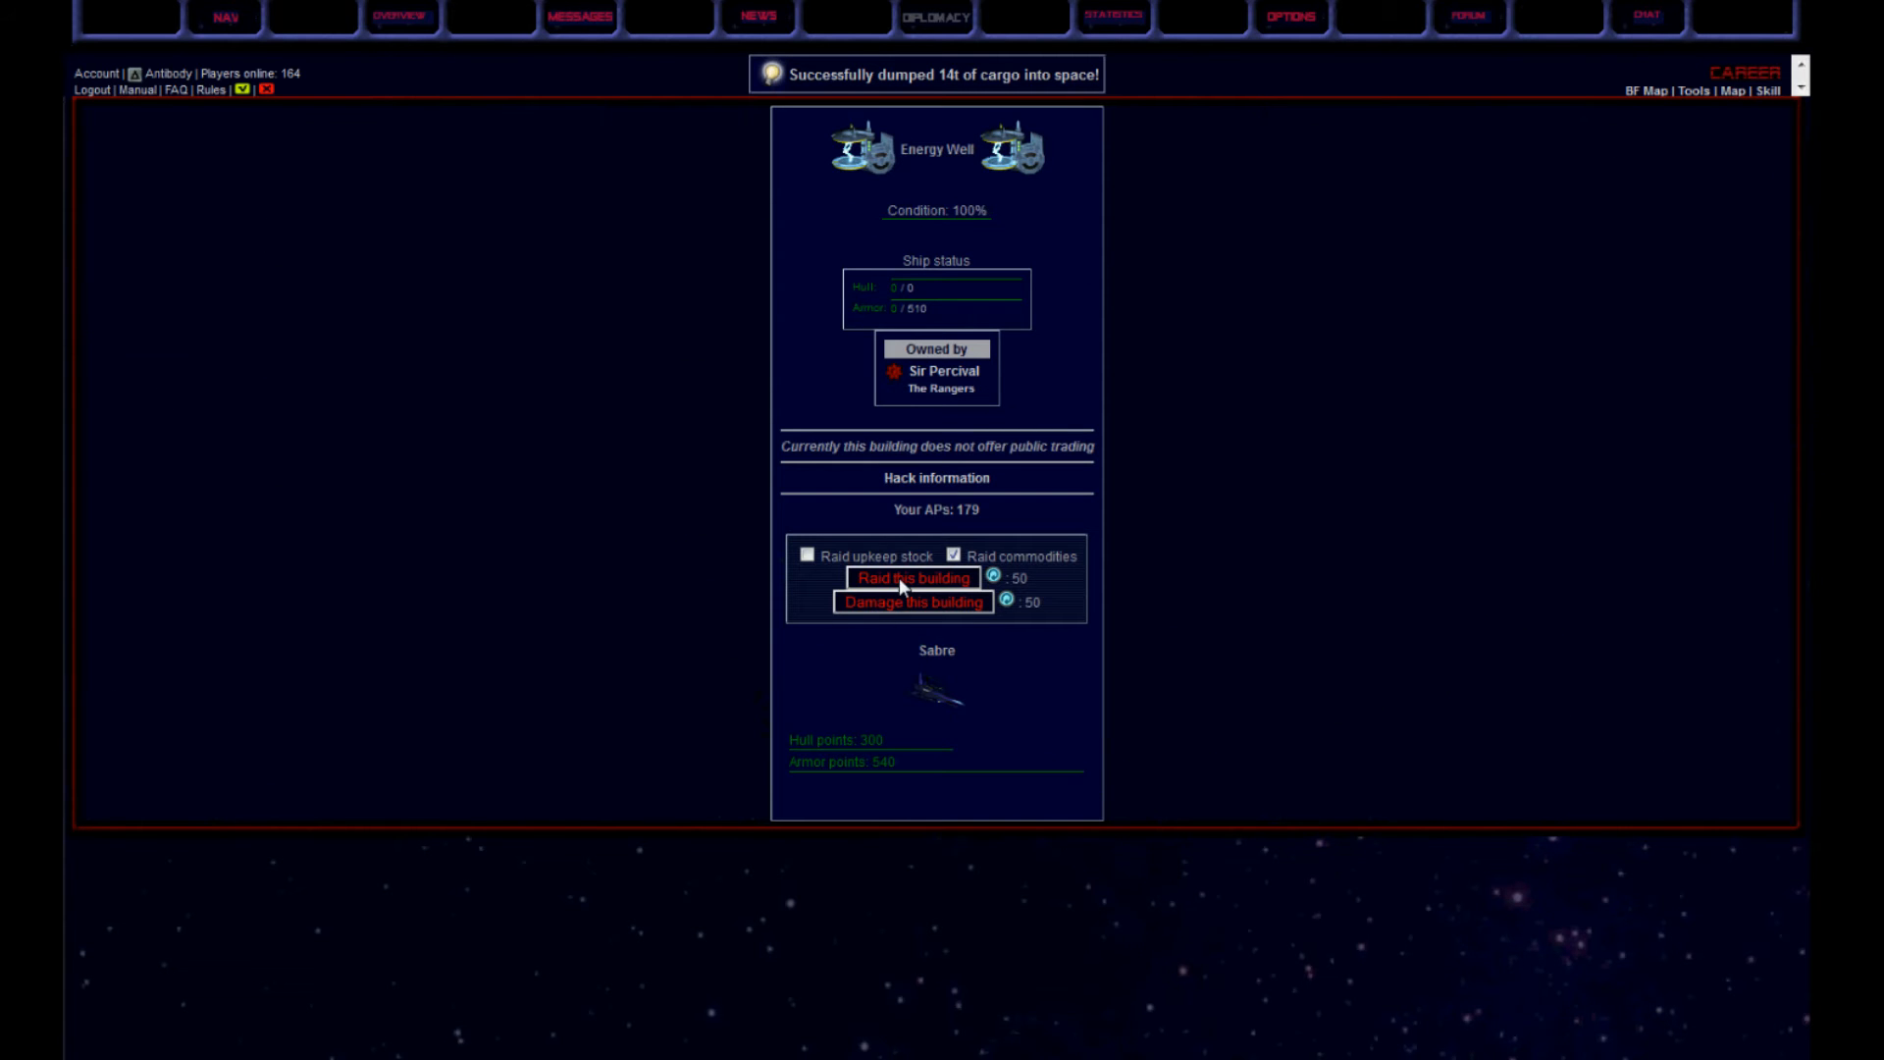
left_click(909, 579)
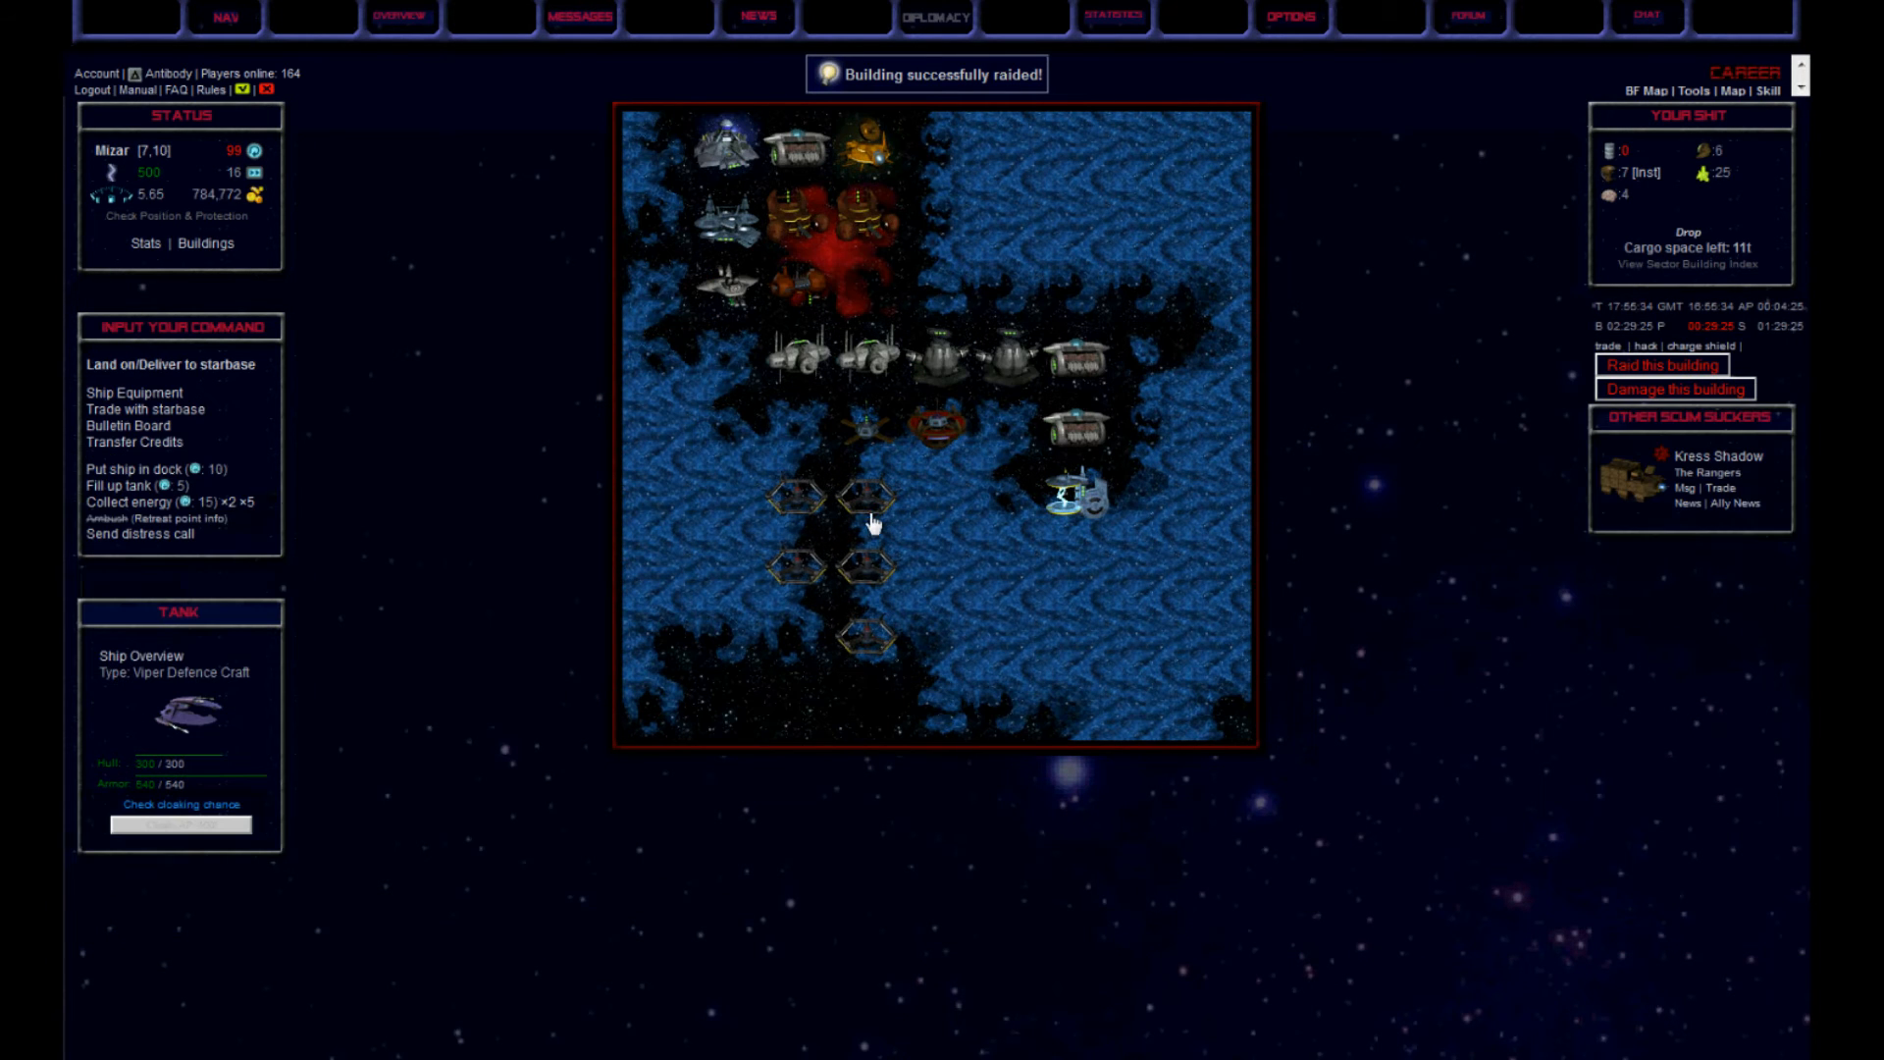
mouse_move(136, 469)
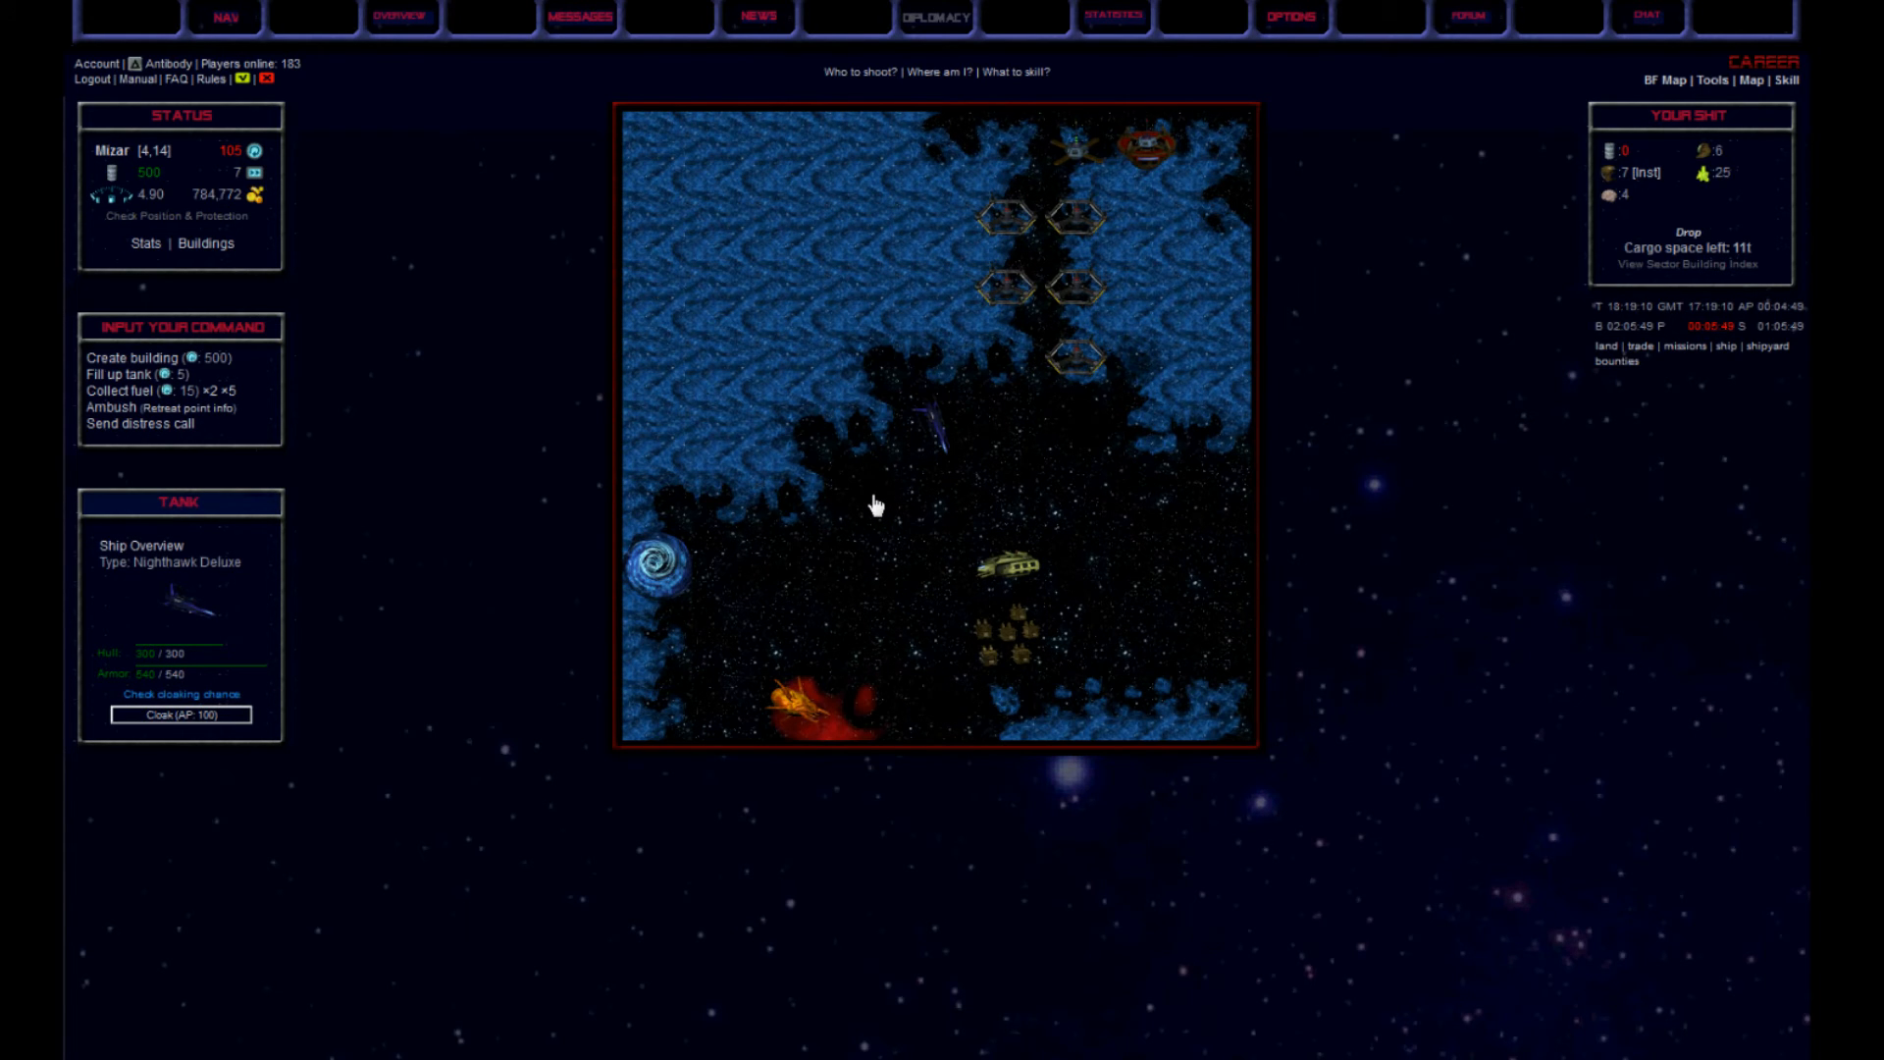
Jump through the wormhole to Faphida and fly on to Retho [4,8]
left_click(180, 714)
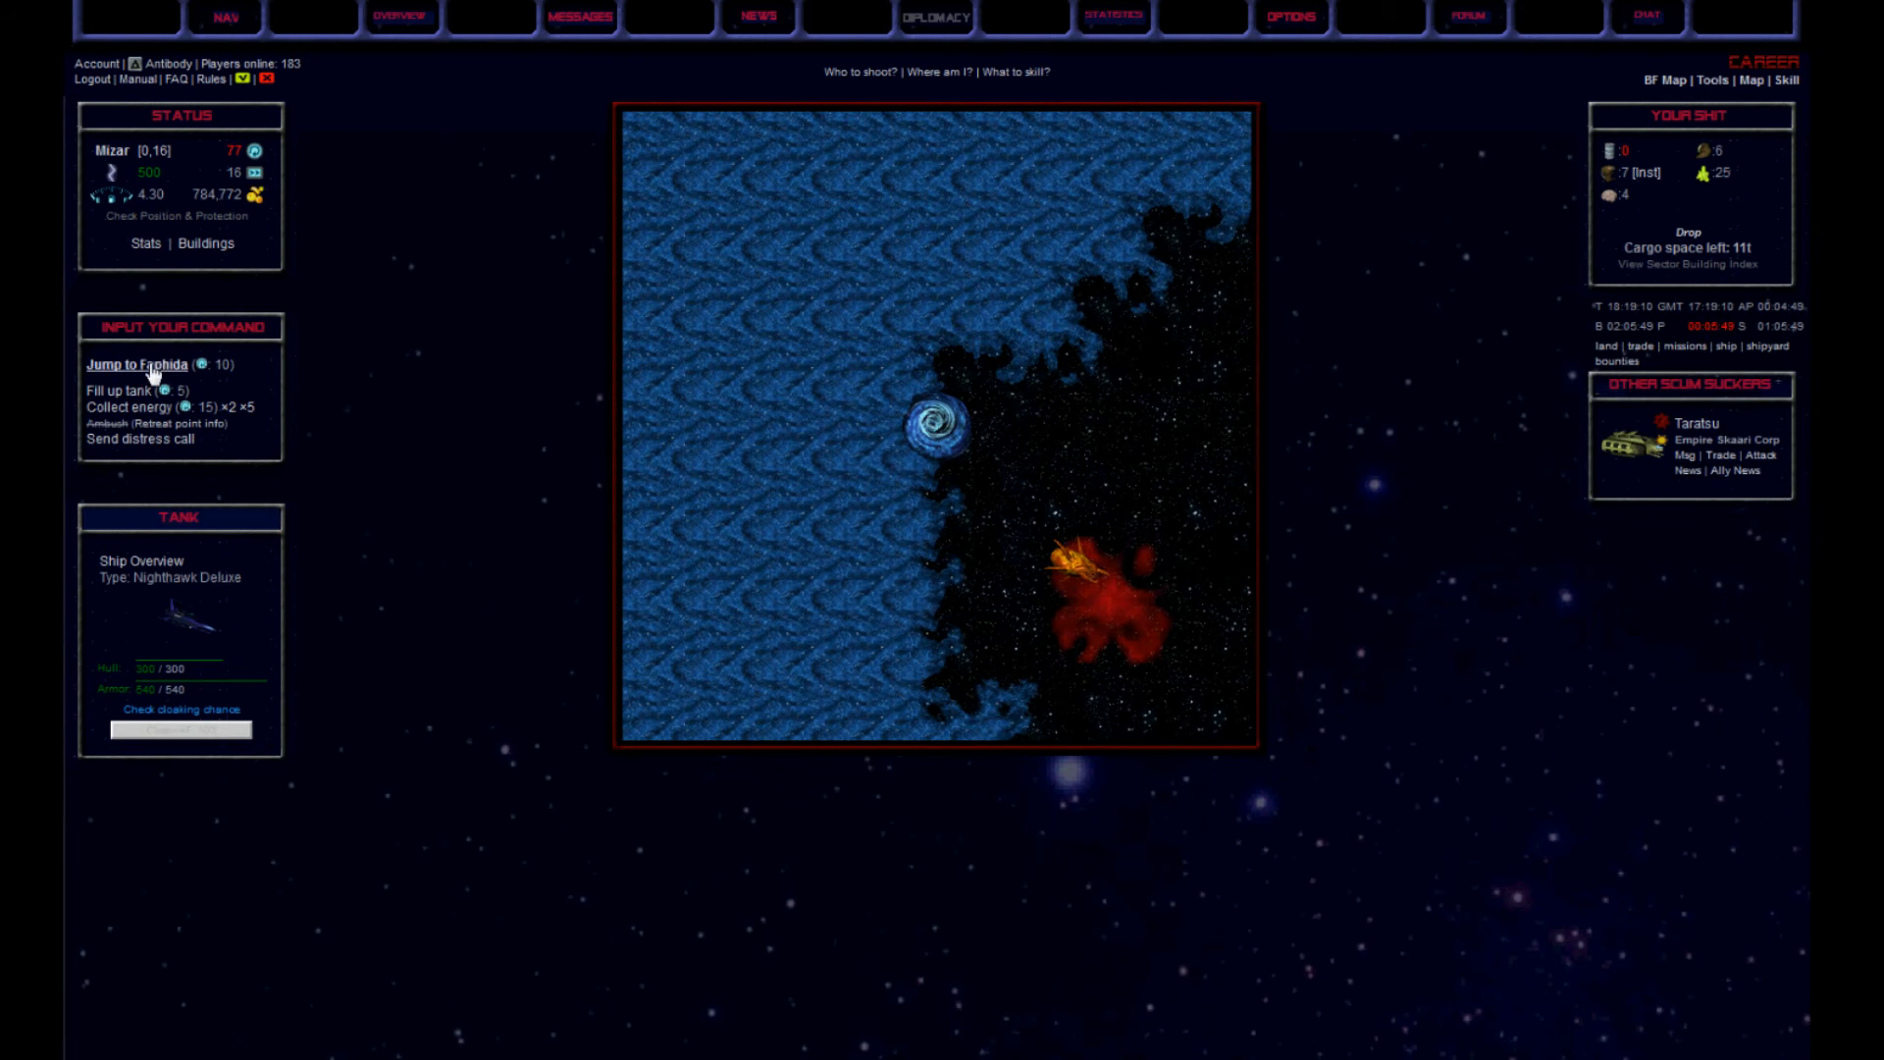
left_click(131, 365)
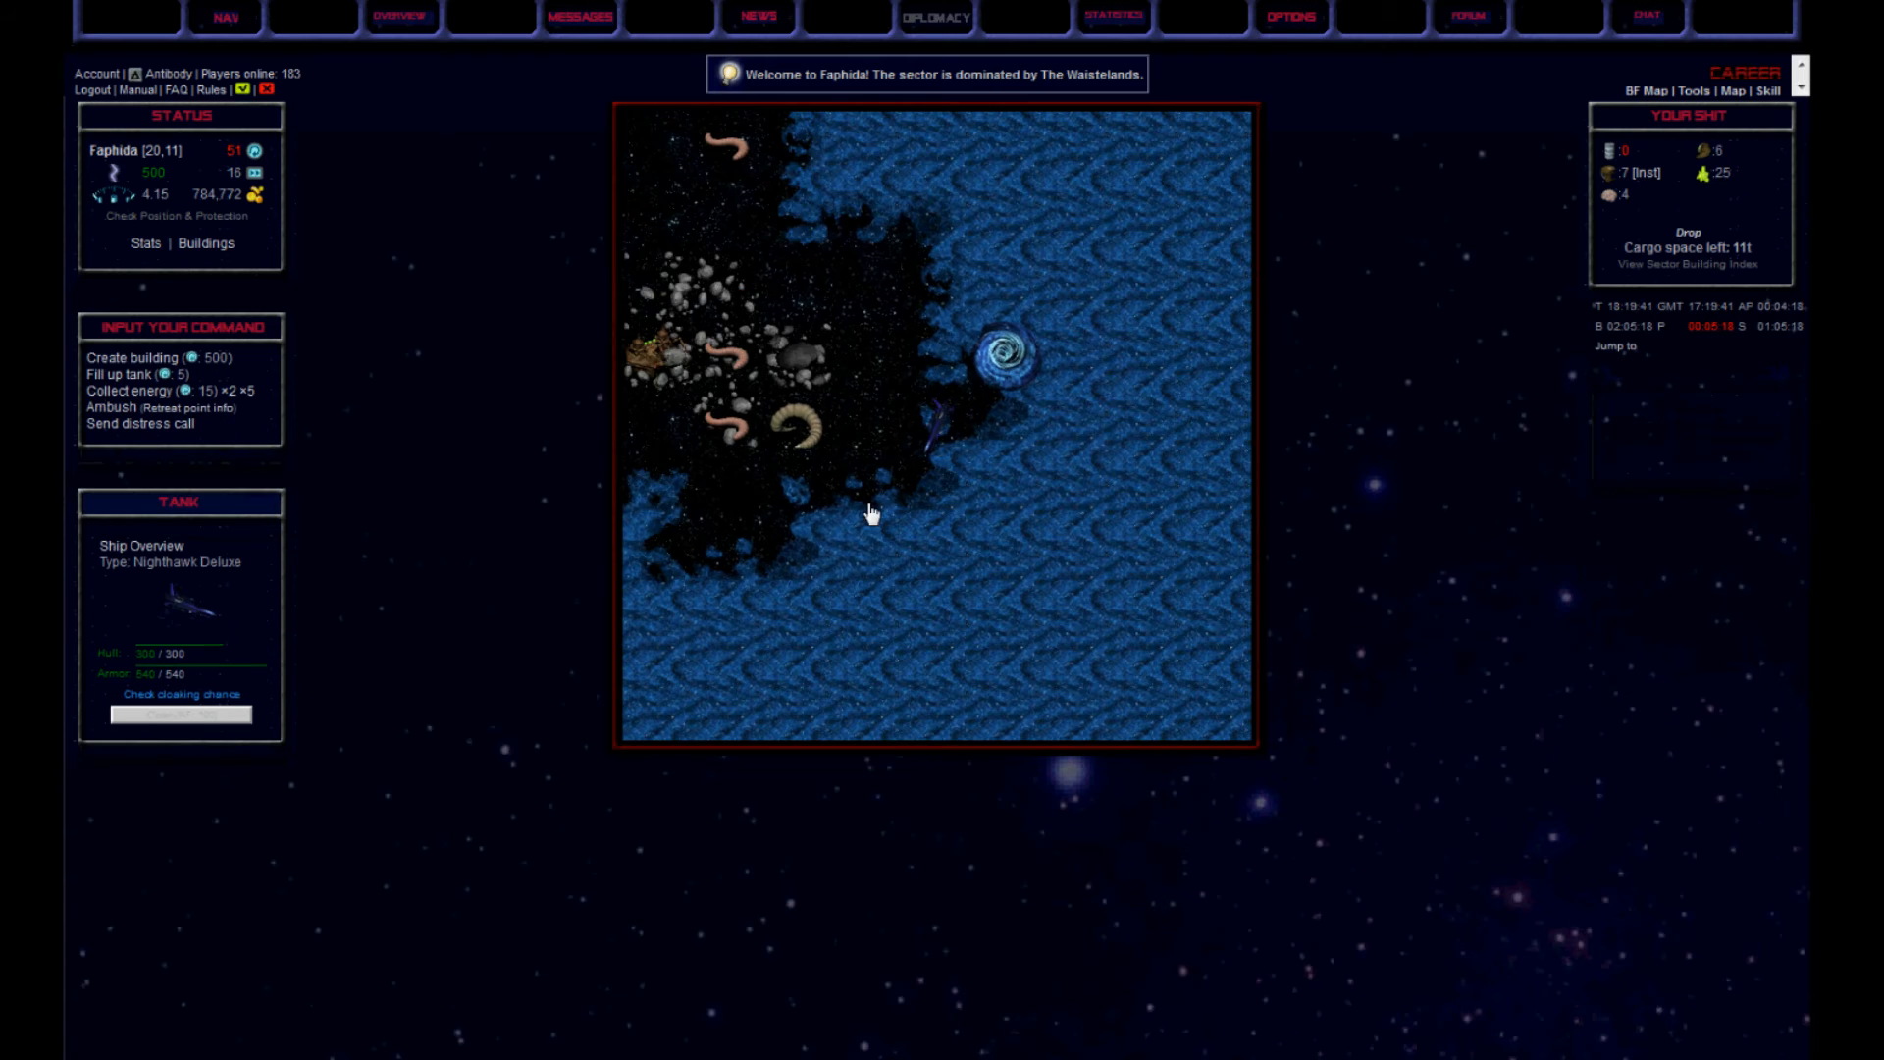
left_click(223, 16)
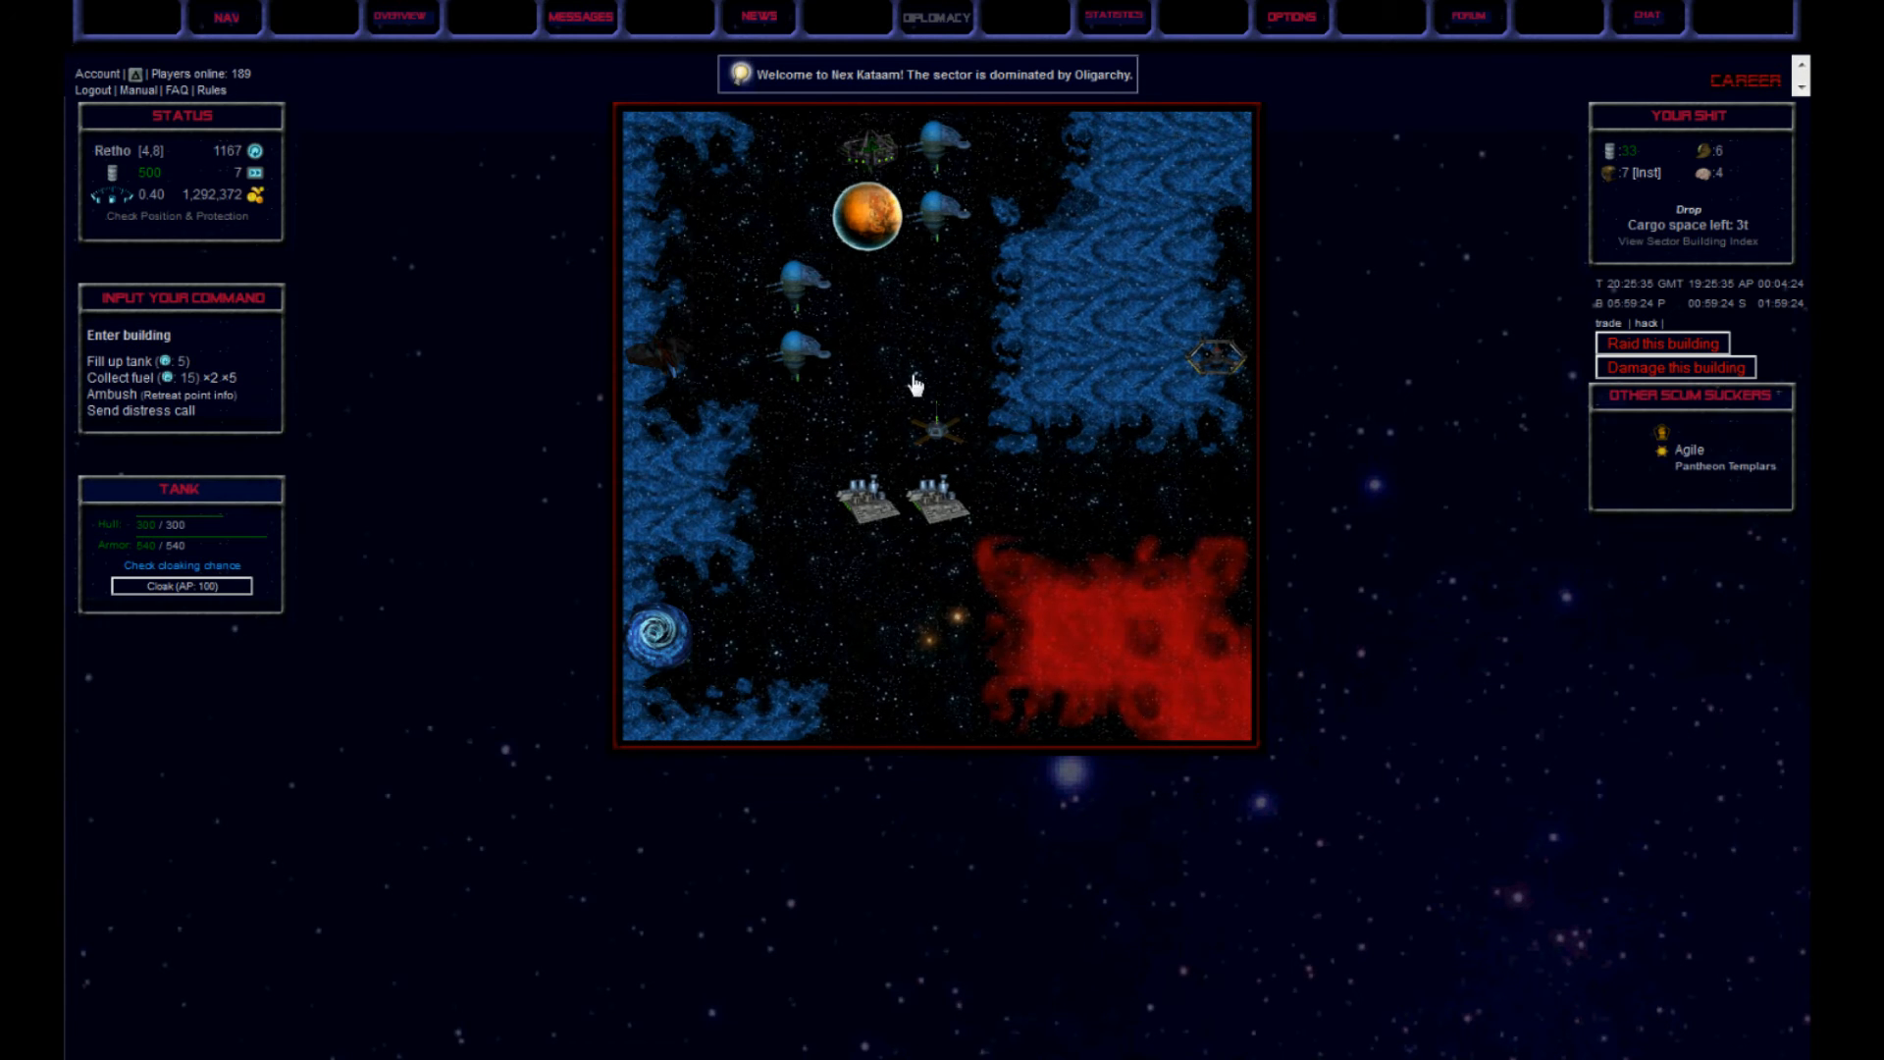
mouse_move(128, 336)
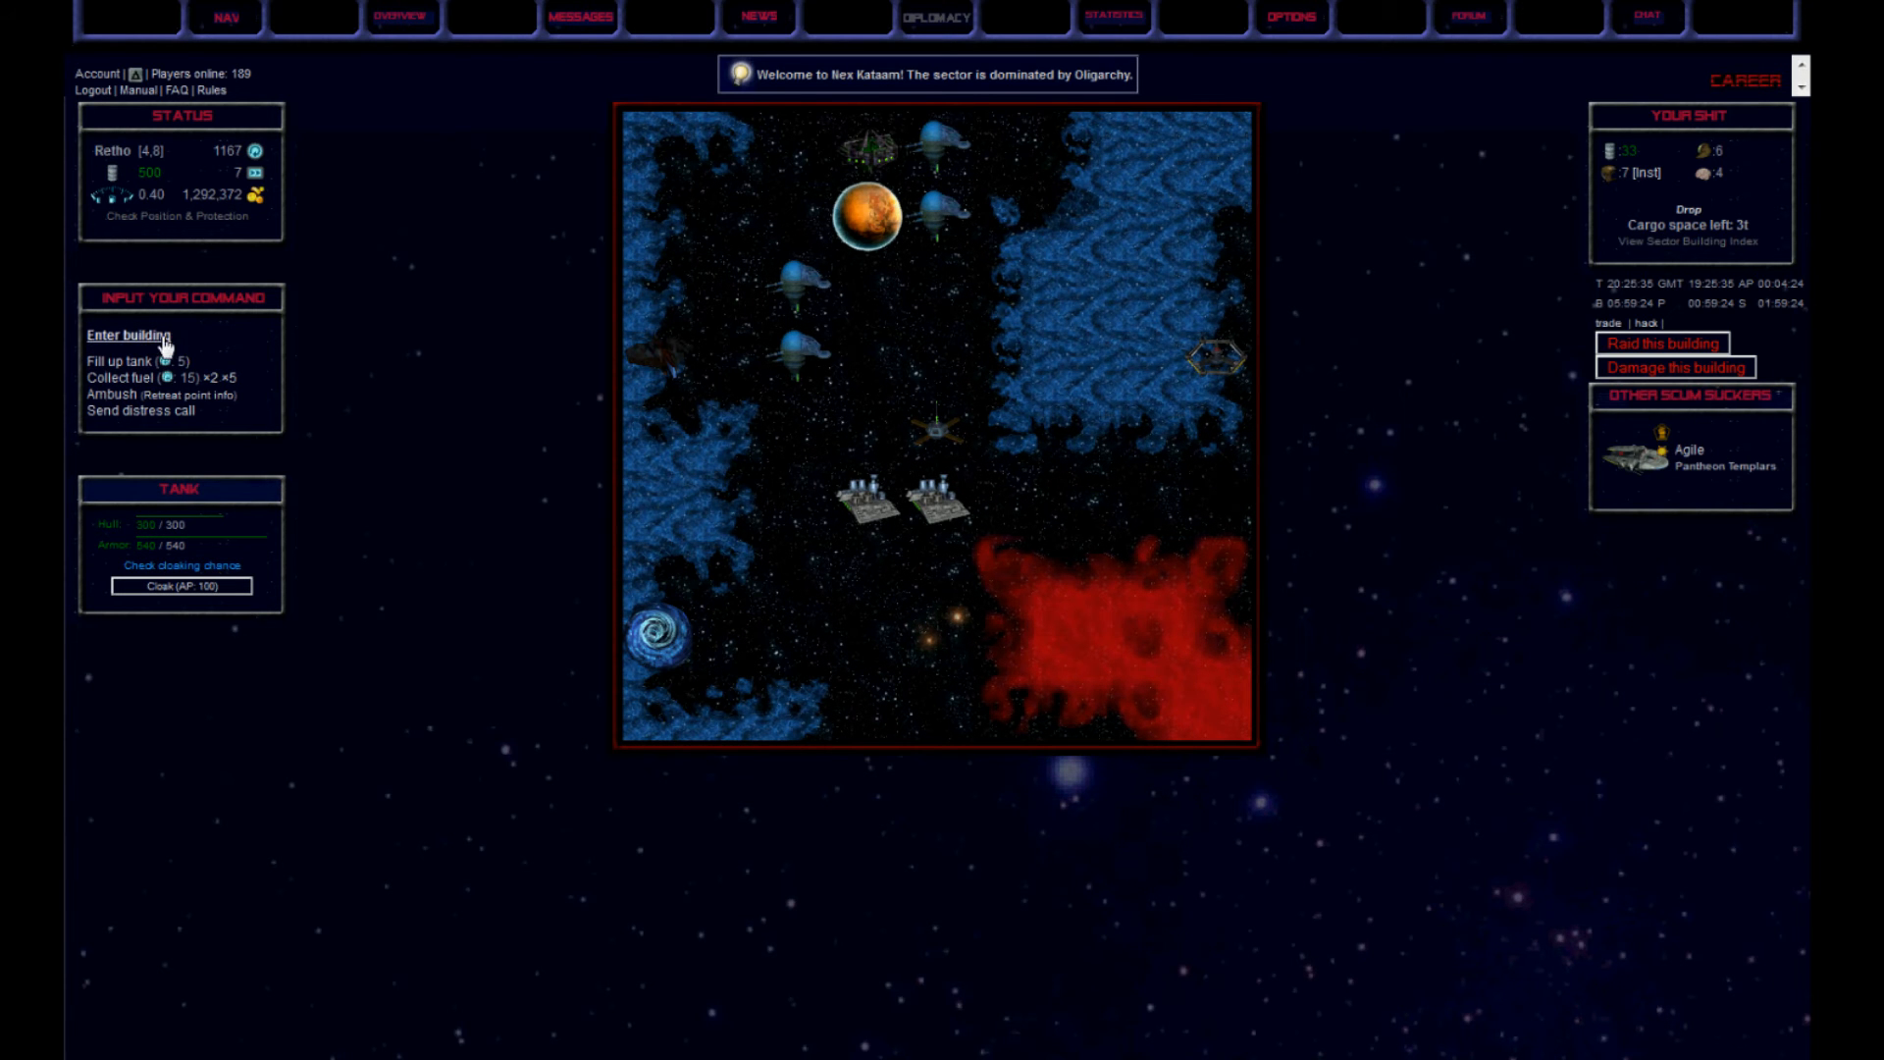
Sell 7t of X-993 Repair-Drones at the trading outpost for 1,260,000 credits and fly to Daaya
left_click(127, 336)
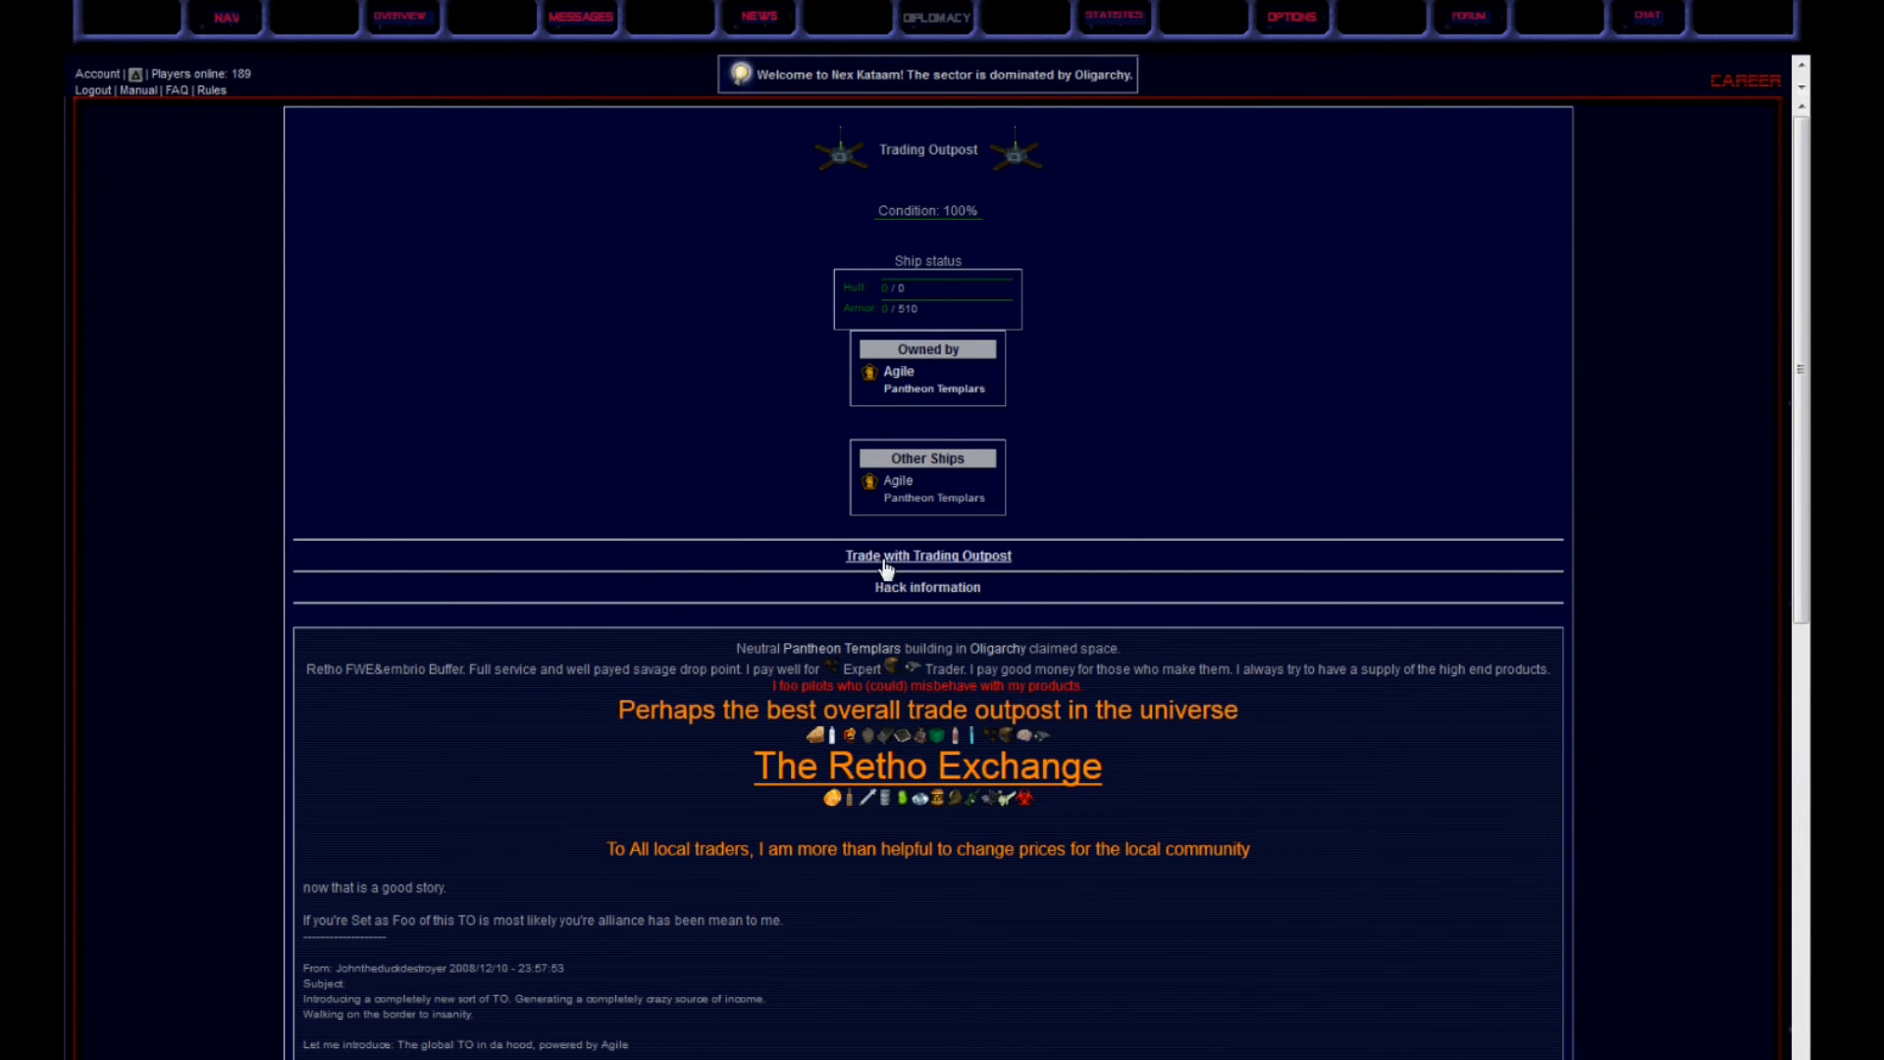
left_click(928, 556)
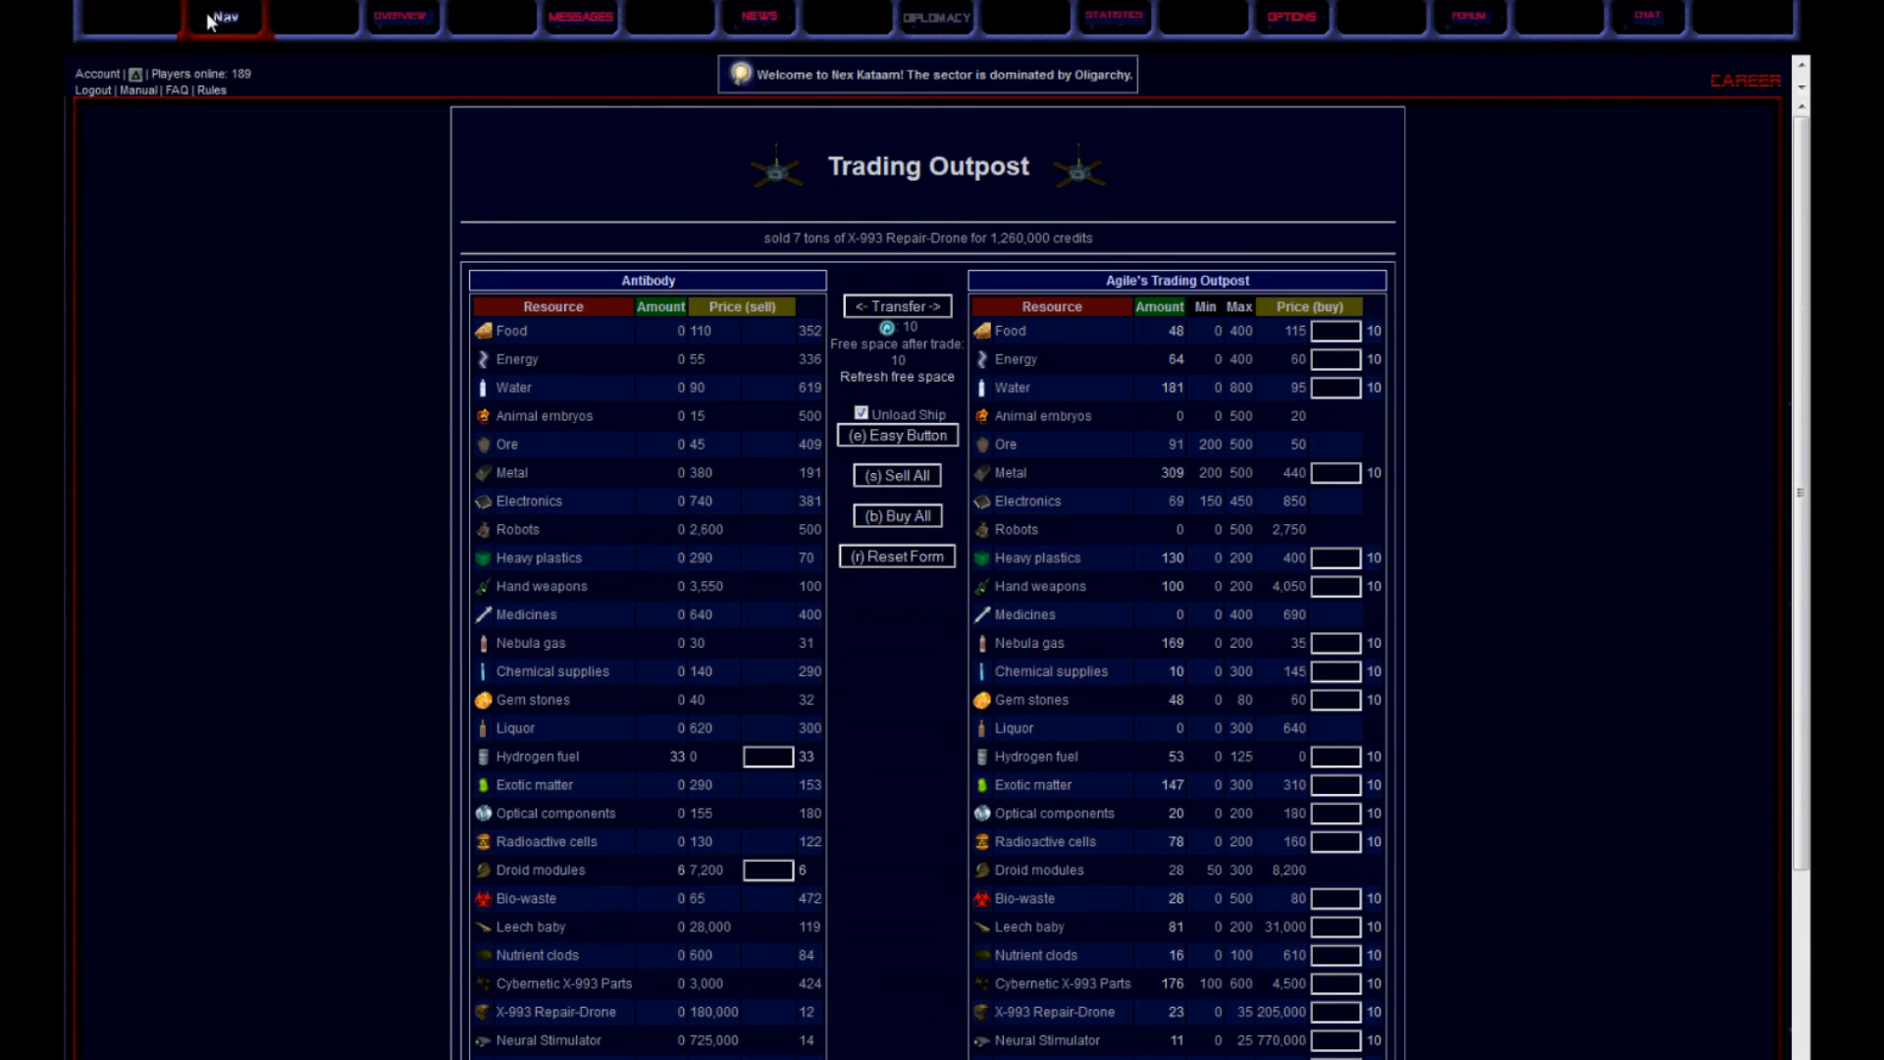
left_click(224, 18)
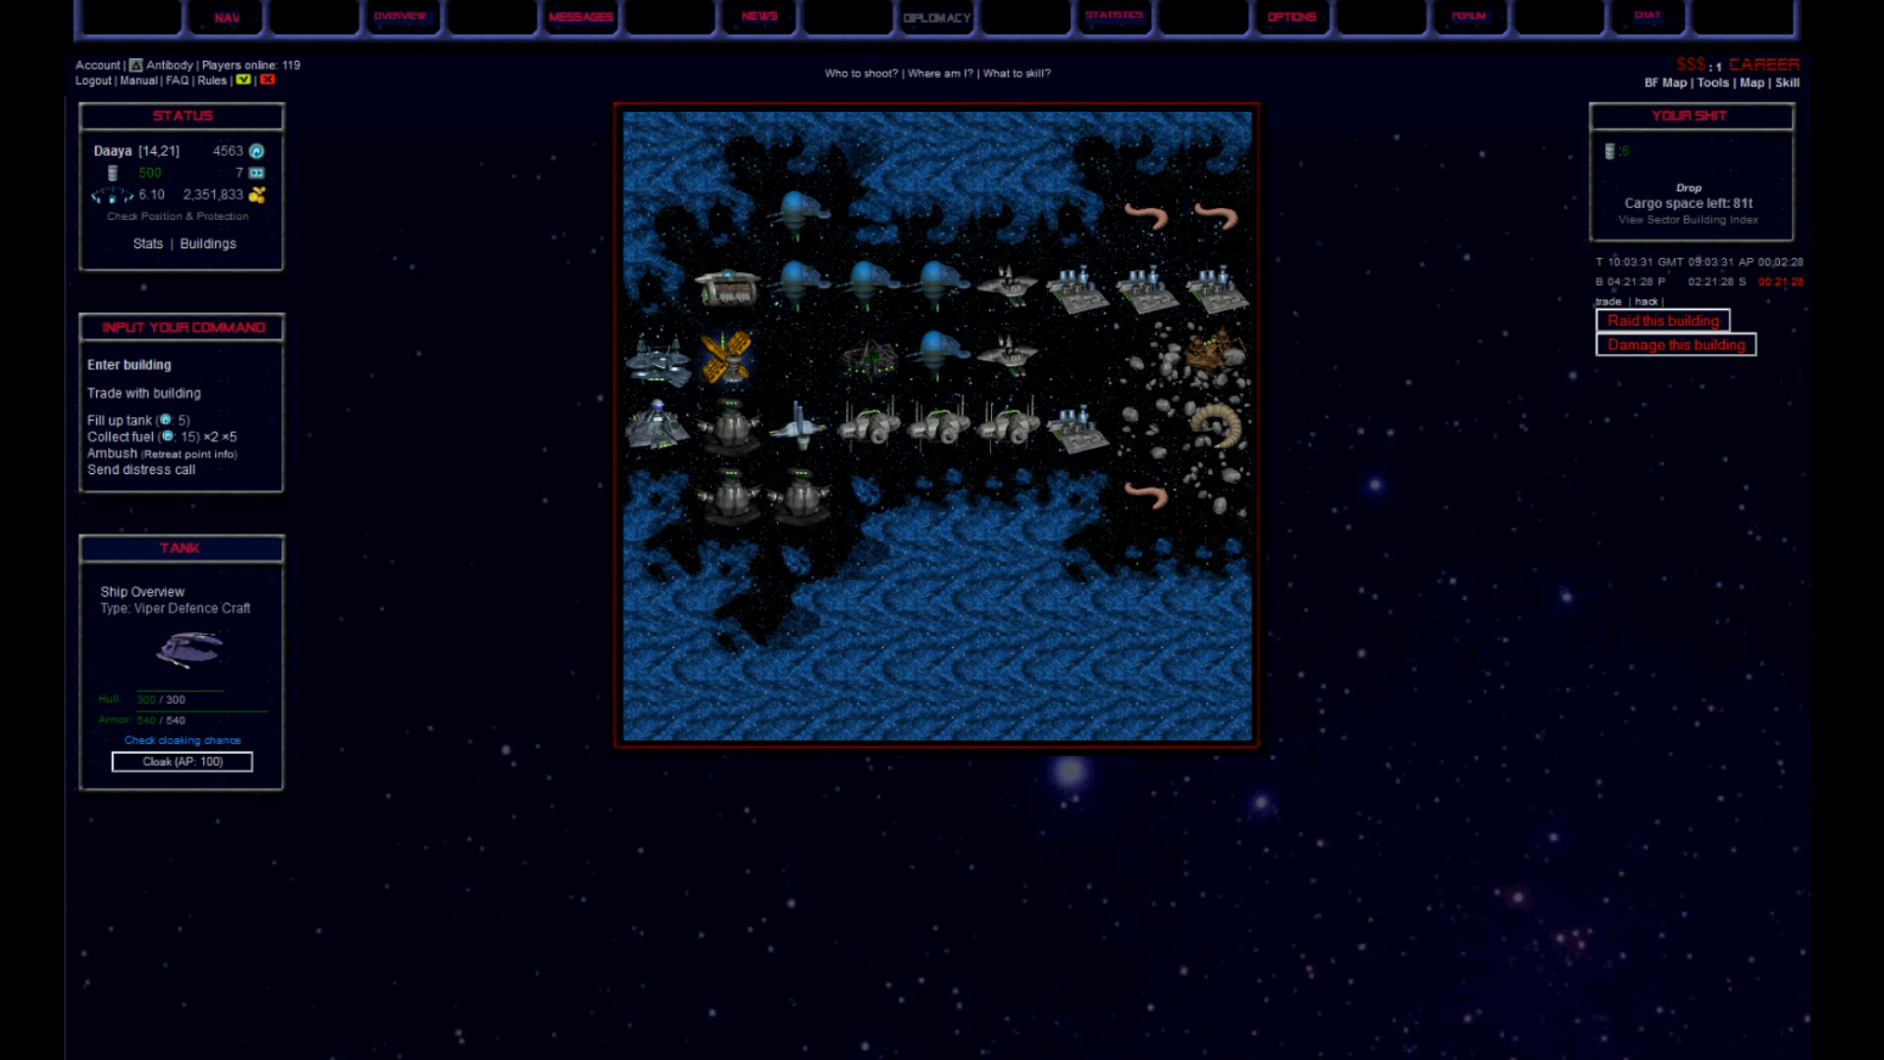
Raid the Electronics Facility for 14t of electronics and return to the map
left_click(1660, 320)
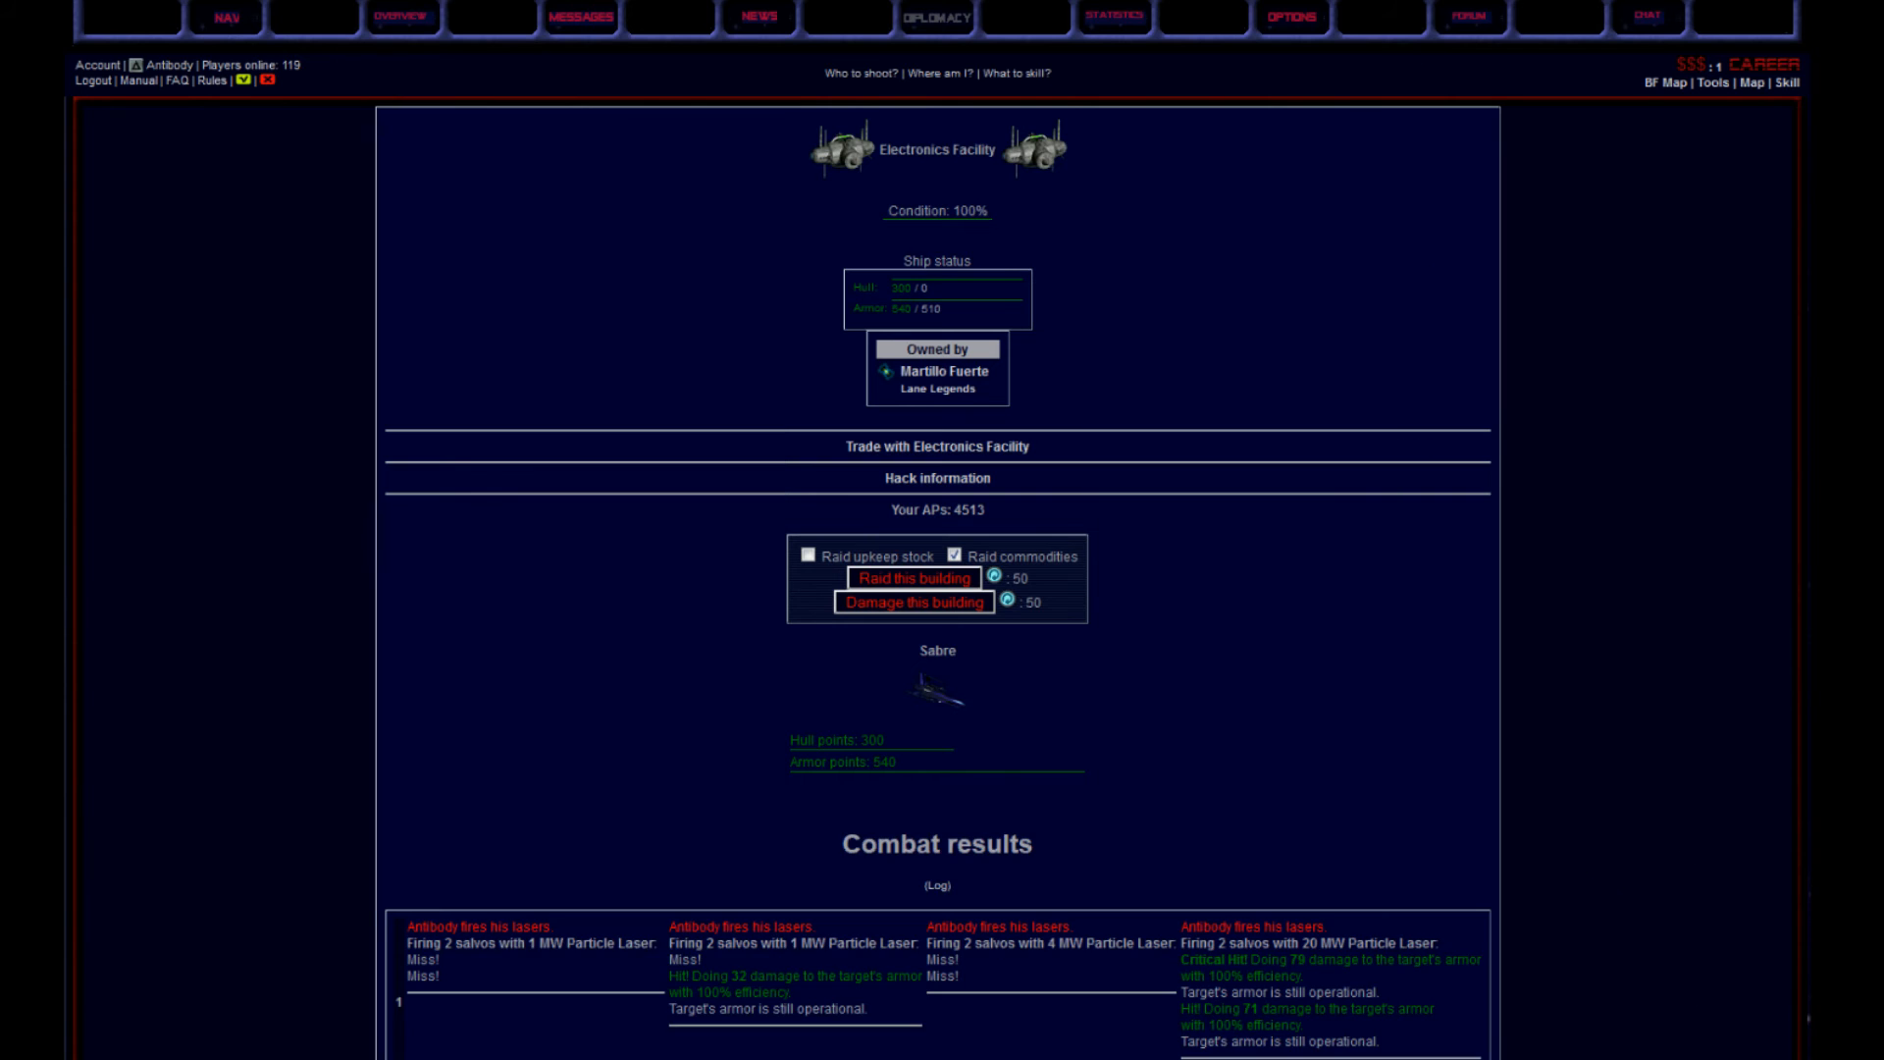
left_click(910, 577)
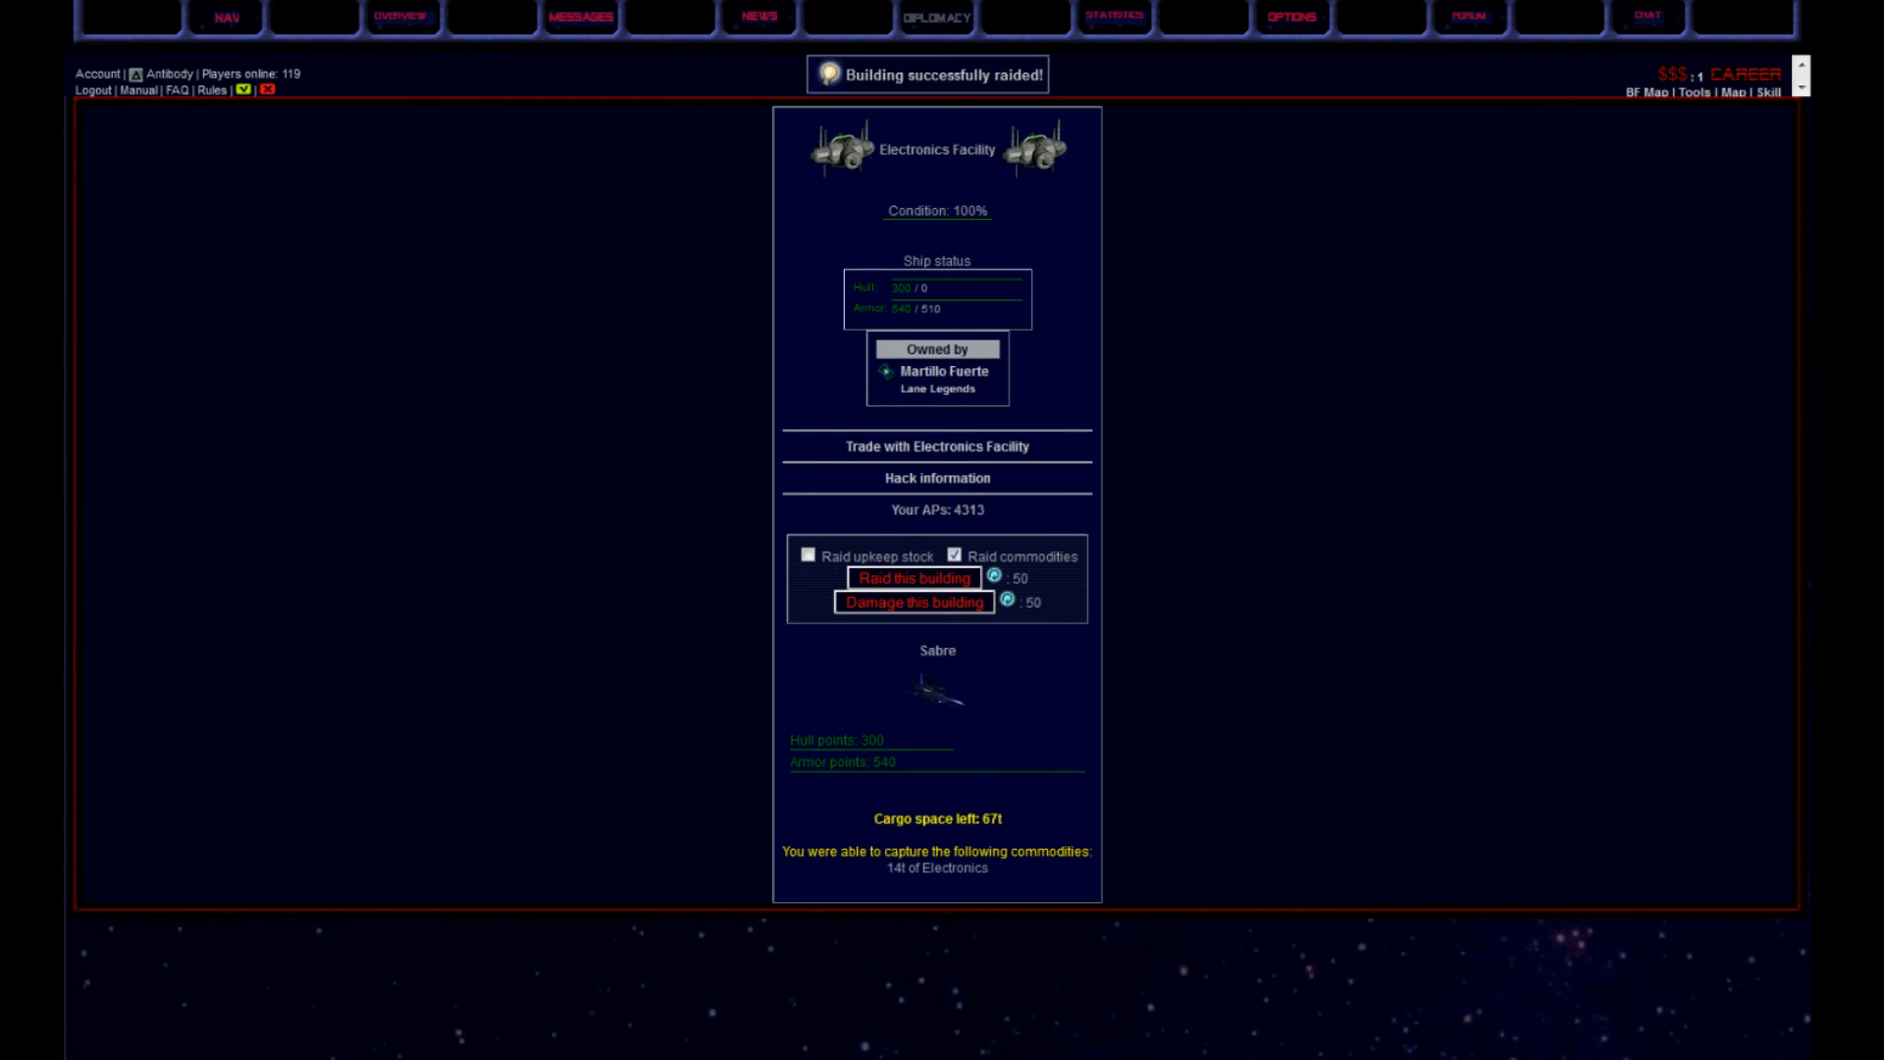
left_click(910, 576)
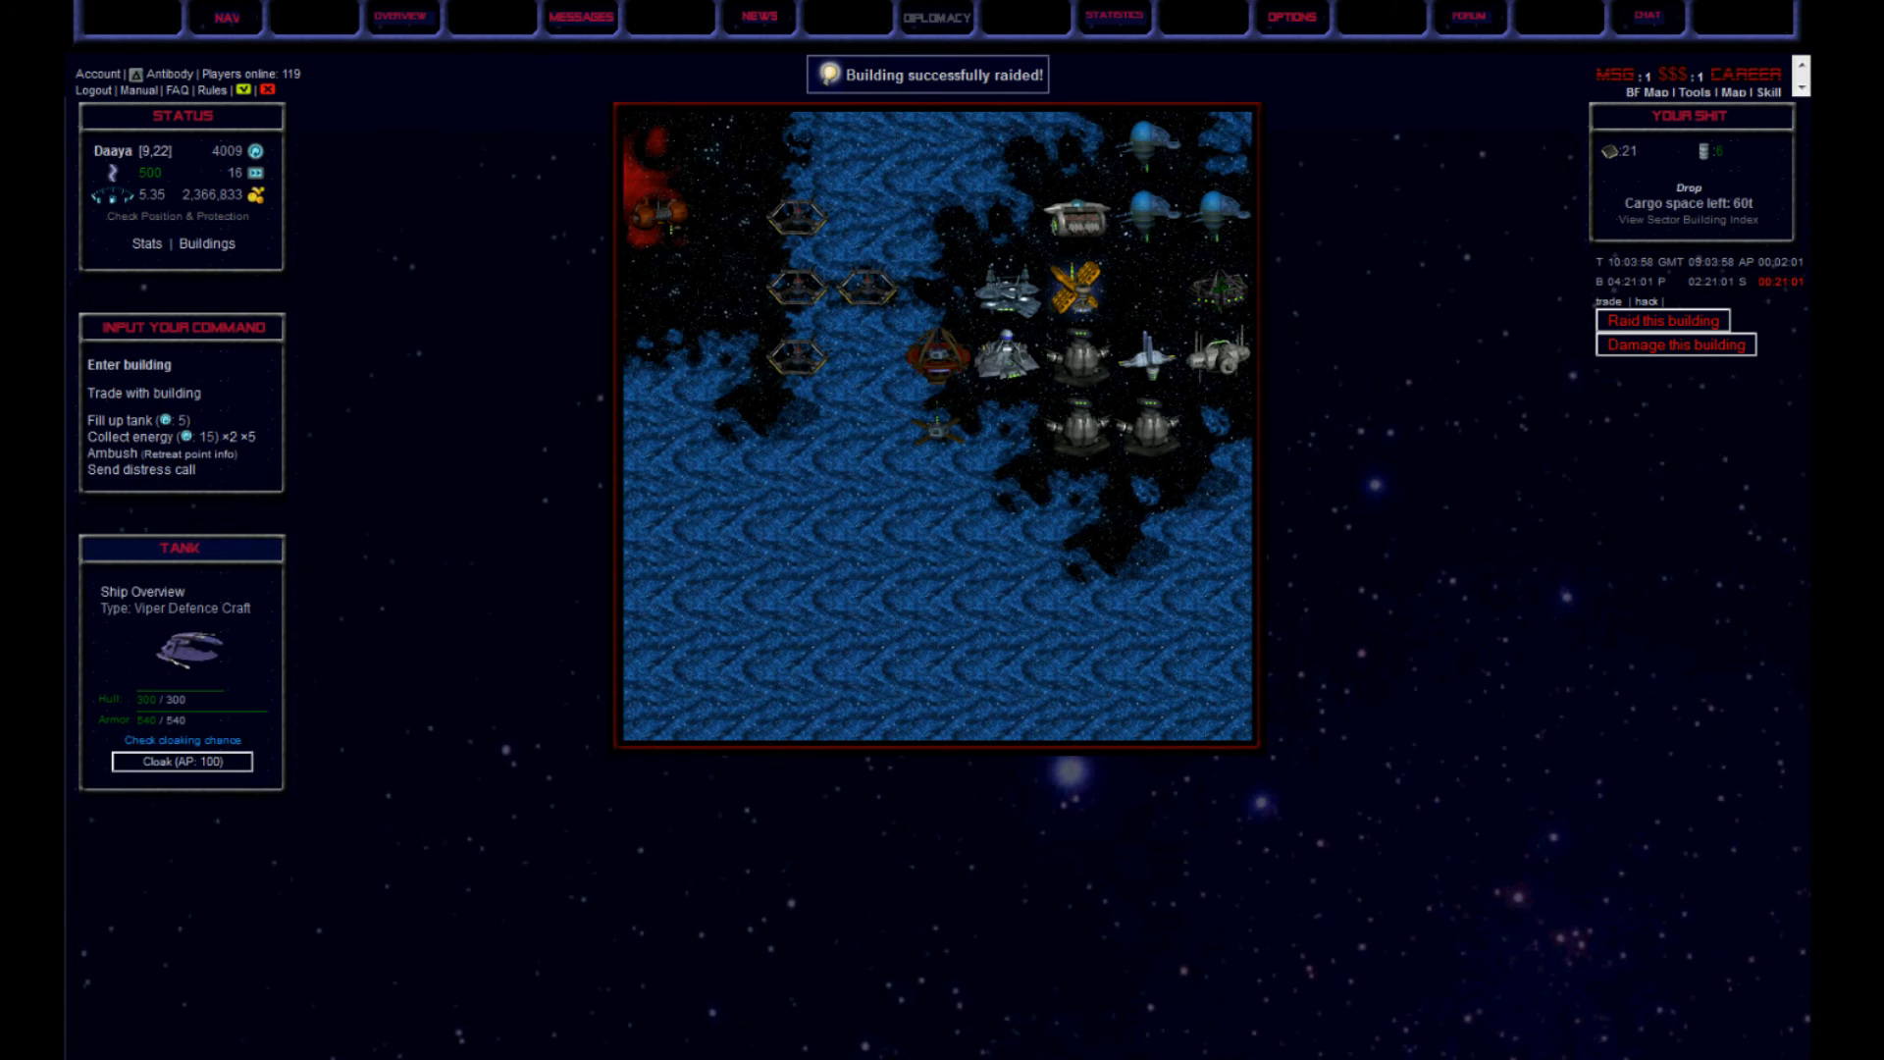
Attack the Trading Outpost until its defences fall, raid it, and return to the map
left_click(1662, 320)
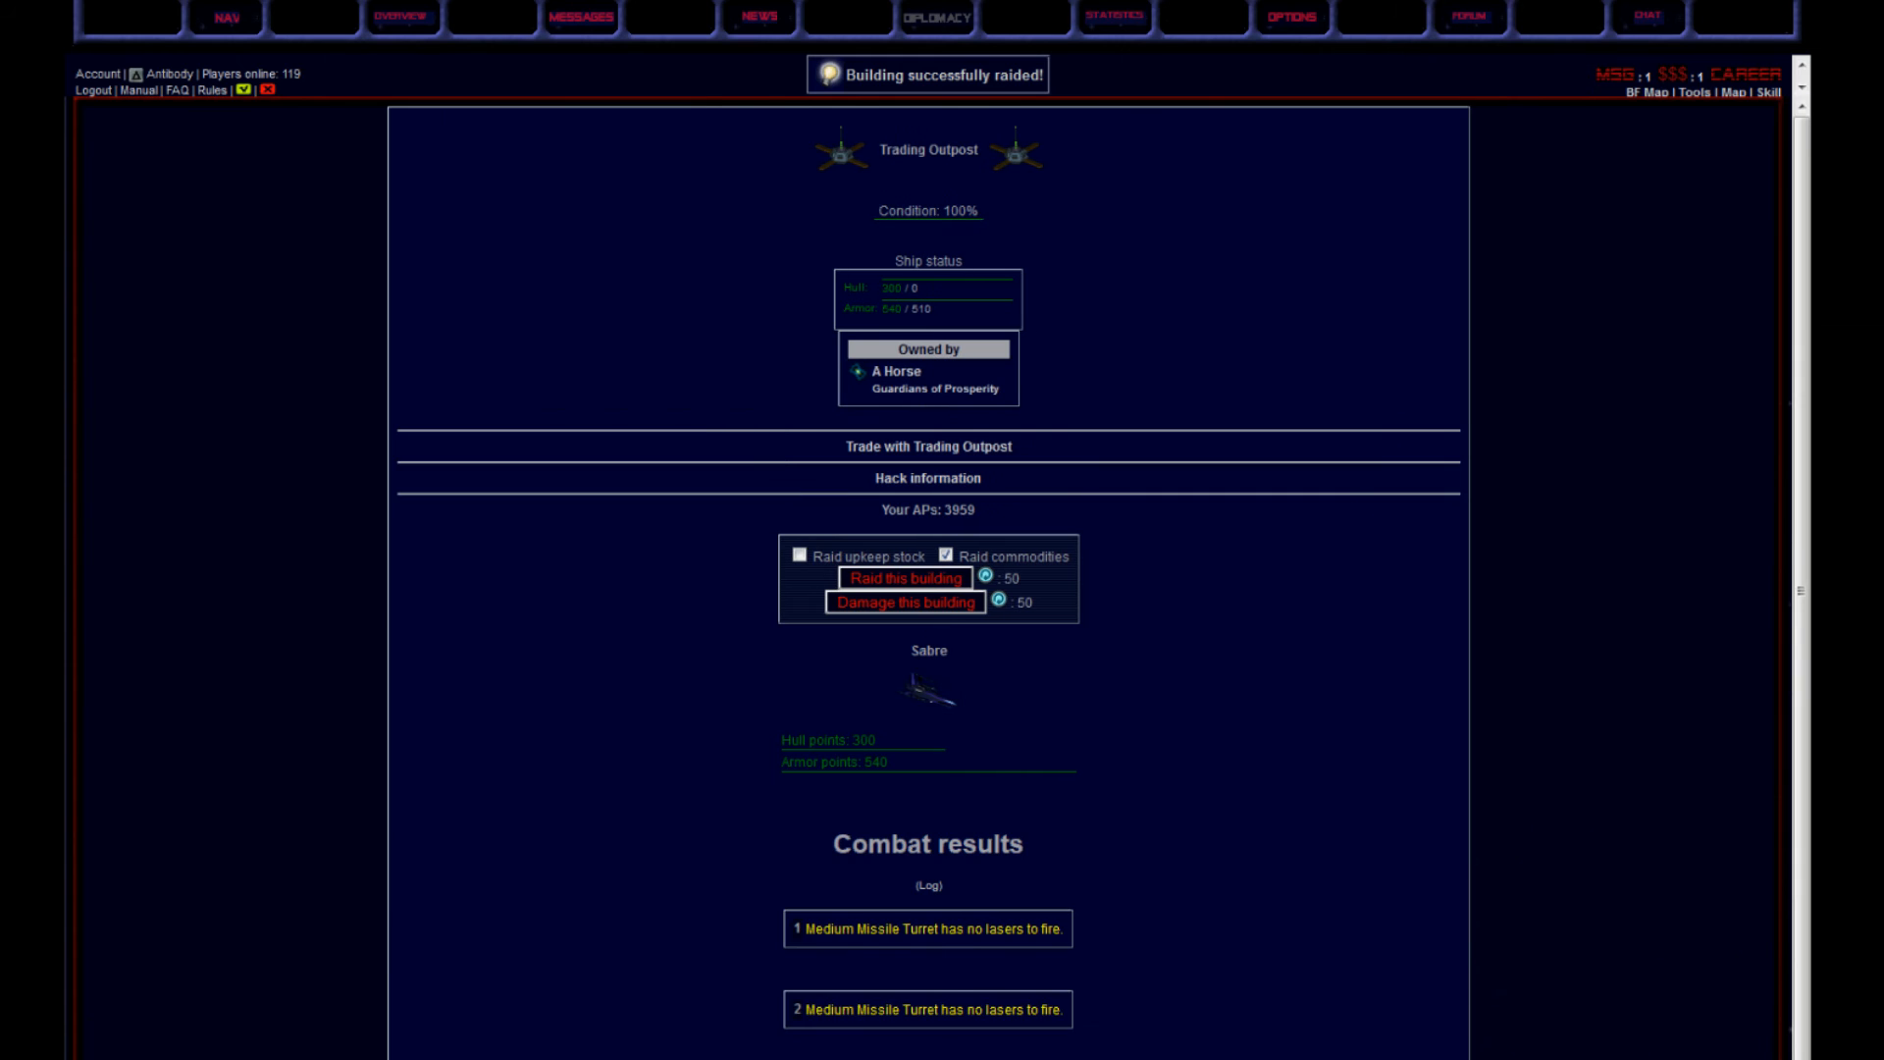
left_click(904, 577)
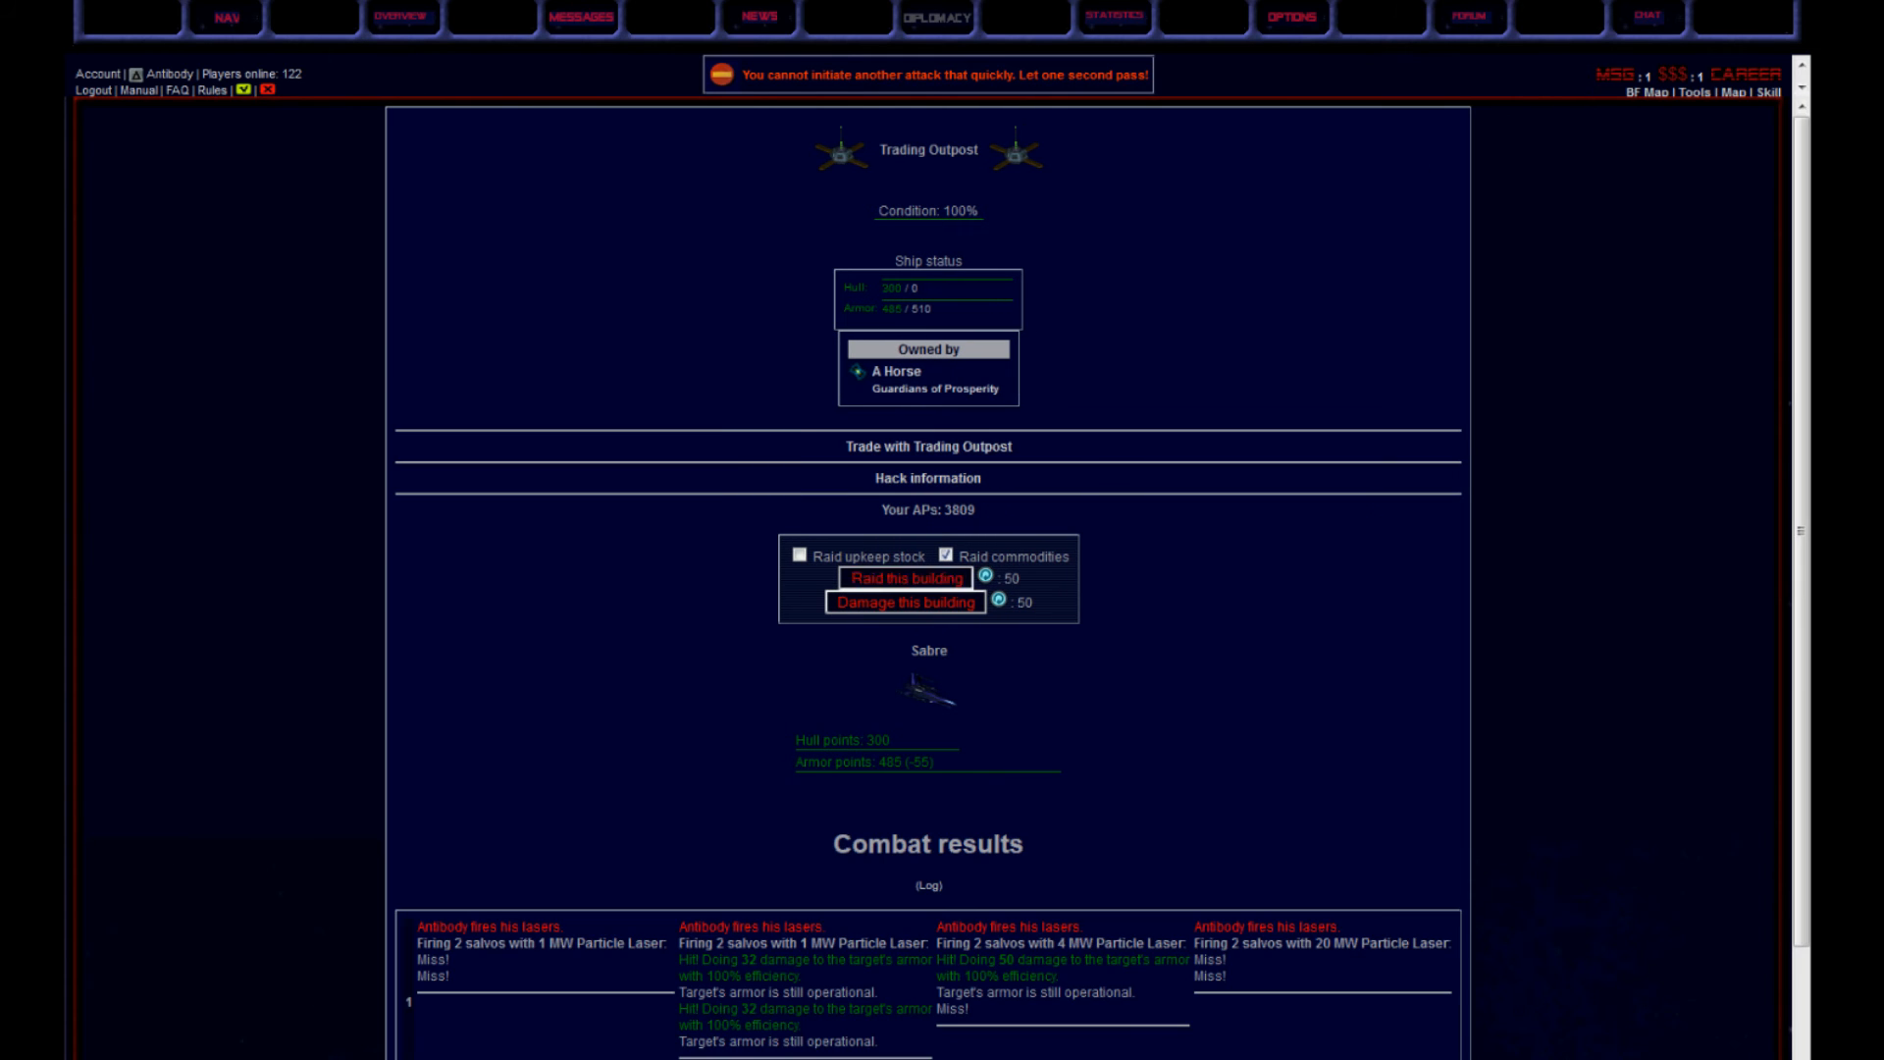
left_click(906, 606)
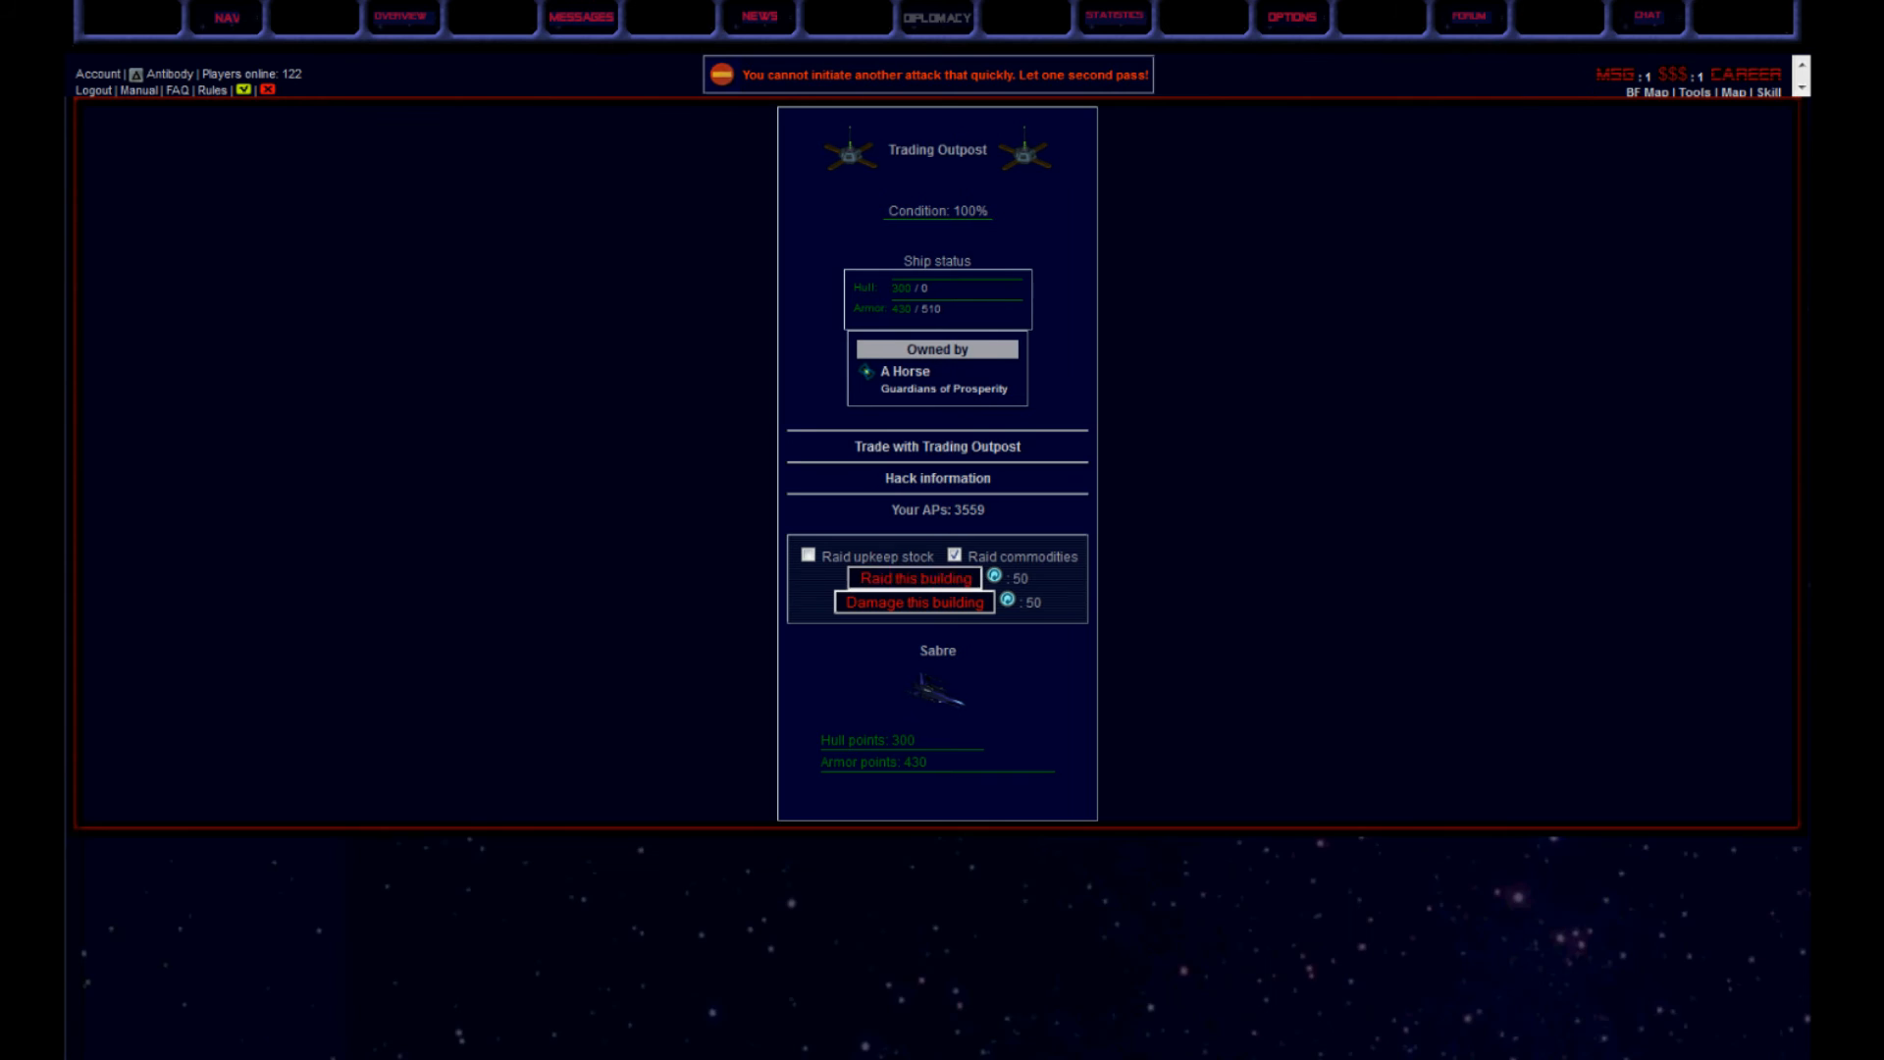
left_click(913, 601)
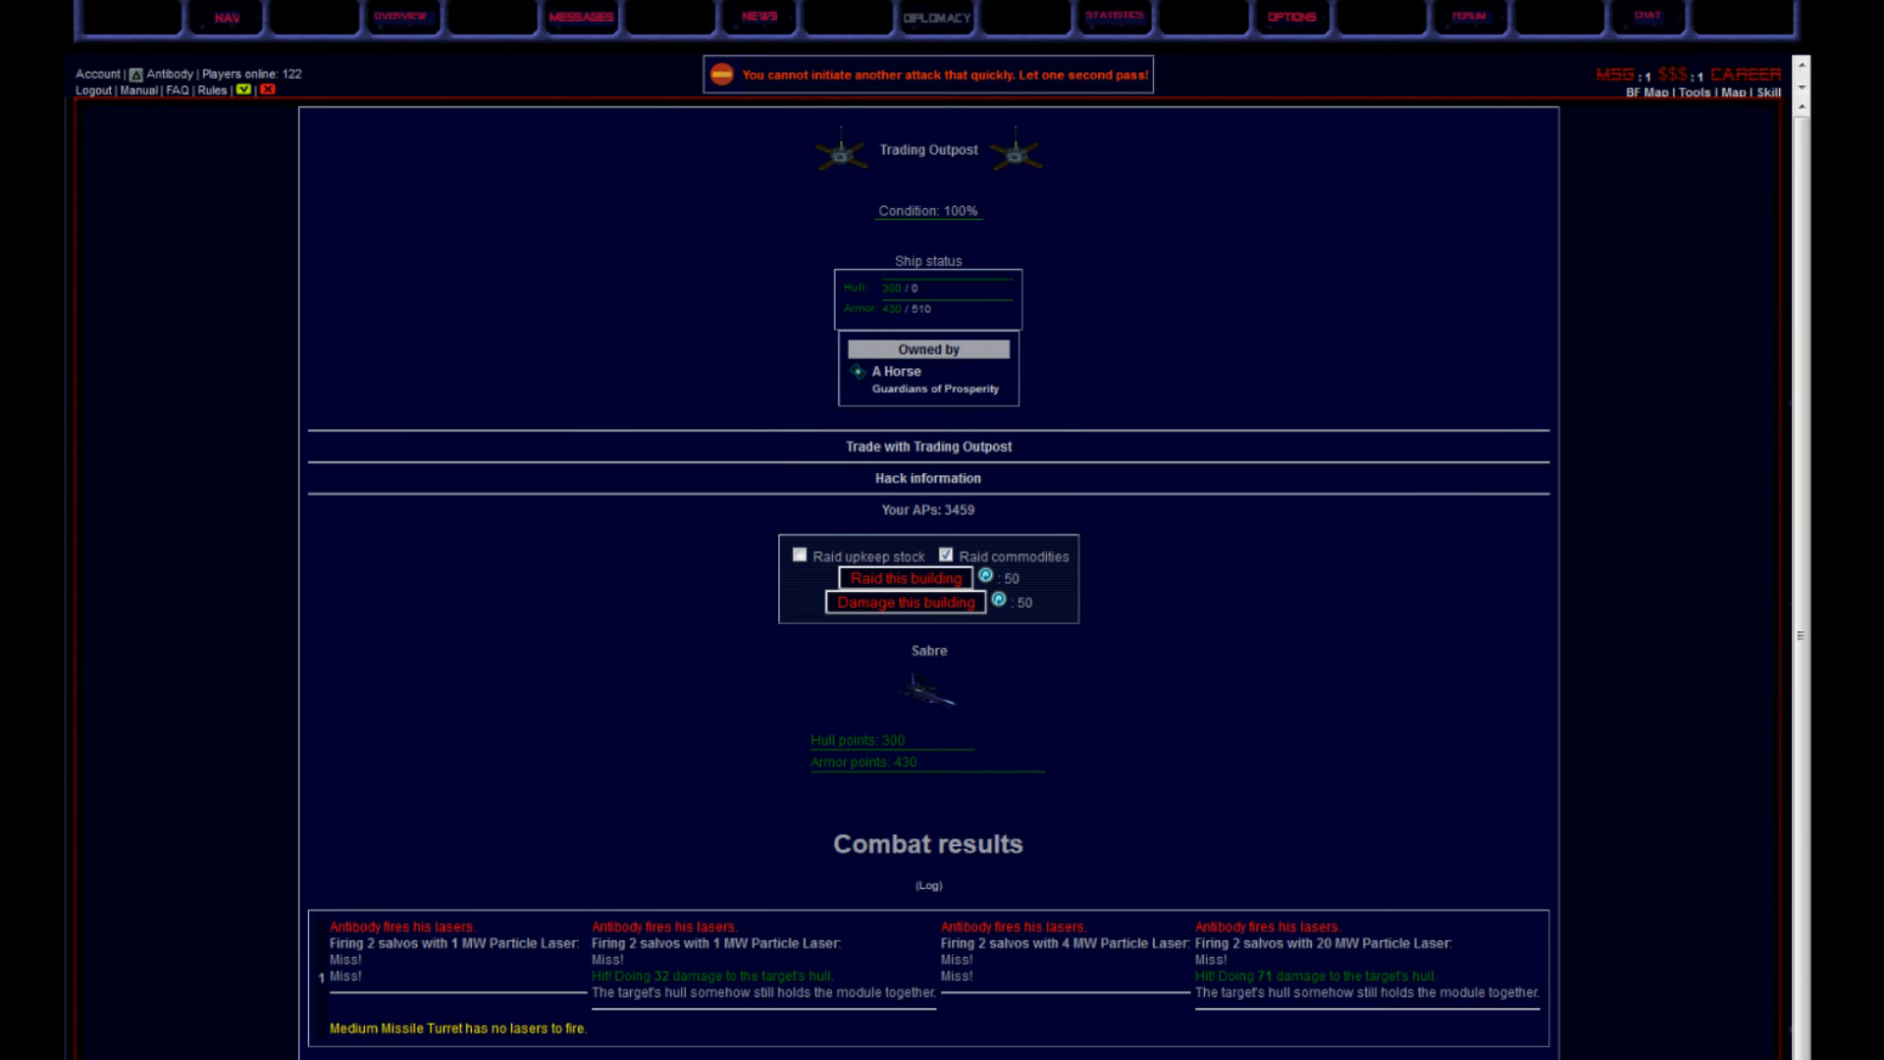
left_click(905, 603)
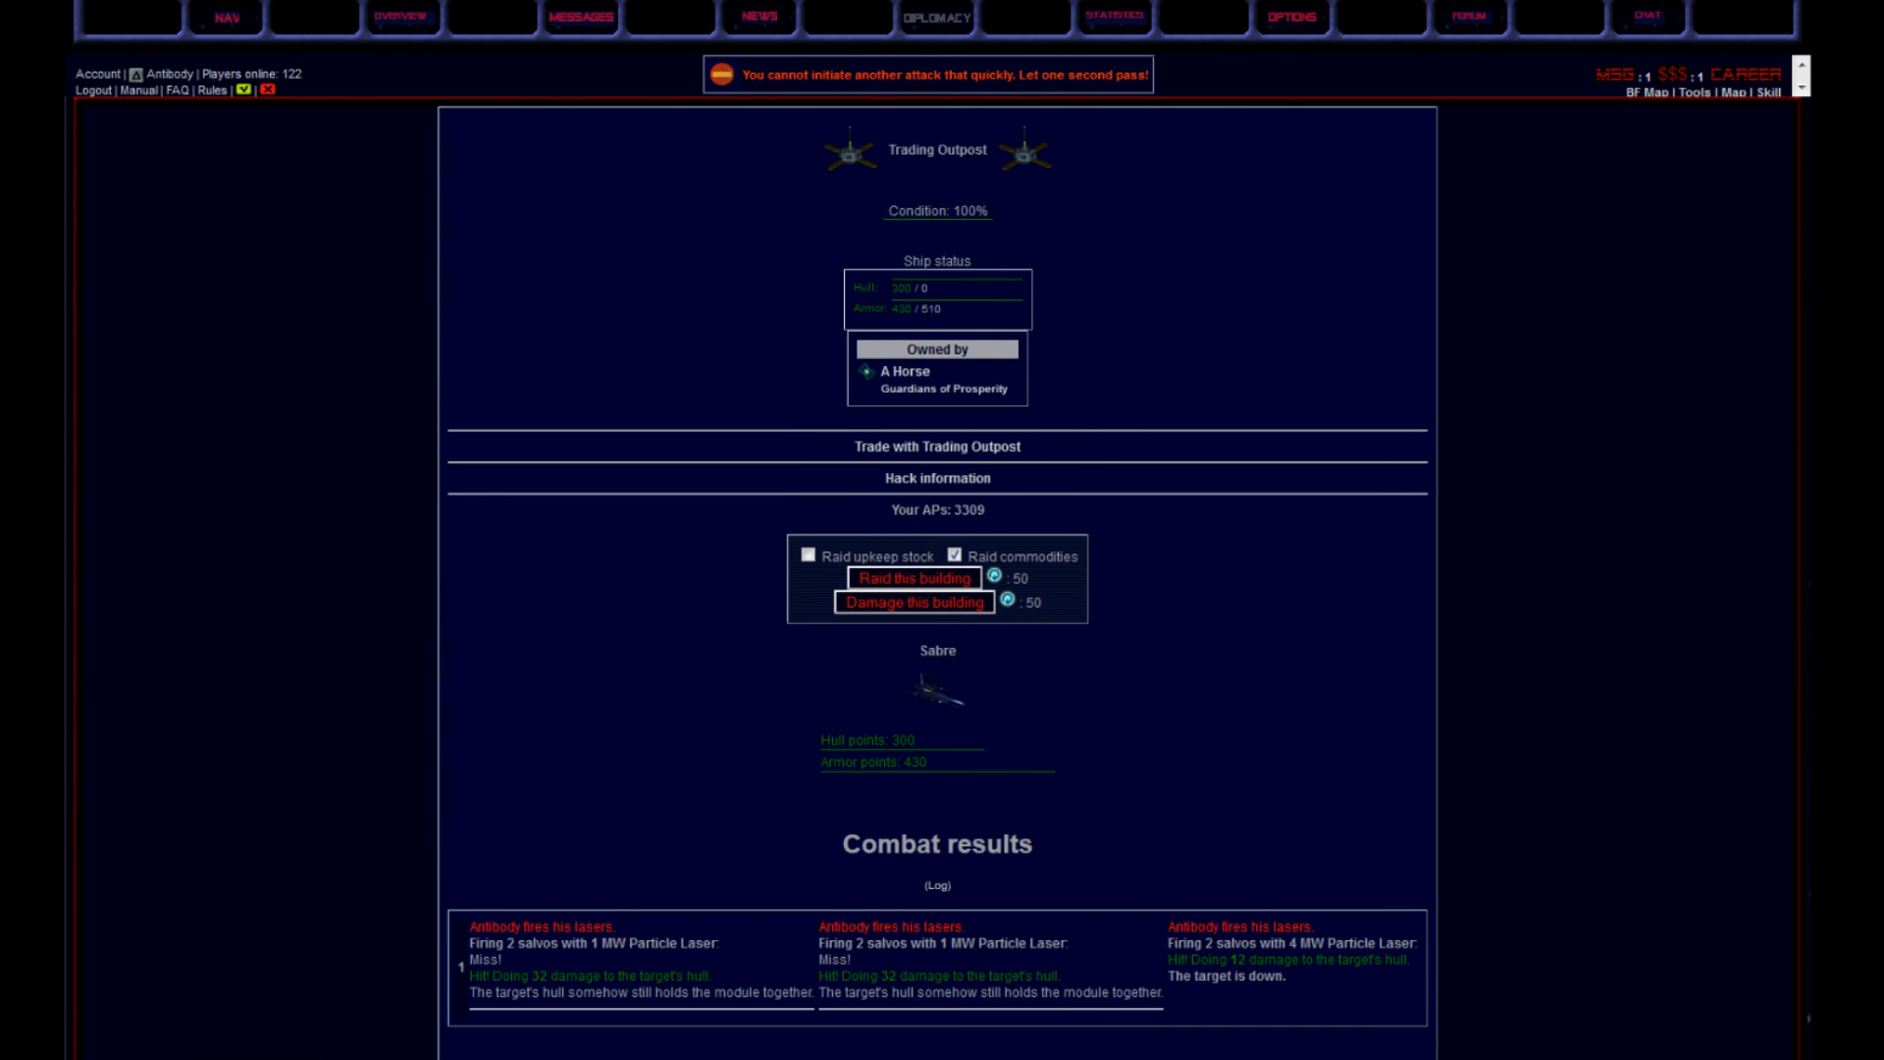
left_click(910, 577)
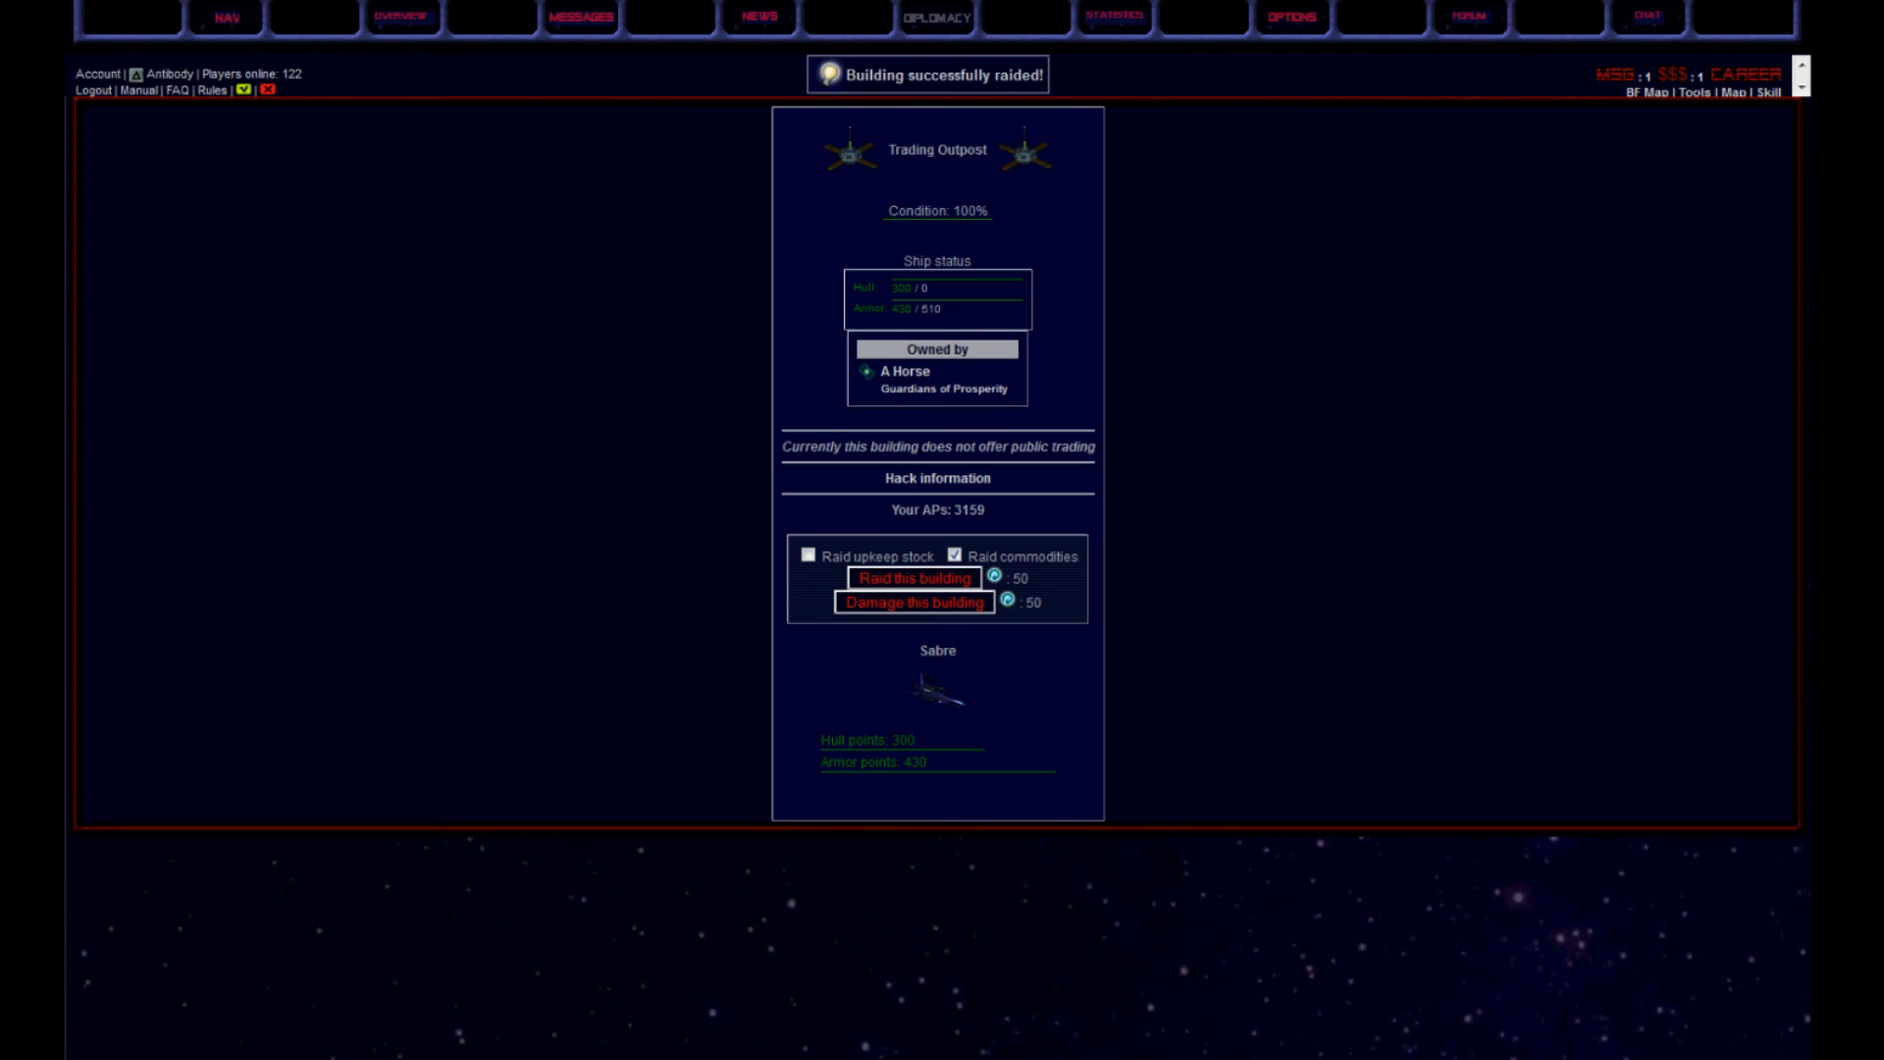
left_click(912, 579)
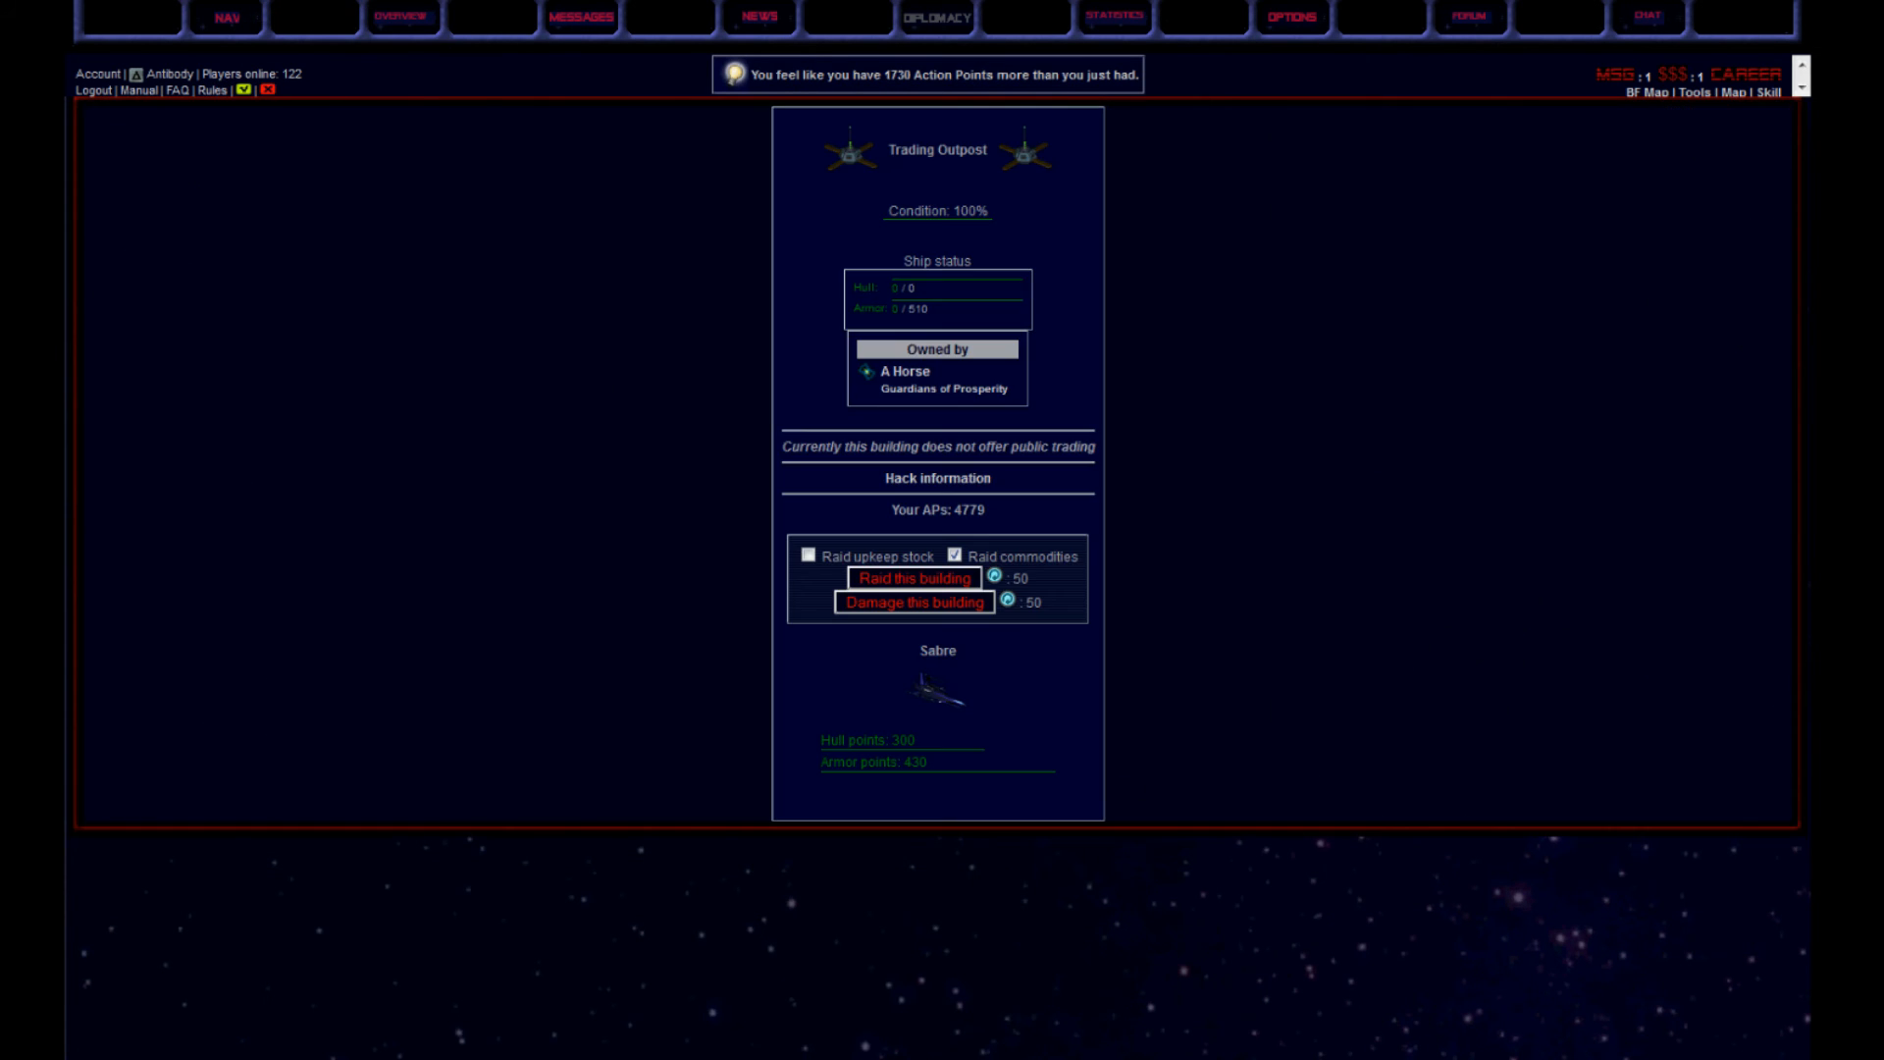
left_click(912, 577)
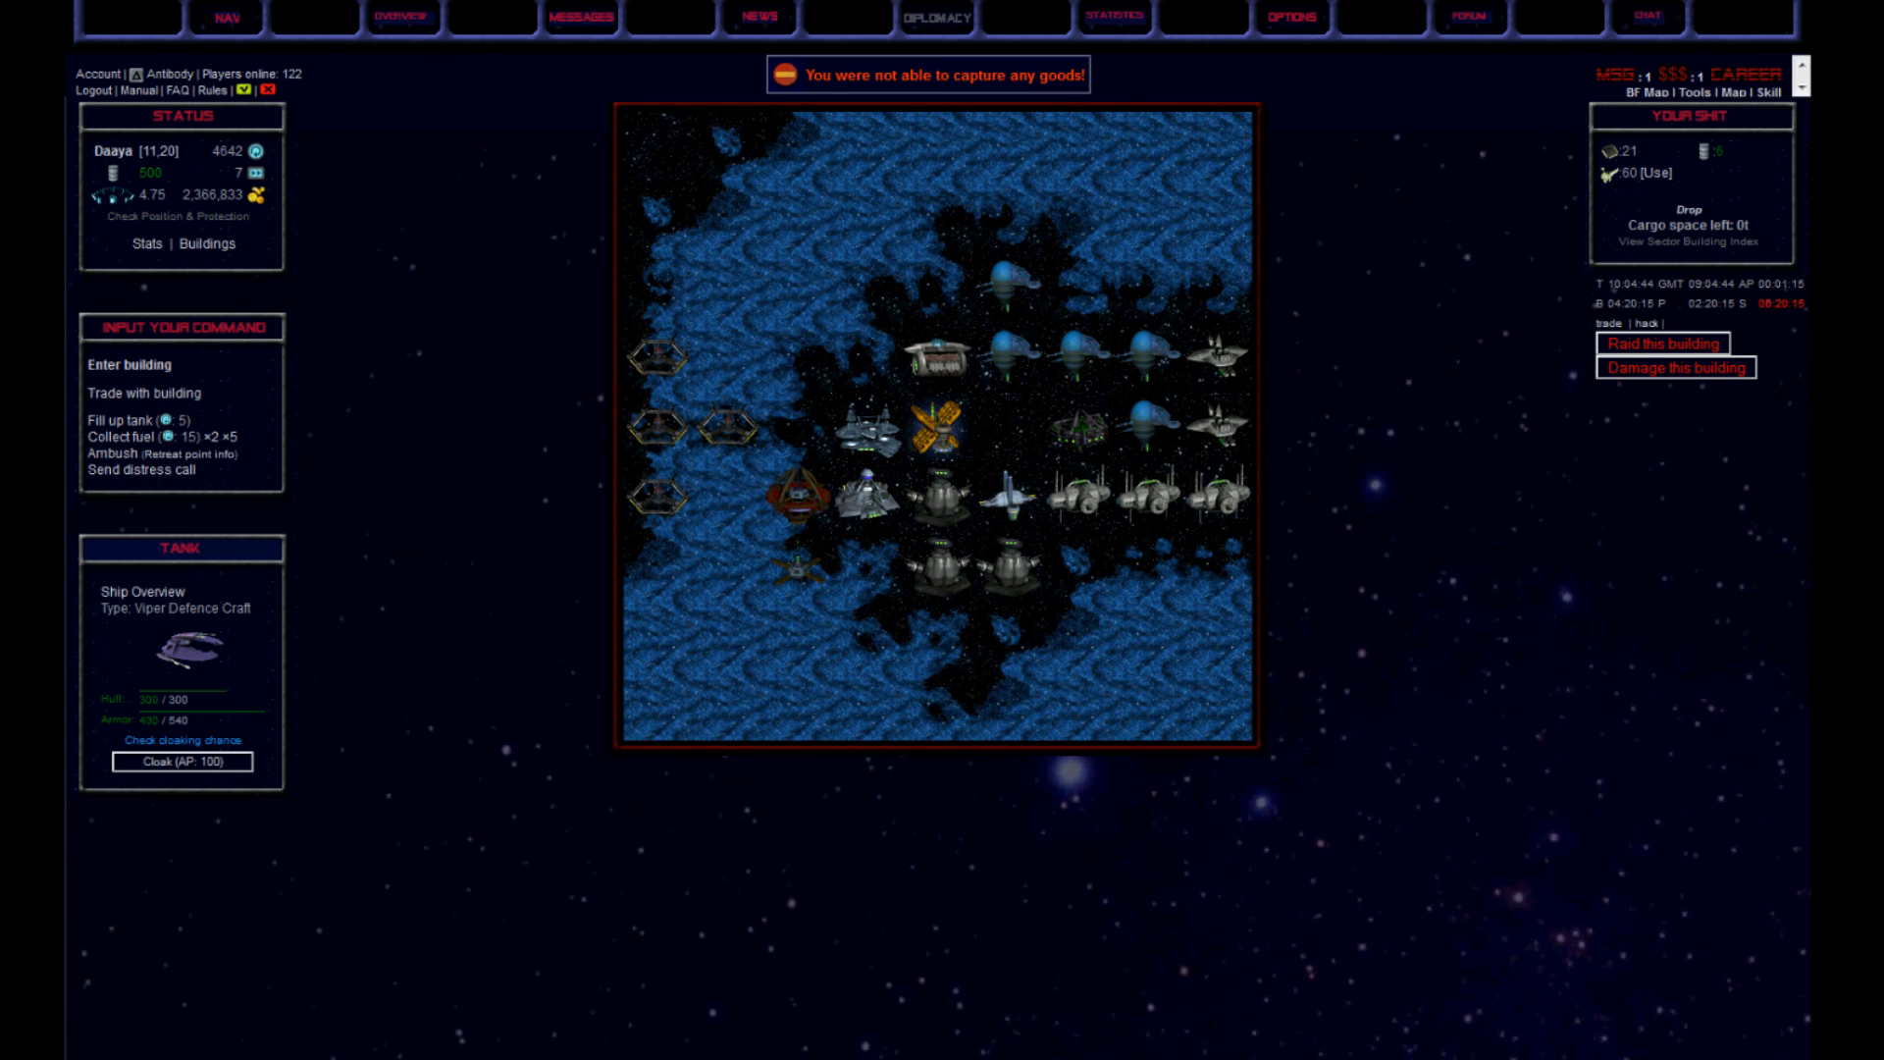
Leave the raided outpost, fly to Pass FED-05 [5,9] and refill the tank
left_click(139, 392)
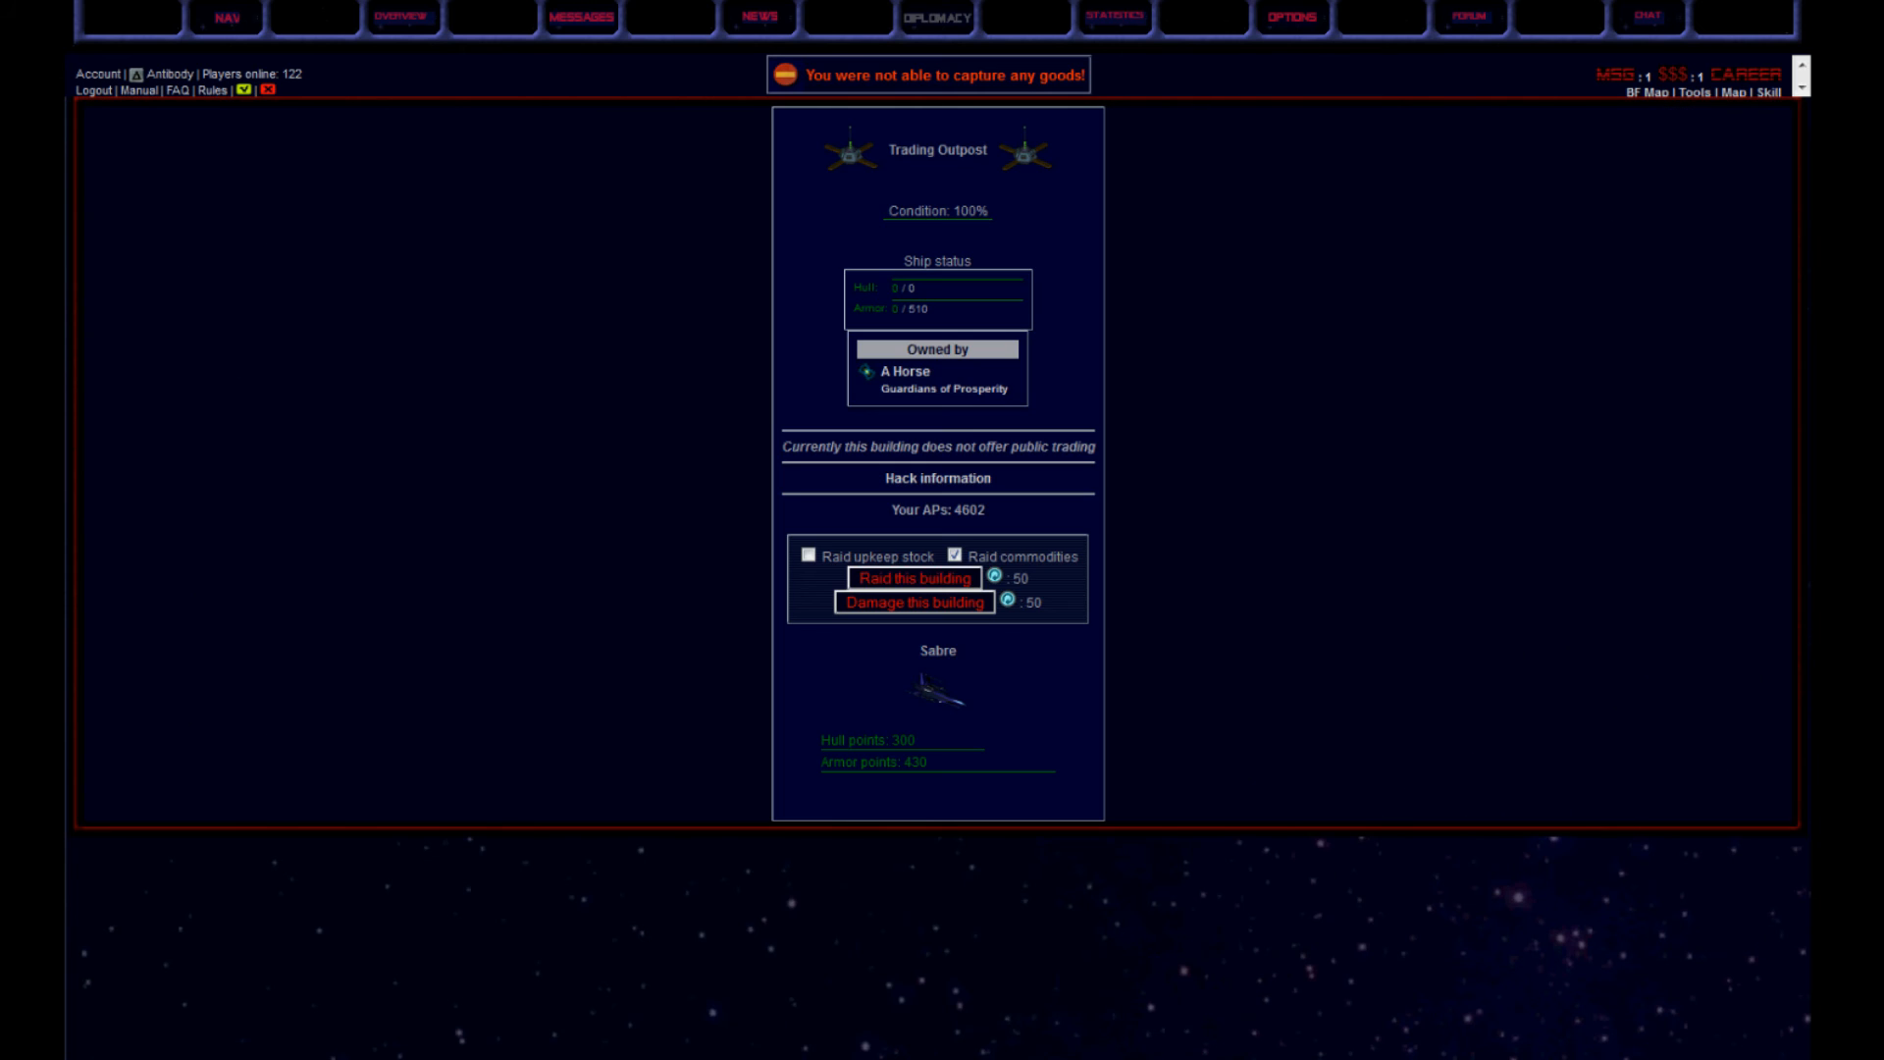
left_click(912, 577)
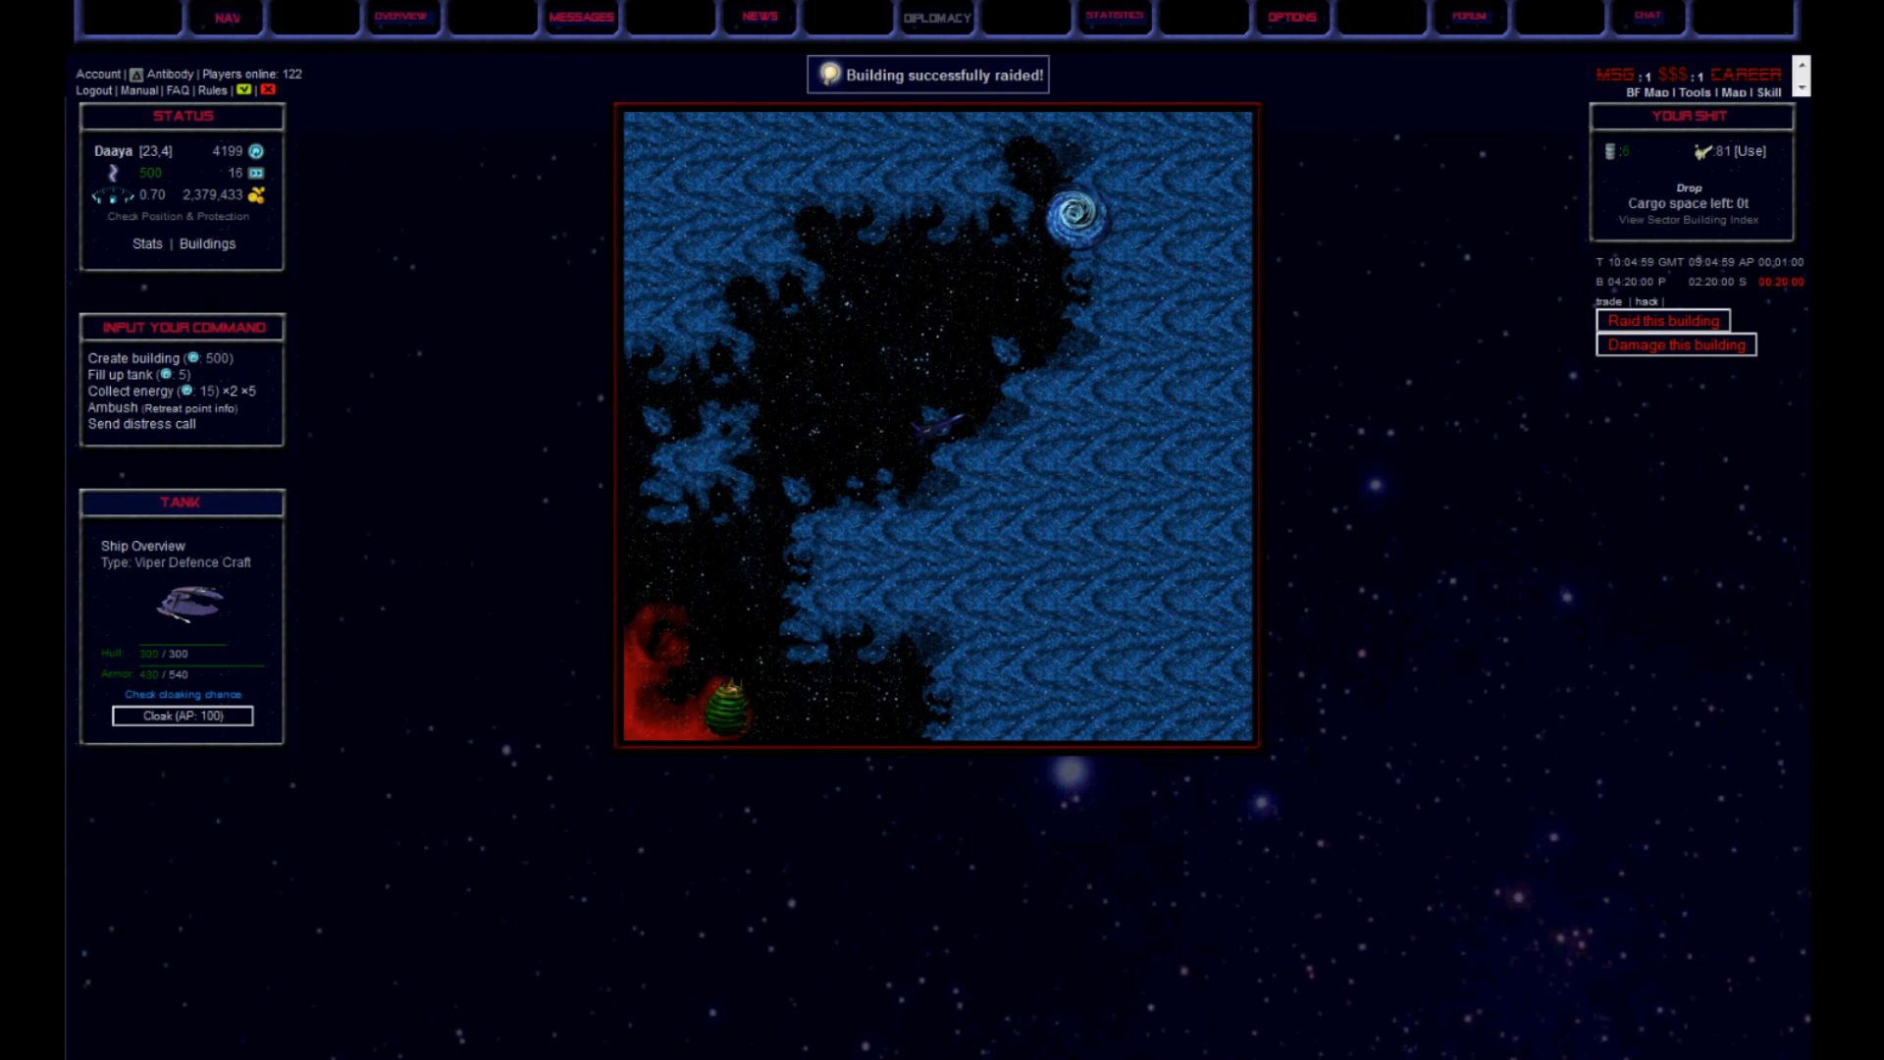
left_click(129, 396)
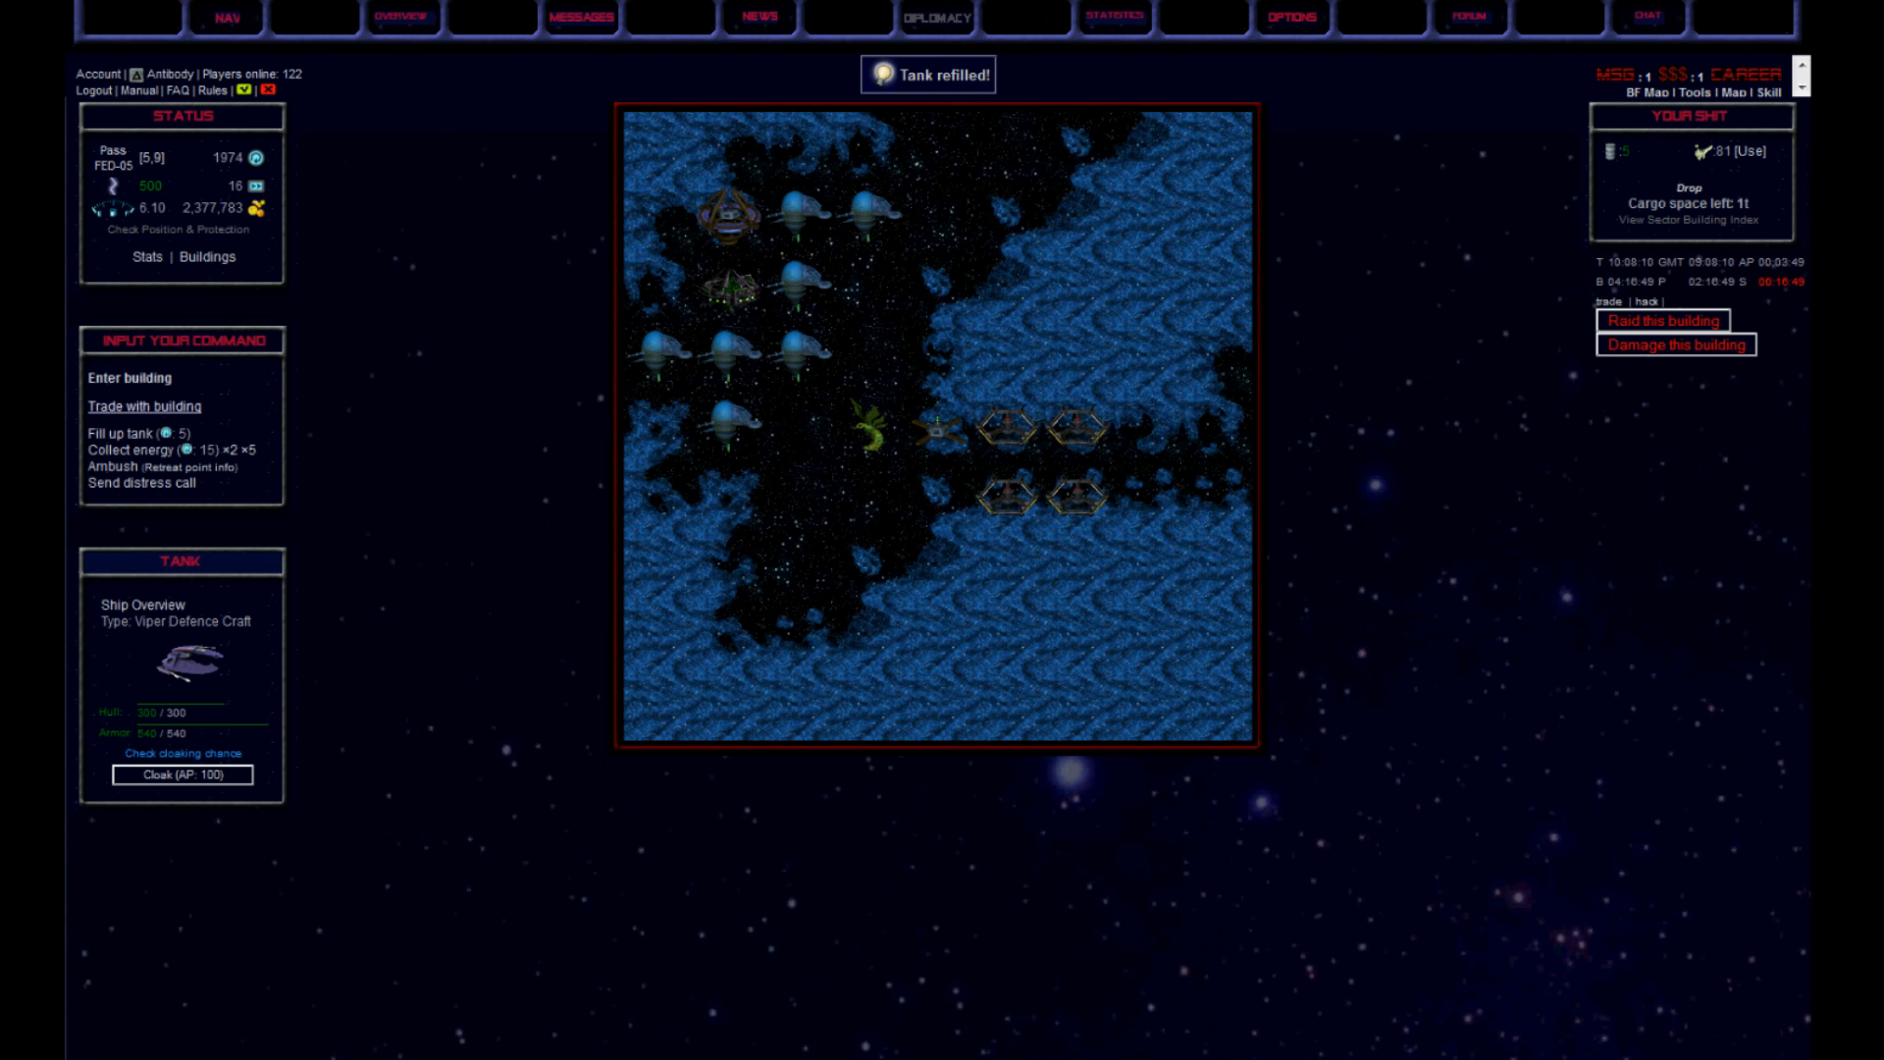
Sell all the drugs at the outpost, raising credits to 3,442,669, and return to the map
left_click(149, 406)
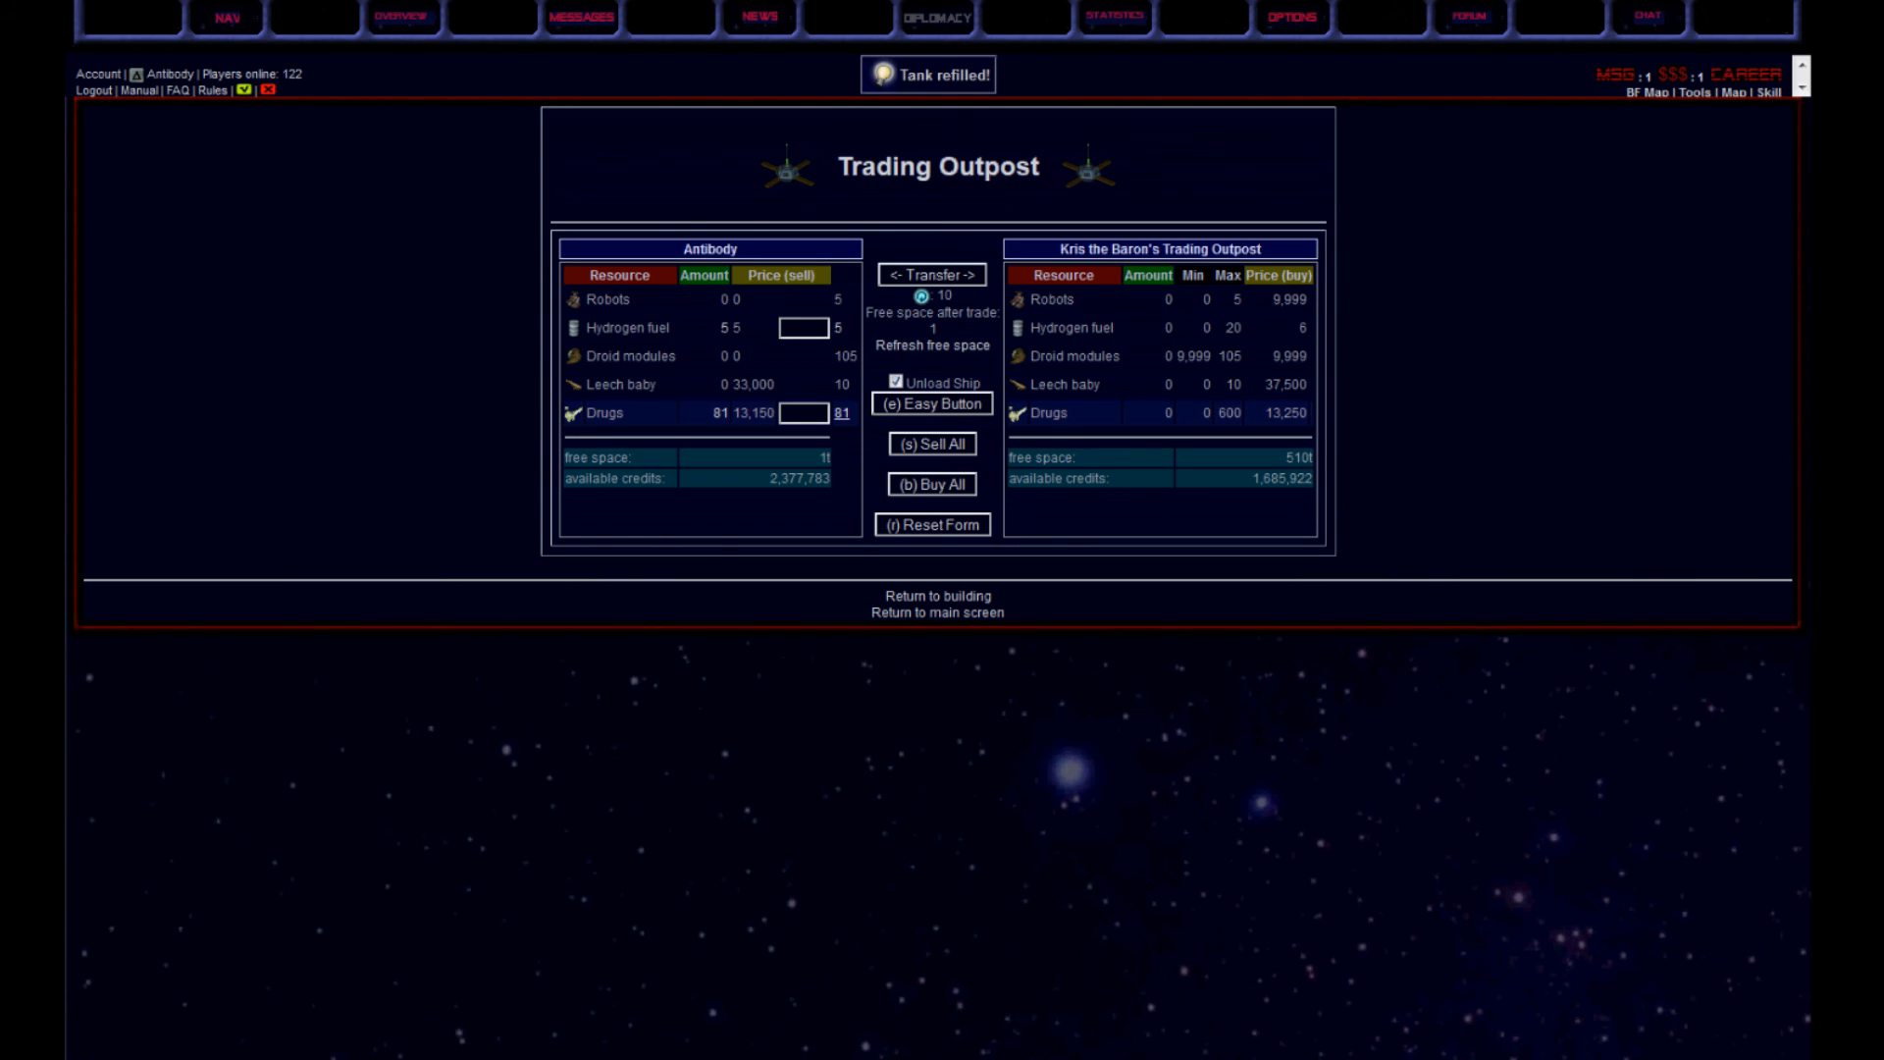
left_click(797, 412)
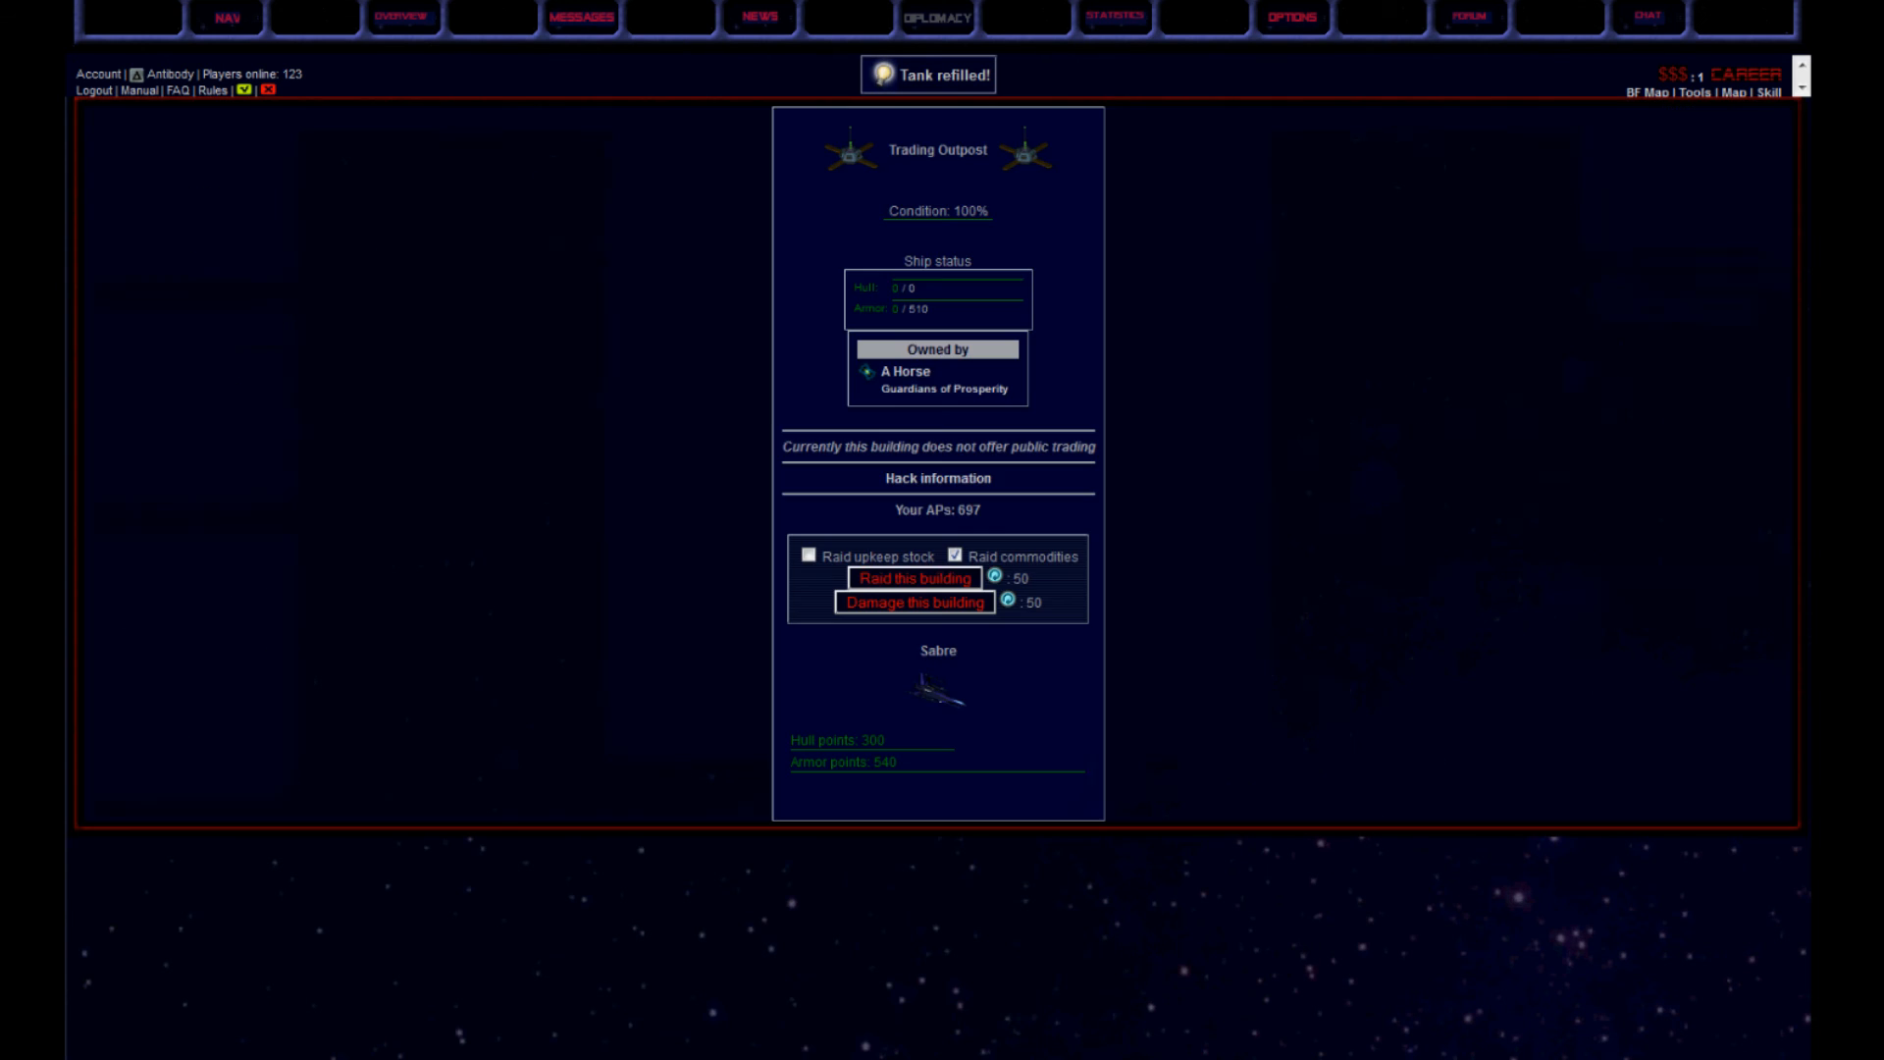
left_click(911, 577)
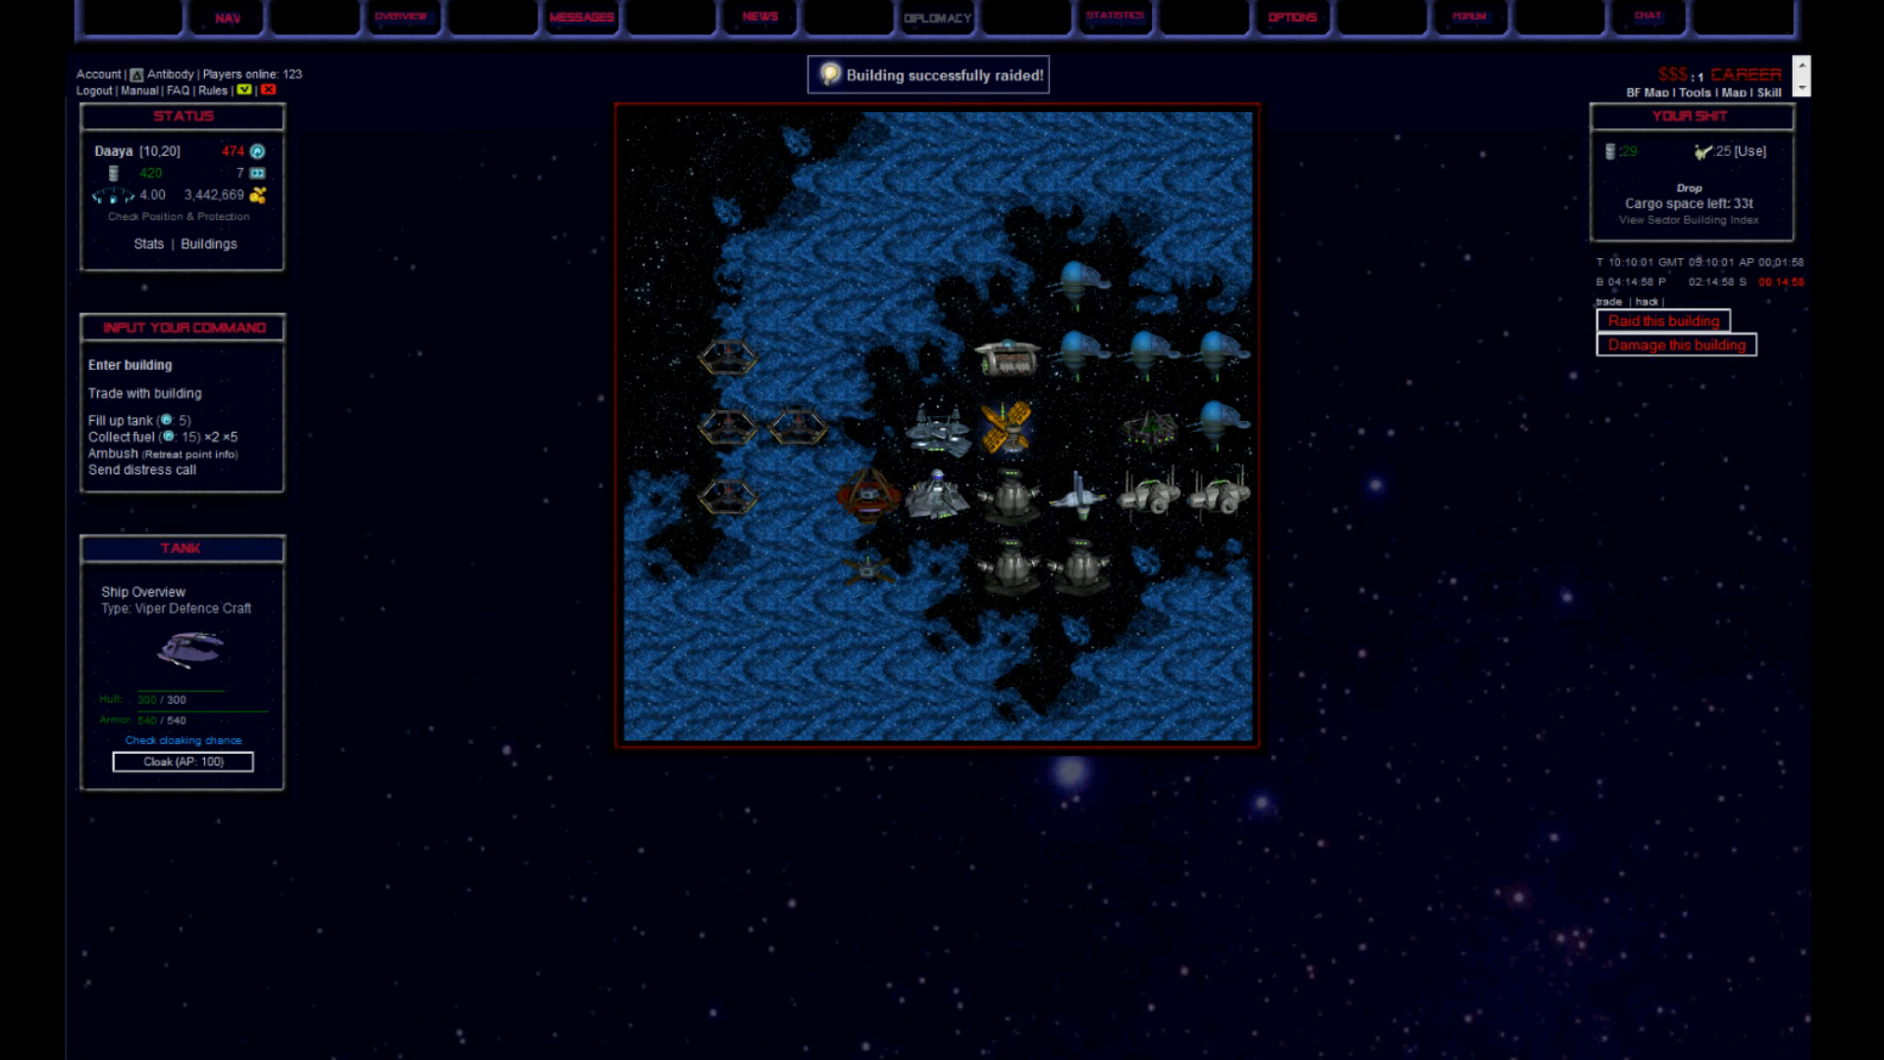
Raid the Handweapons Factory for 5t of hand weapons and check the Space Farm trade screen
left_click(1660, 320)
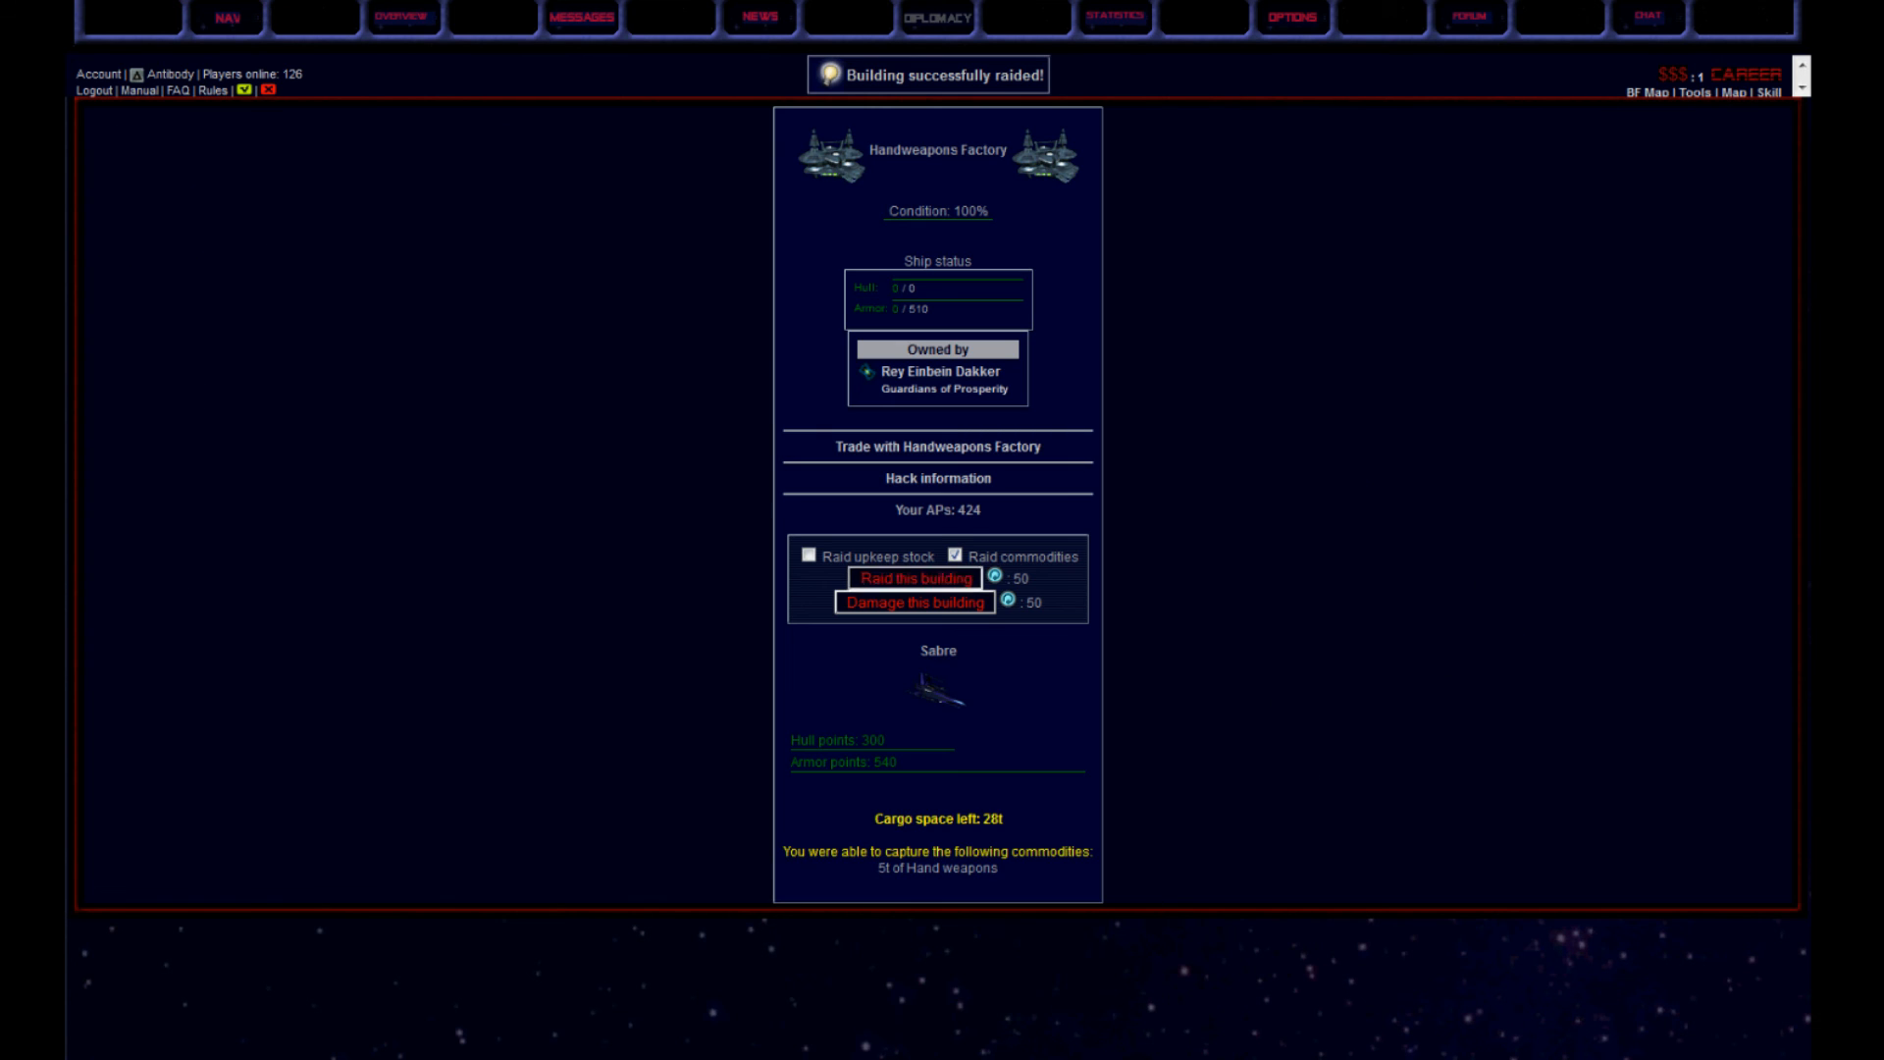
left_click(913, 582)
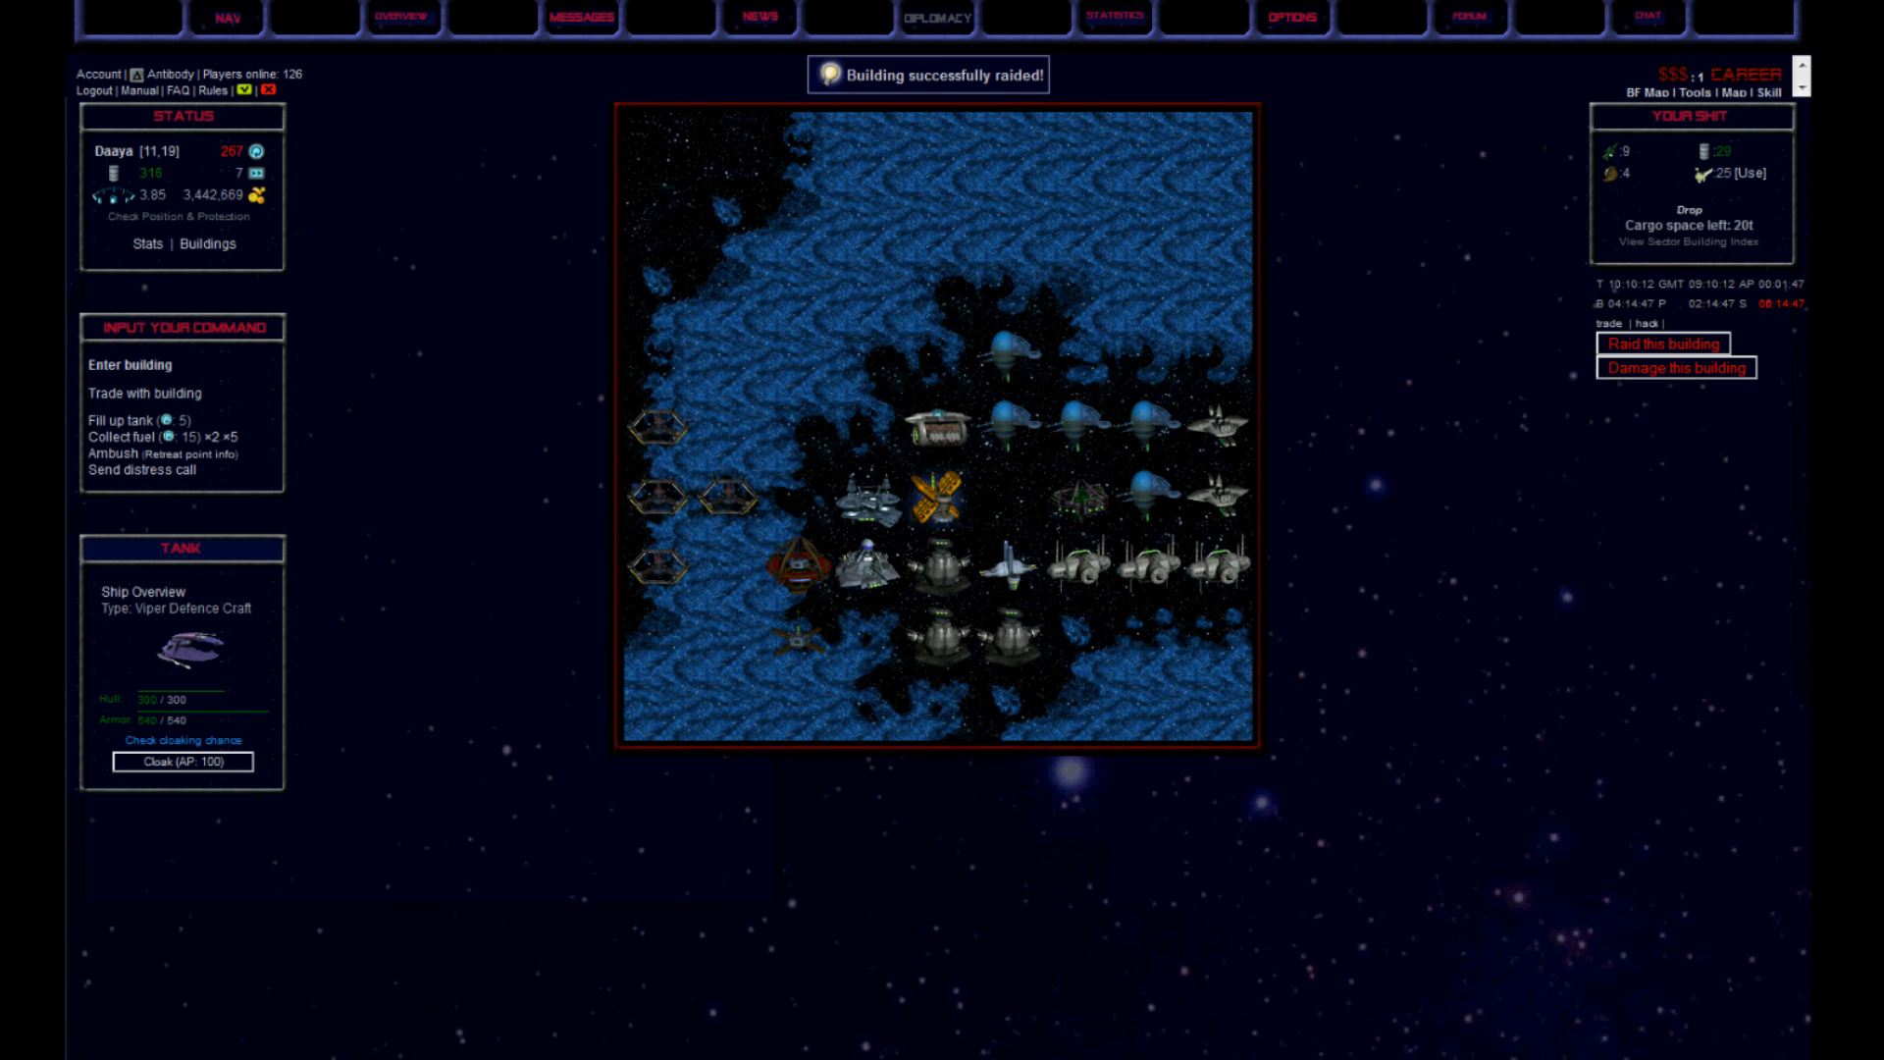
left_click(153, 393)
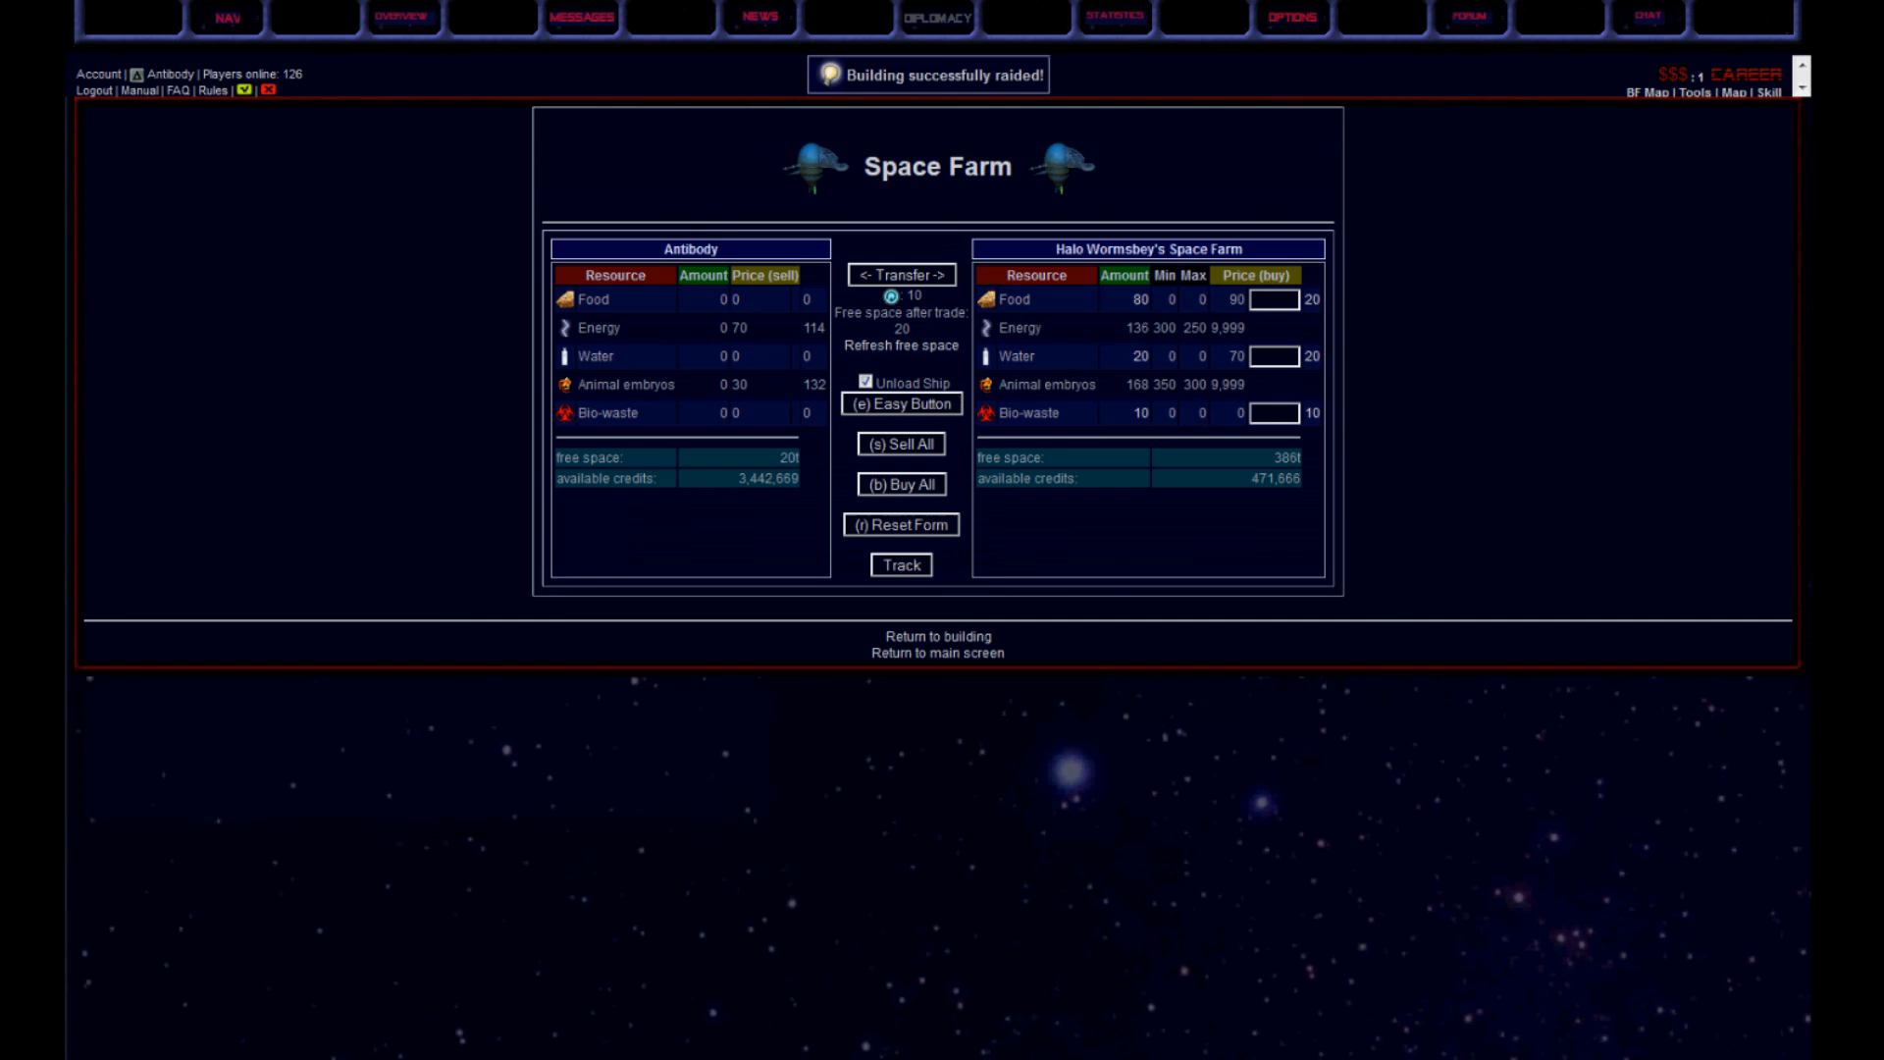
left_click(936, 635)
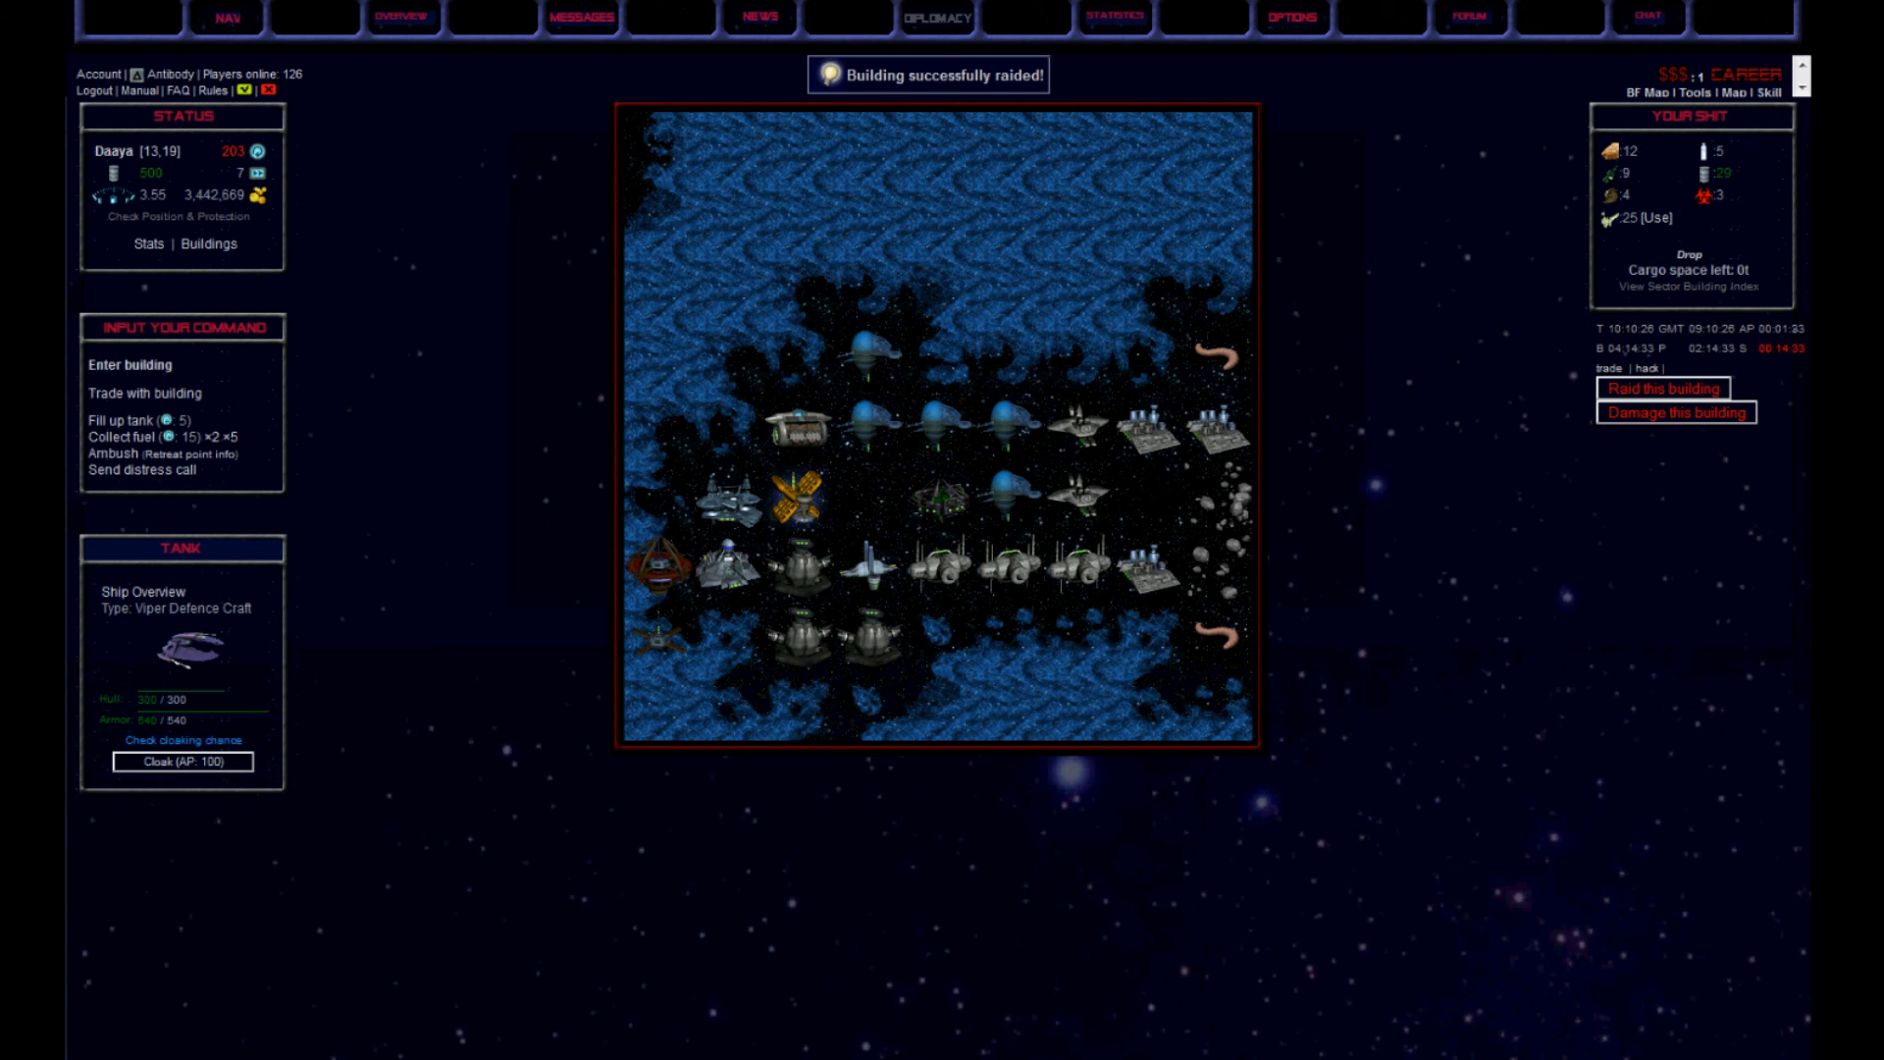
Use 6 drugs to gain 900 extra action points
left_click(1652, 218)
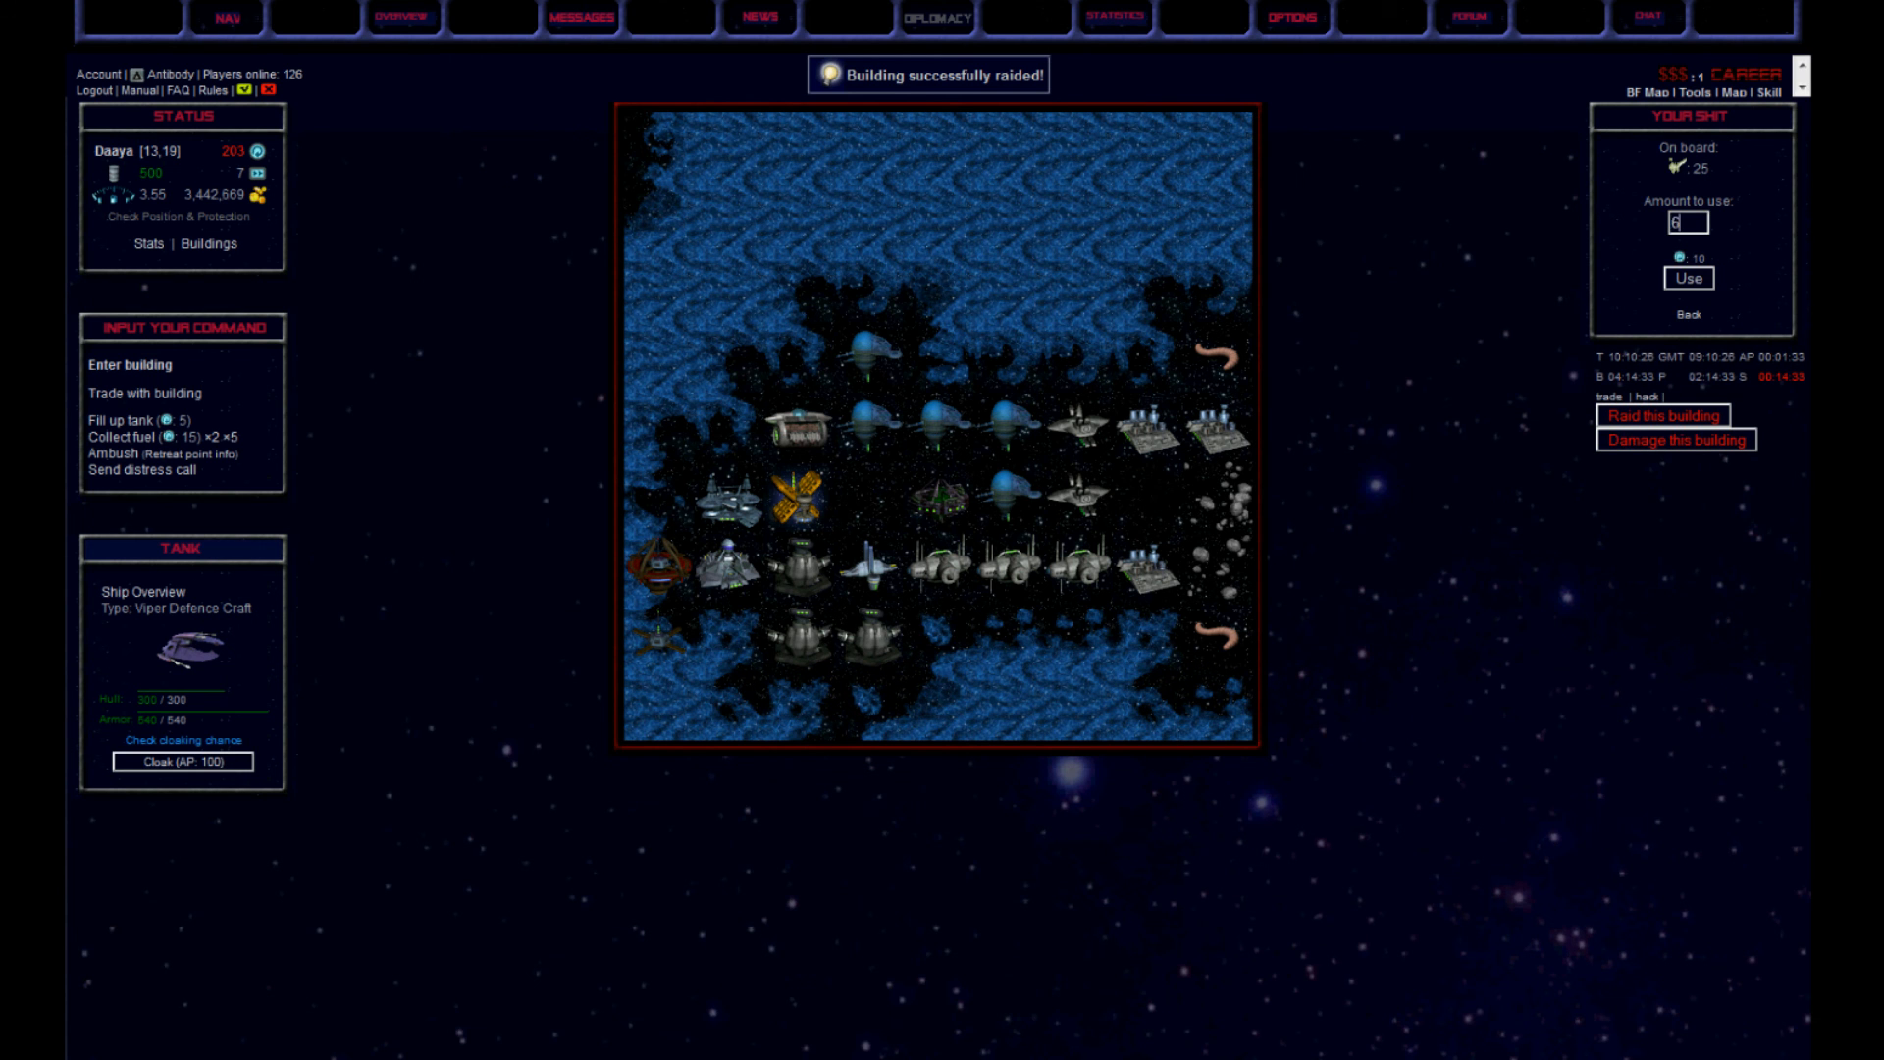
left_click(1687, 277)
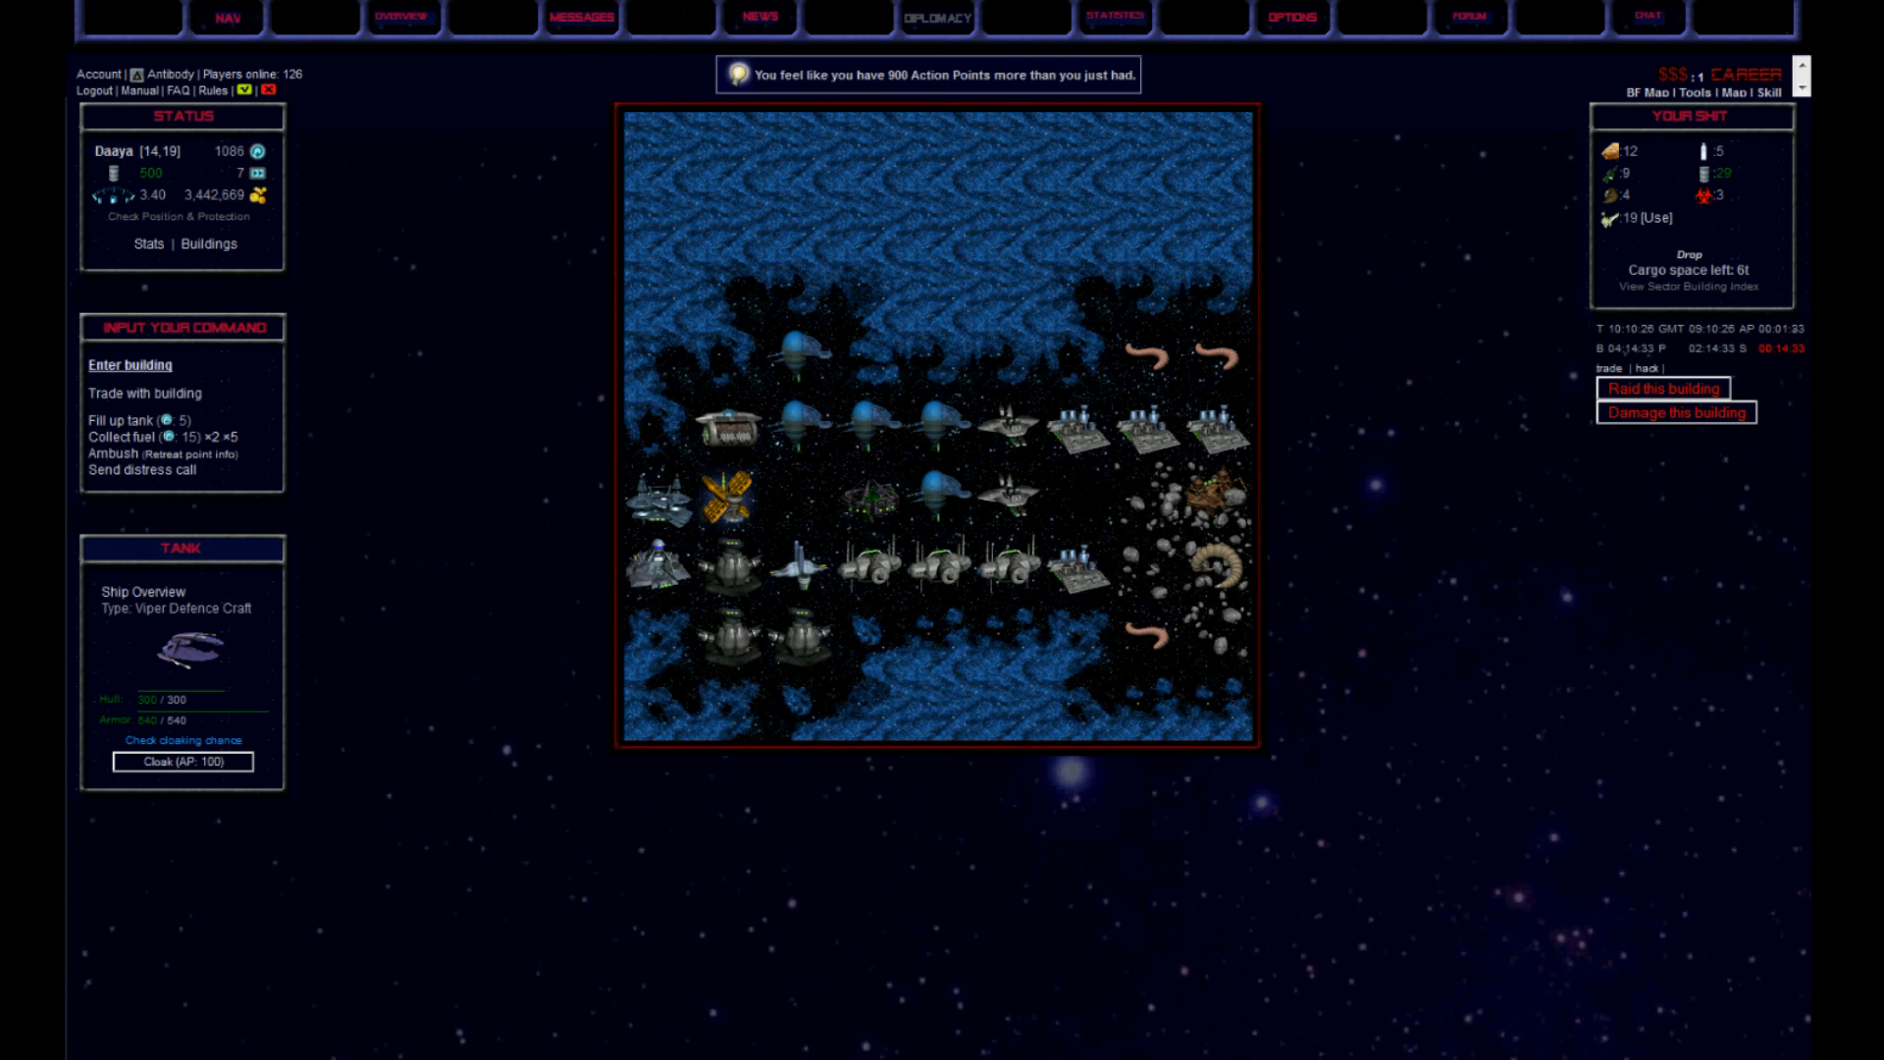